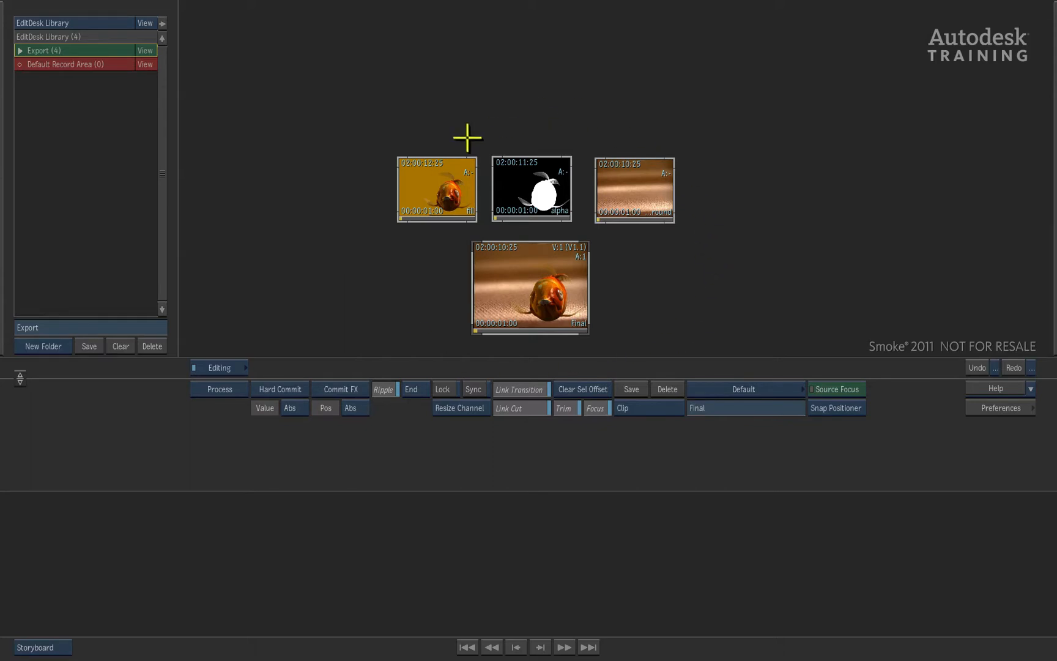
pyautogui.moveTo(552, 293)
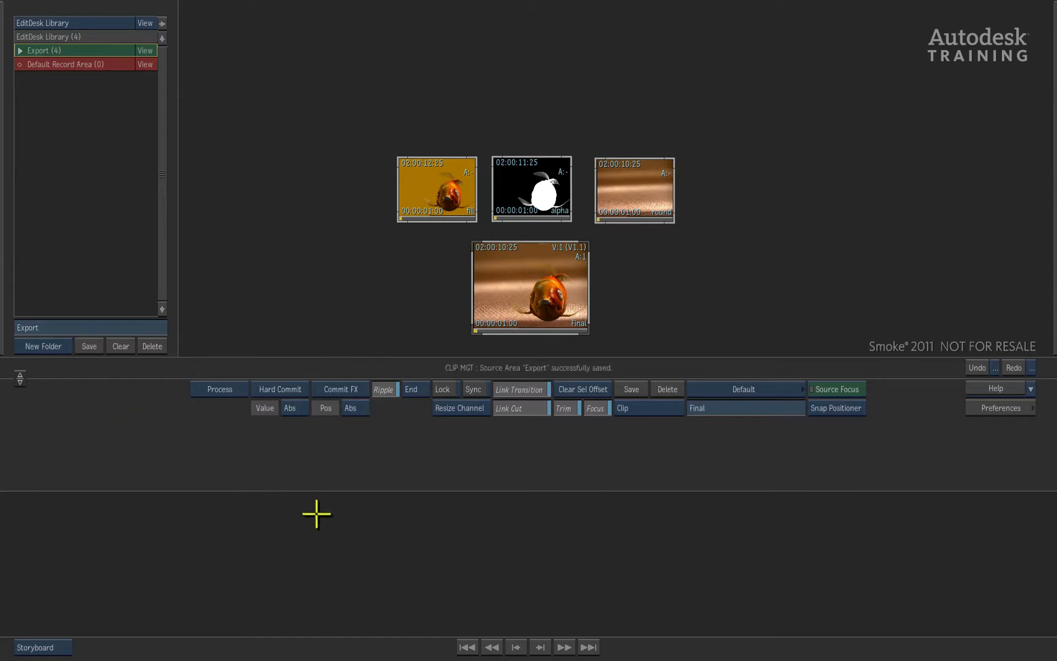
pyautogui.moveTo(469, 442)
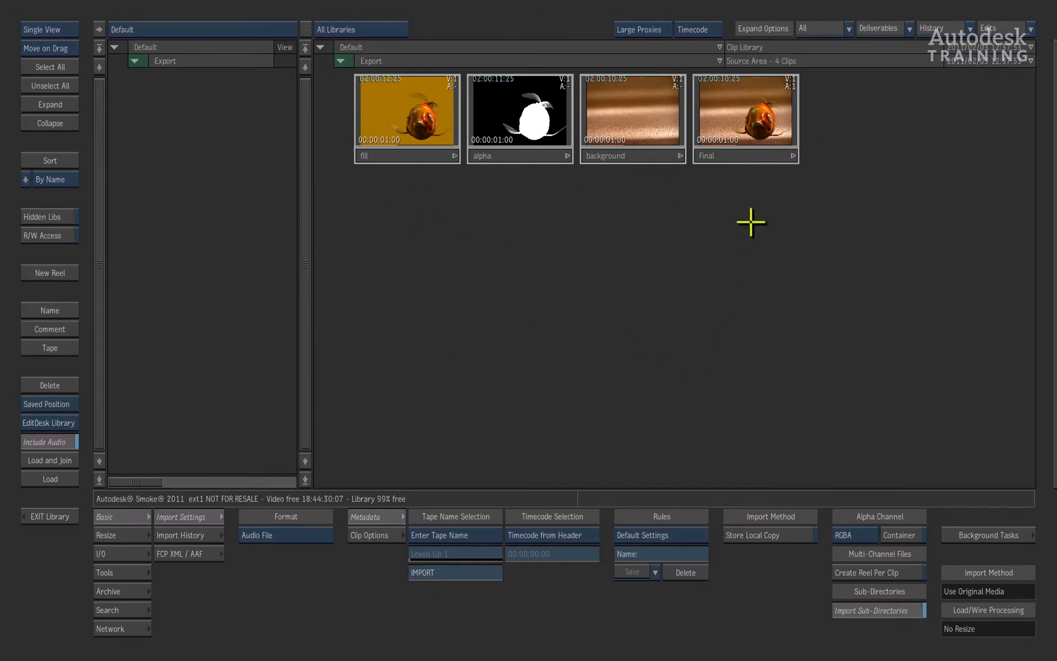
pyautogui.moveTo(694, 343)
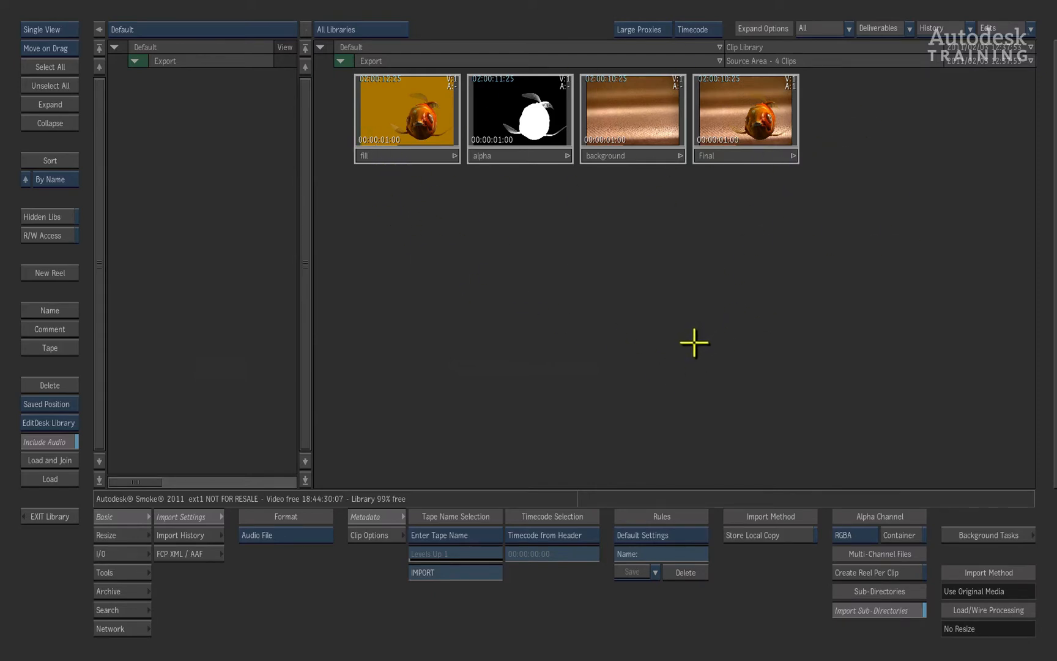
pyautogui.moveTo(681, 351)
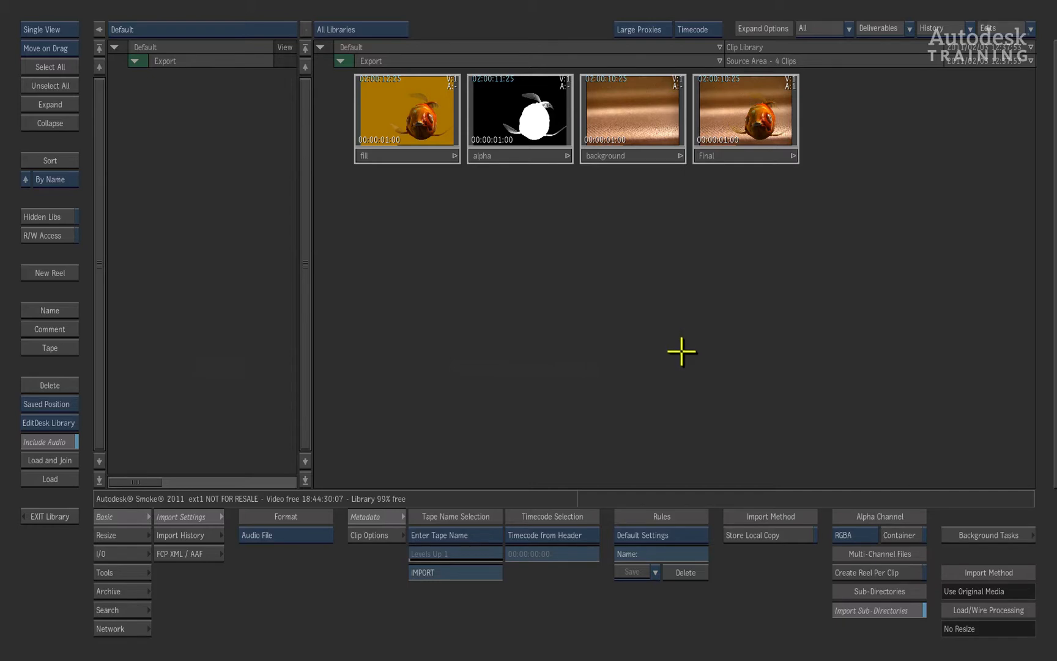
pyautogui.moveTo(199, 590)
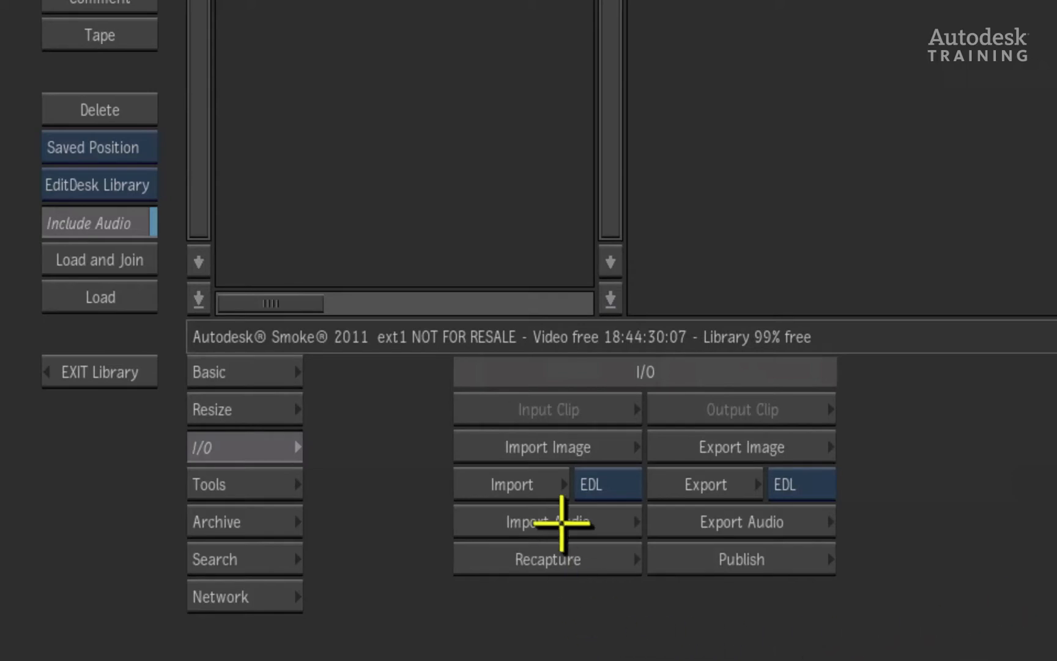
pyautogui.moveTo(881, 515)
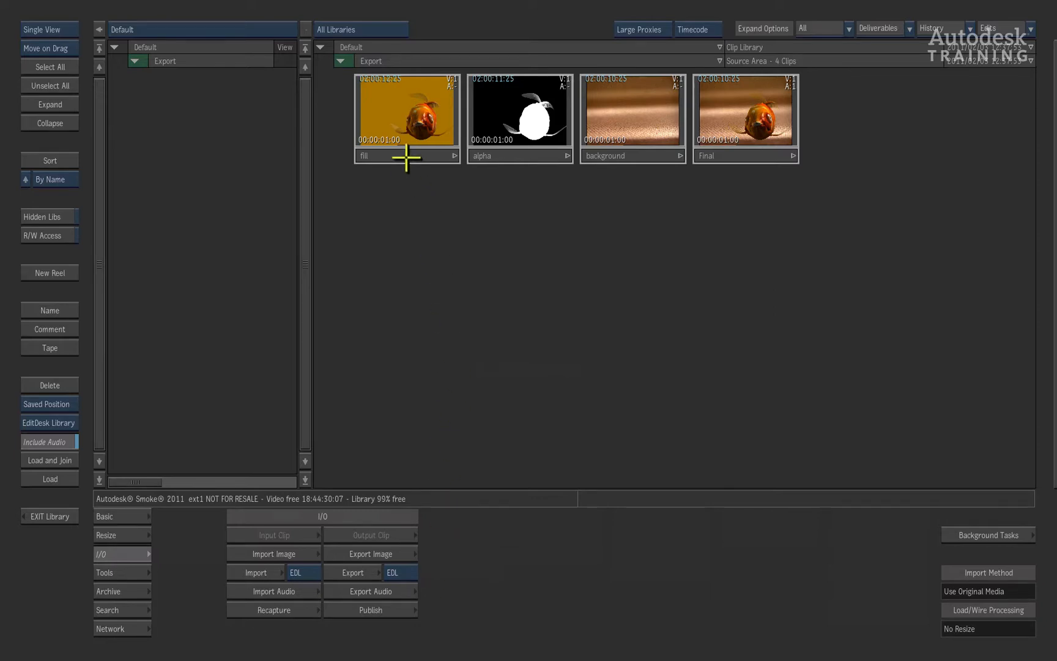
# - Select the fill clip in the Export library
pyautogui.click(400, 155)
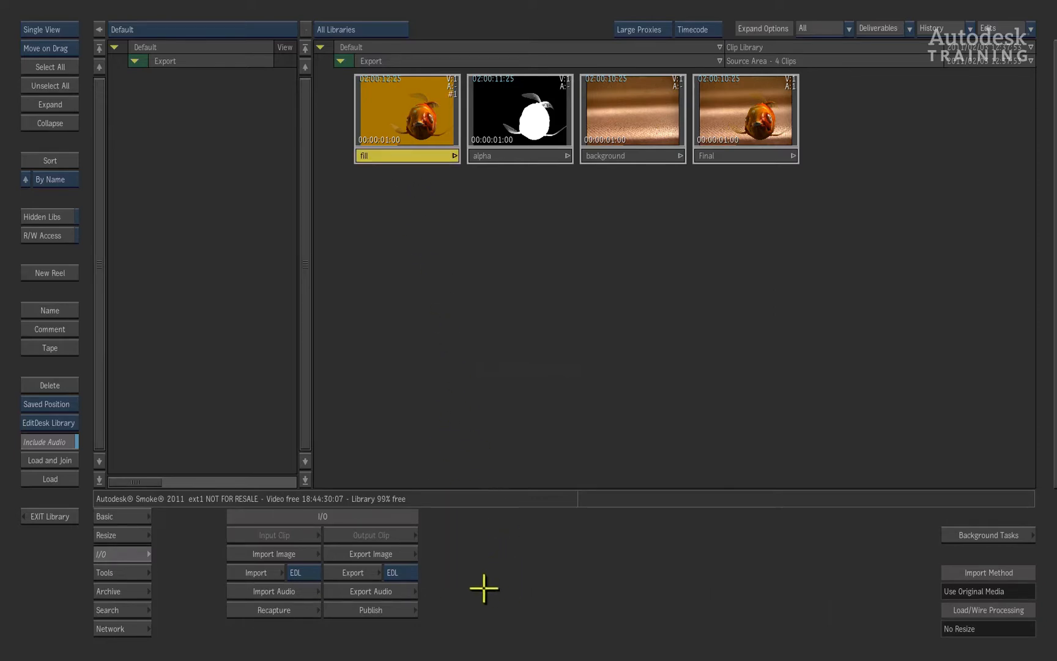
# - Set the fill clip's image export format to Jpeg, keeping quality at 100
pyautogui.click(371, 553)
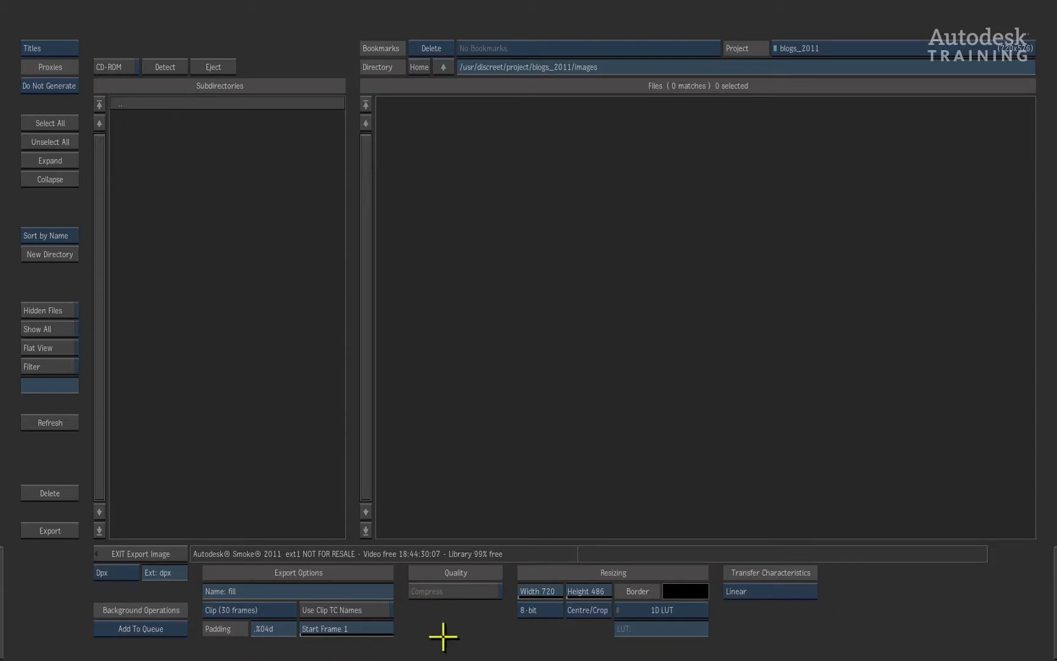
pyautogui.moveTo(450, 620)
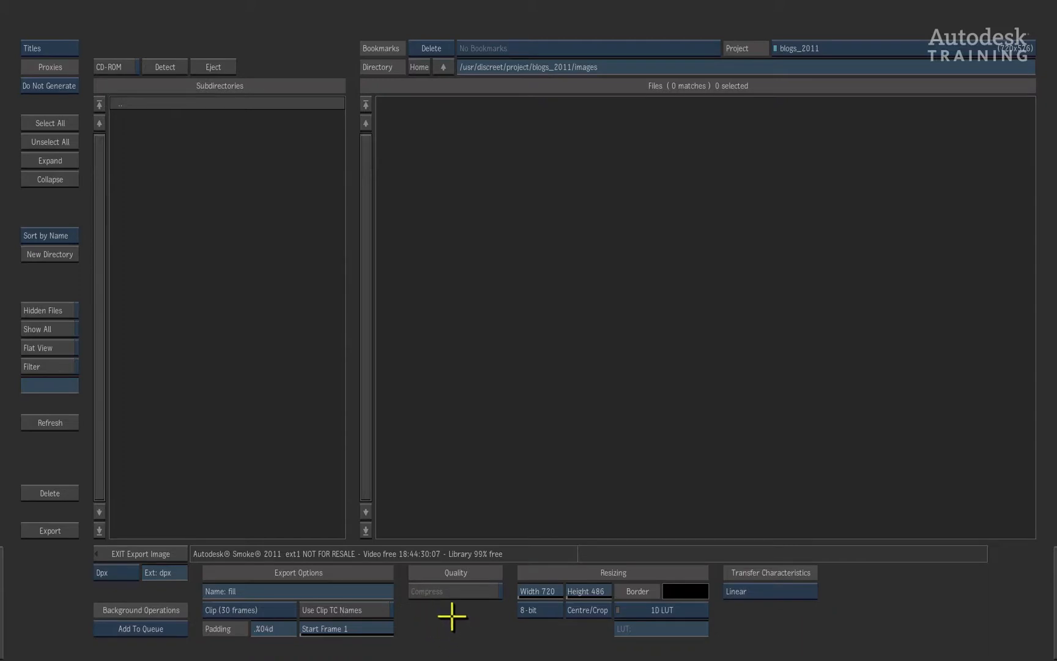
pyautogui.moveTo(449, 593)
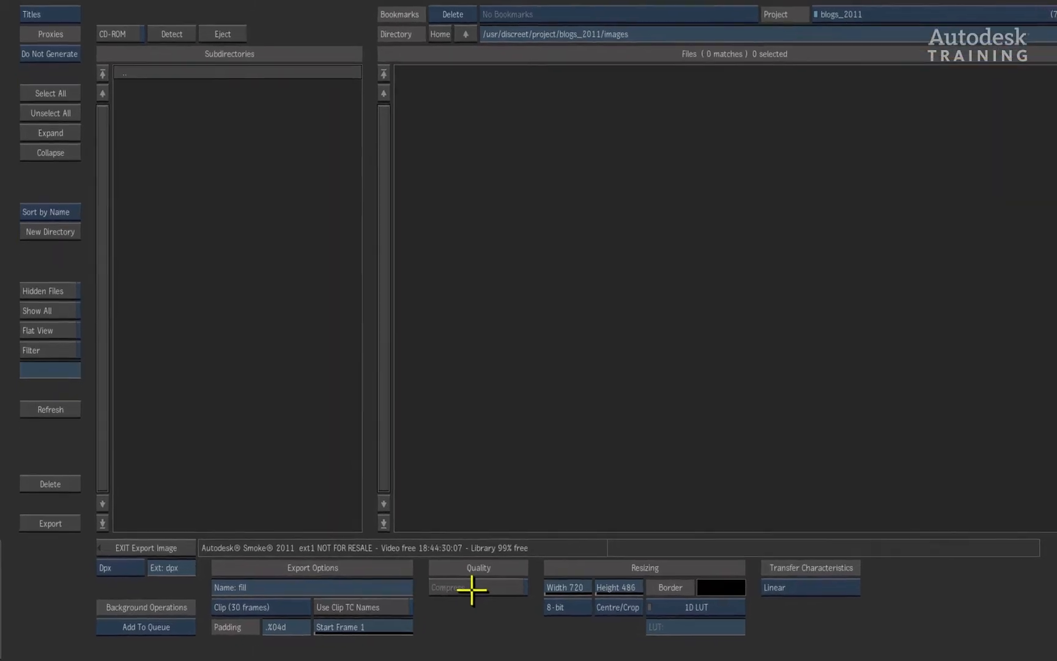
pyautogui.click(119, 567)
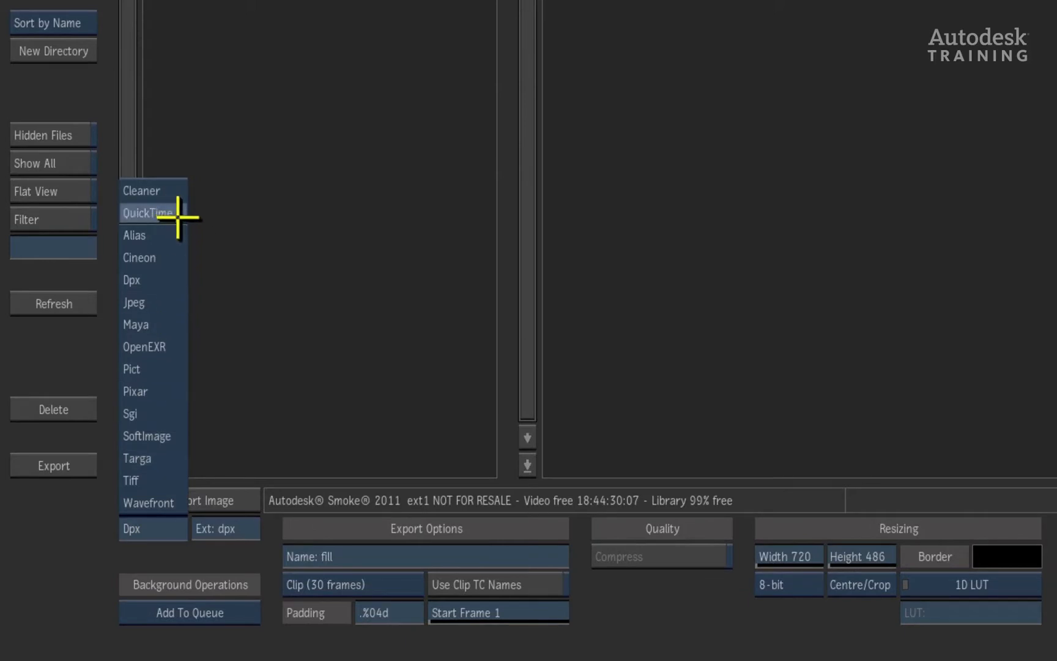
pyautogui.moveTo(216, 407)
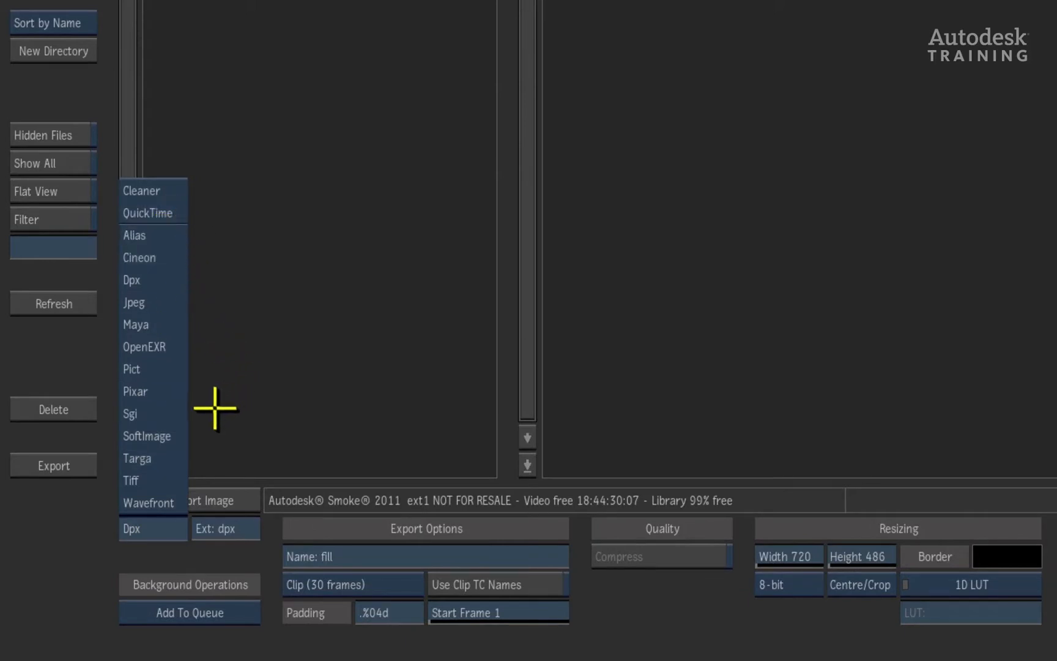
pyautogui.click(134, 302)
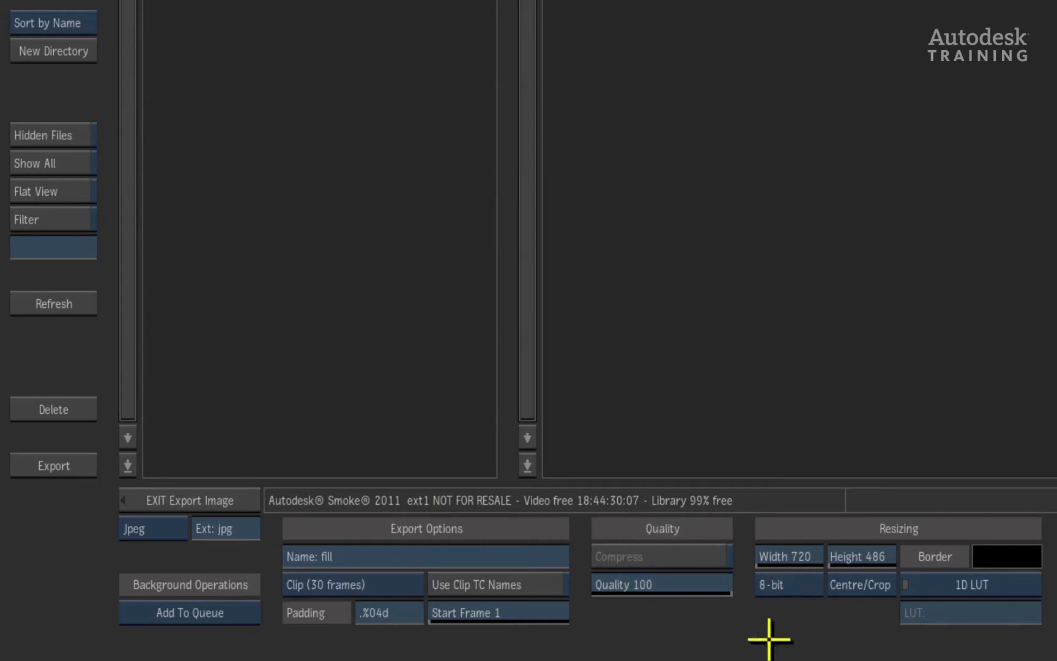
pyautogui.moveTo(364, 569)
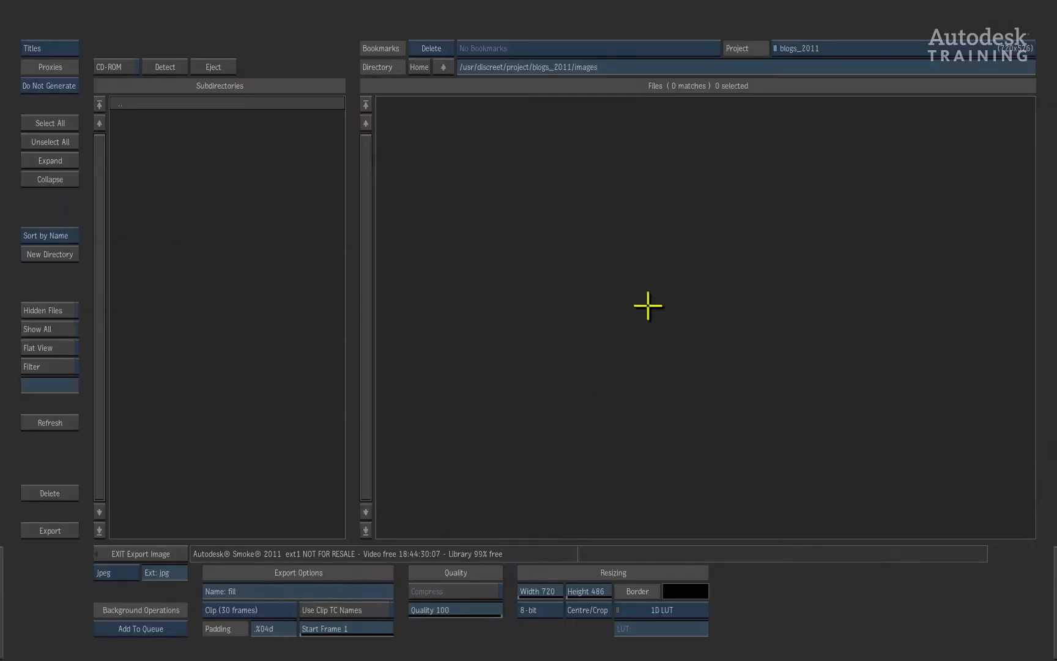
pyautogui.moveTo(540, 84)
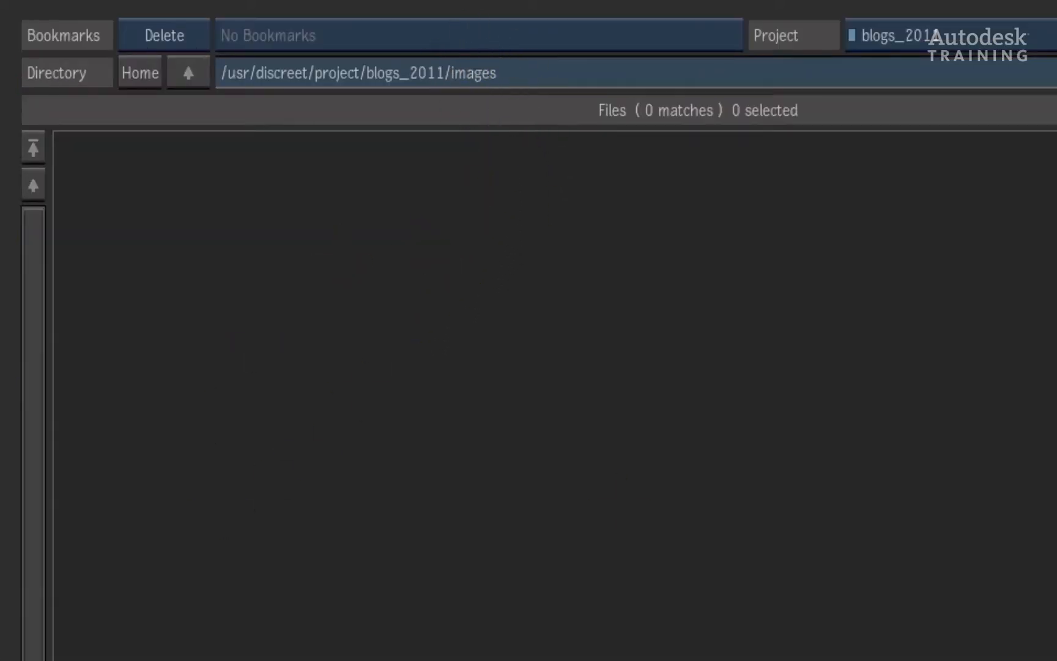
pyautogui.moveTo(393, 237)
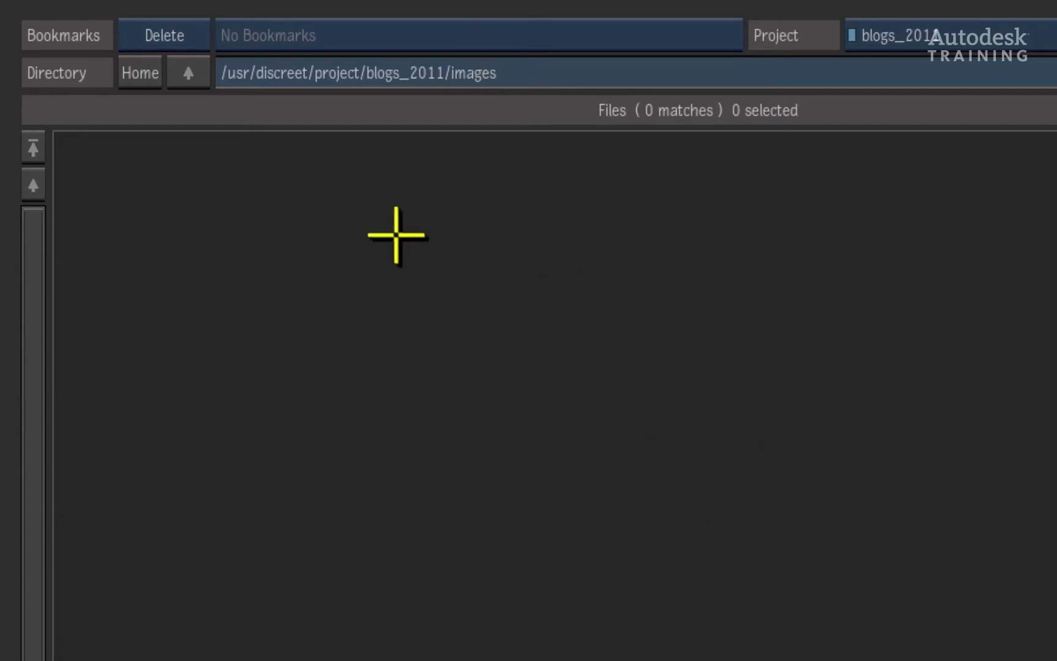
pyautogui.moveTo(381, 649)
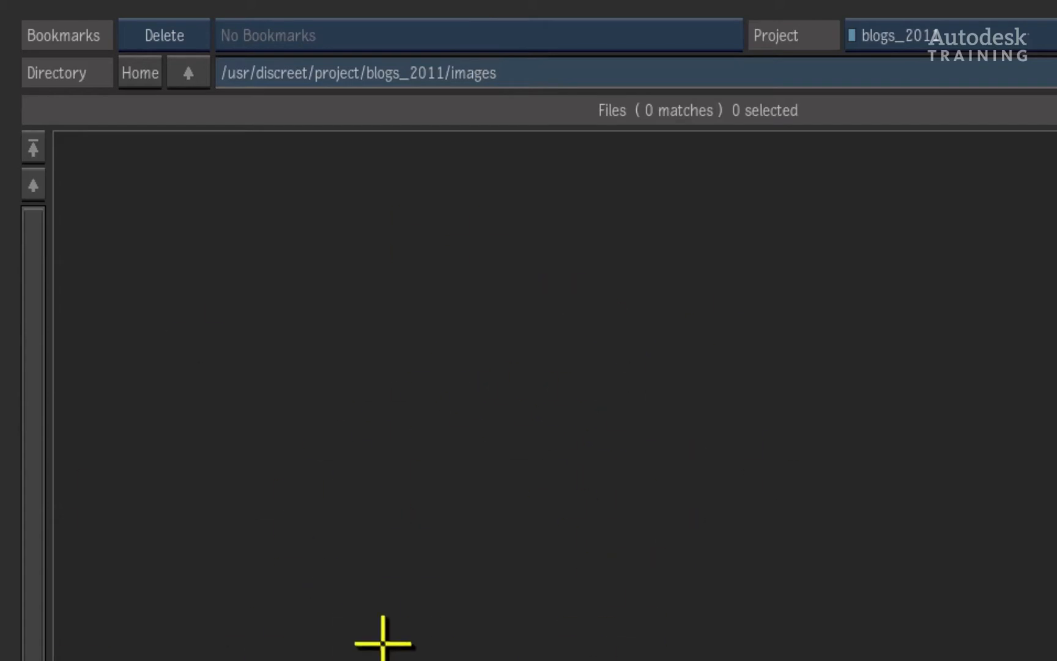
pyautogui.moveTo(498, 429)
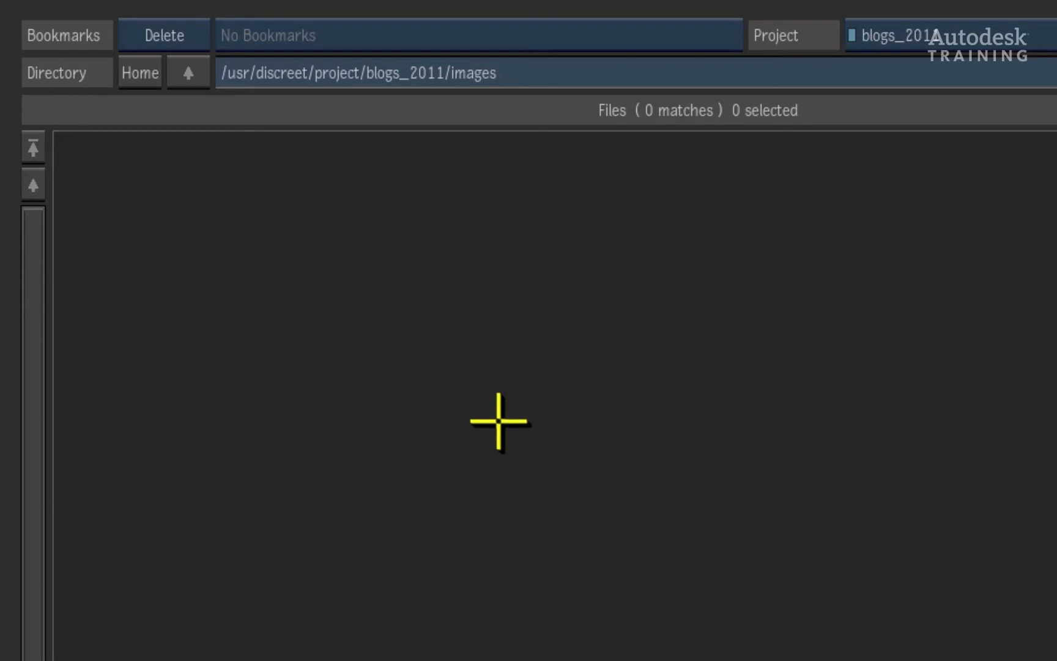
pyautogui.moveTo(320, 225)
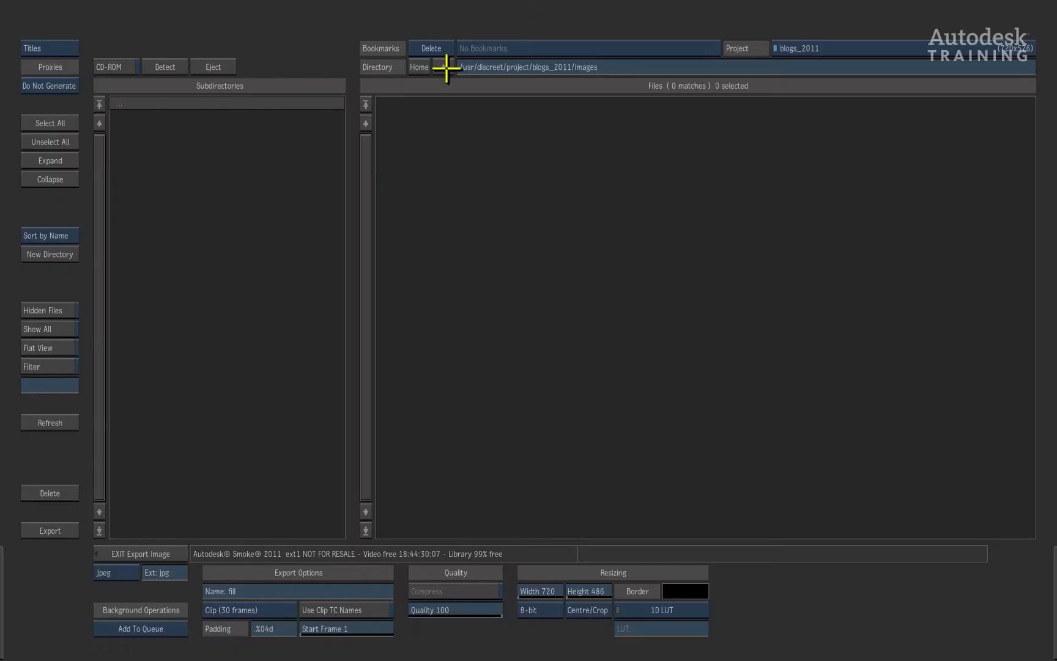
# - Navigate from the root through the user folder and Desktop into My Exports
pyautogui.click(419, 67)
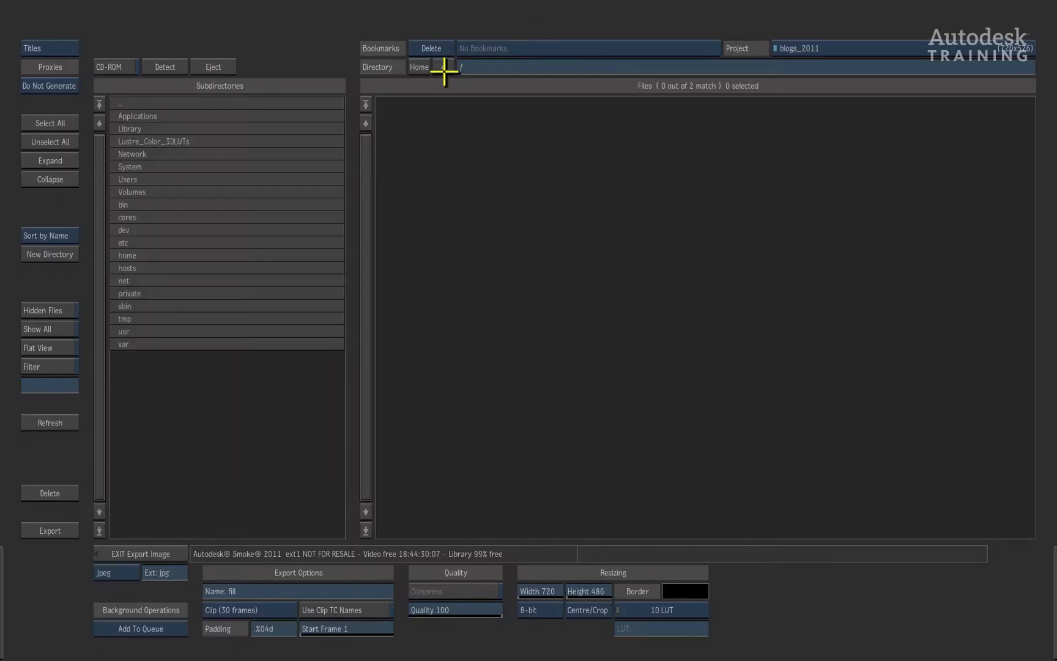
pyautogui.moveTo(581, 406)
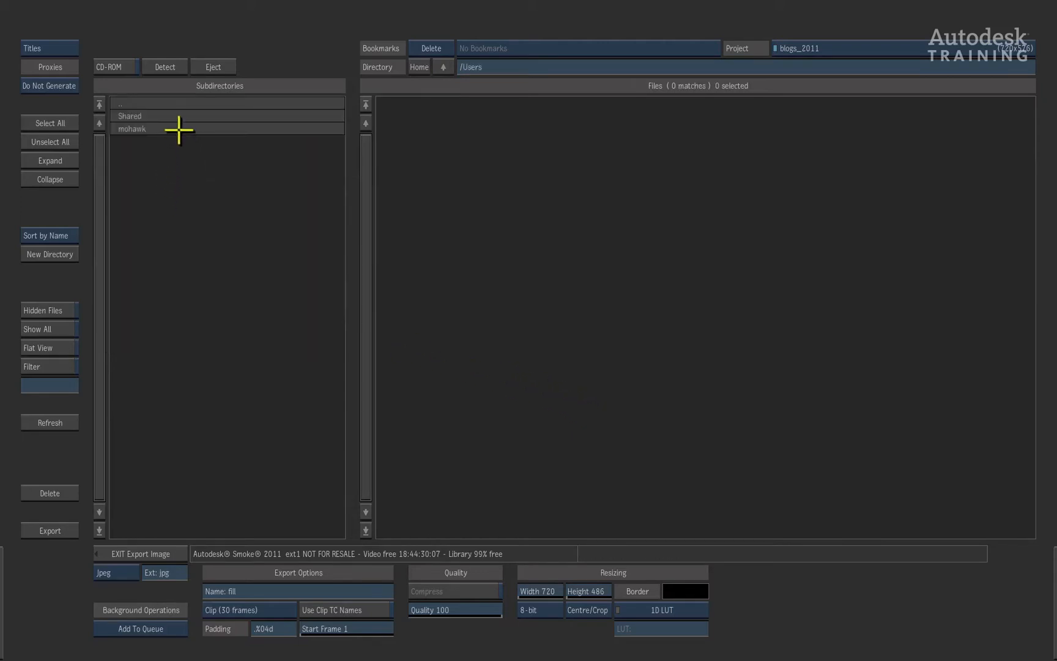
pyautogui.doubleClick(131, 128)
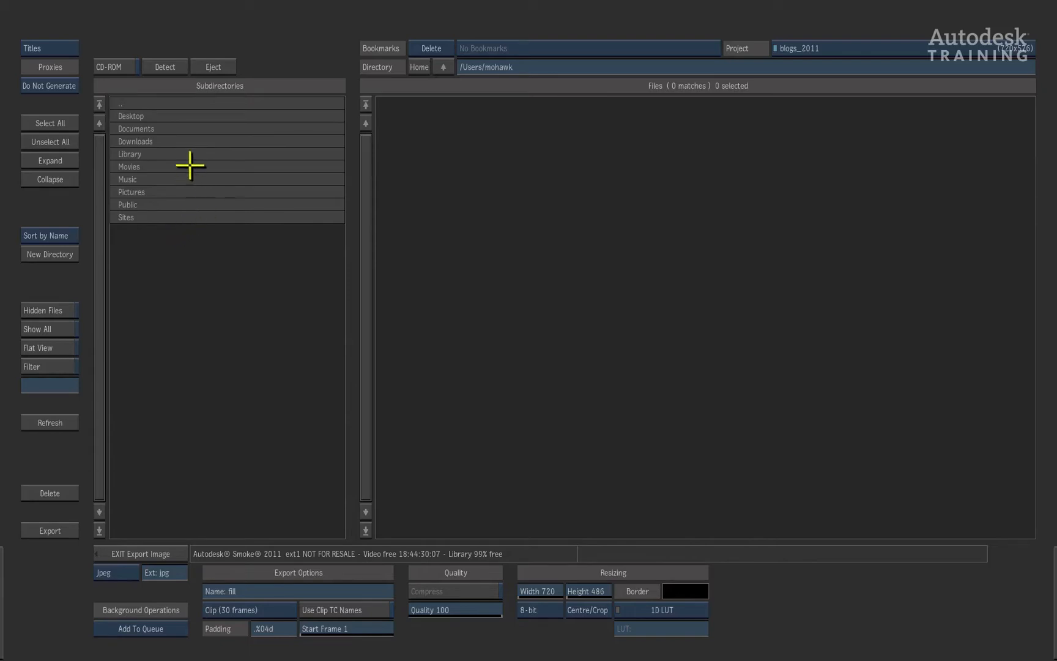
pyautogui.doubleClick(130, 116)
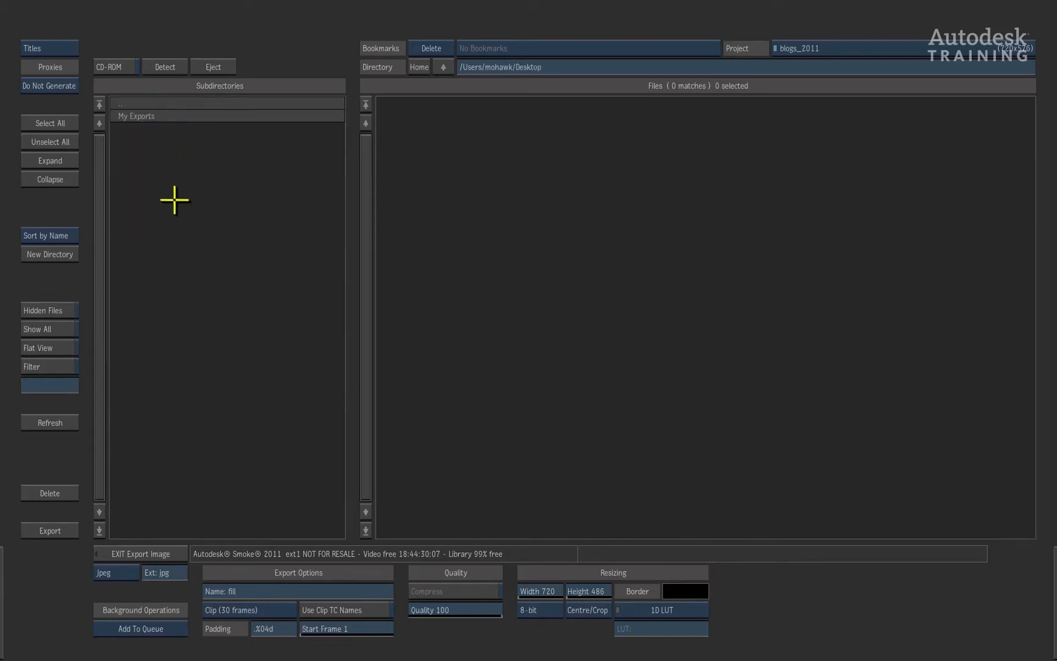
pyautogui.moveTo(461, 443)
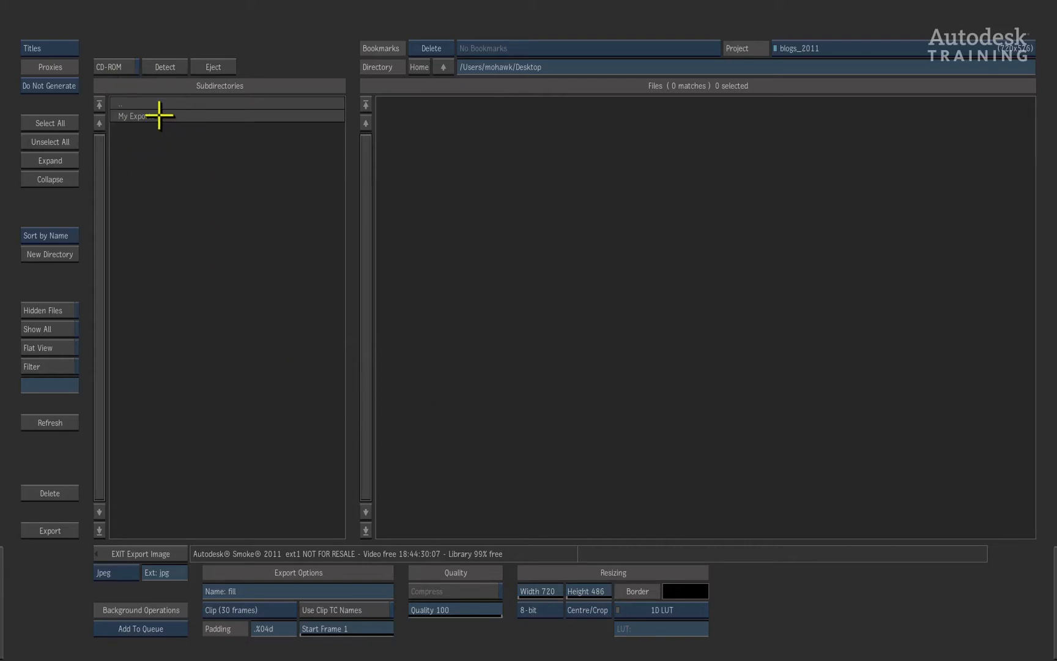
pyautogui.doubleClick(129, 115)
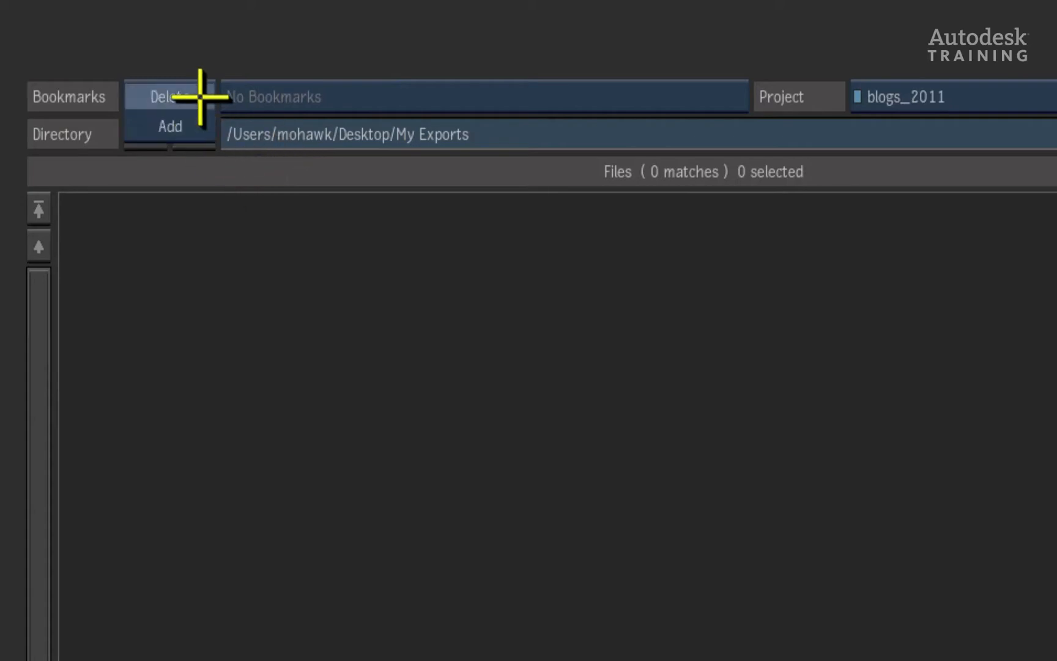
pyautogui.moveTo(196, 119)
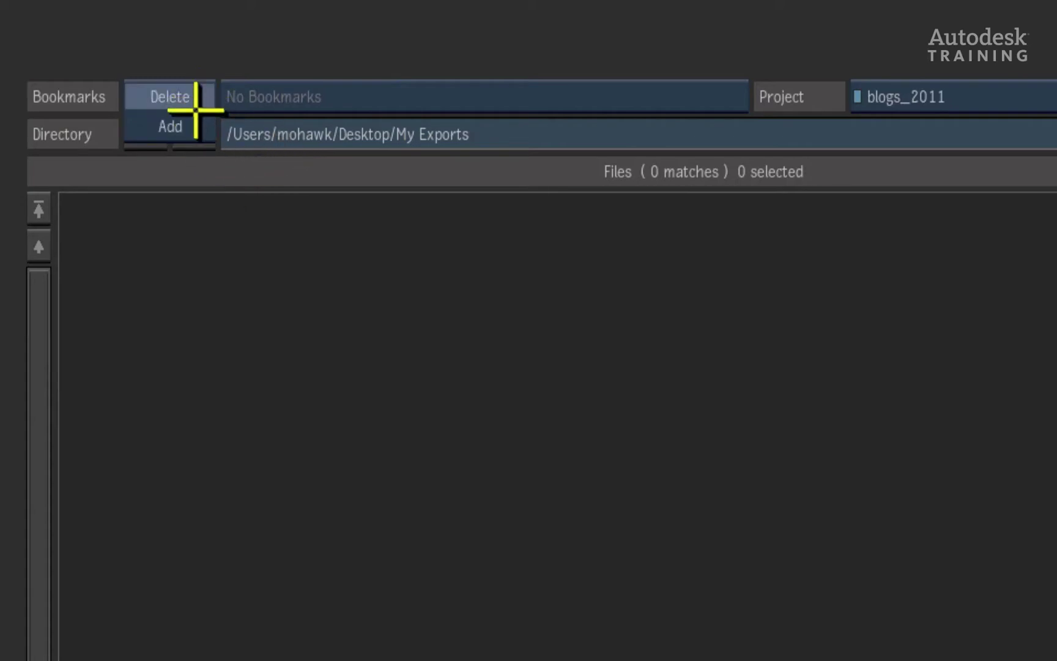
# - Bookmark My Exports and export fill as a 30-frame JPEG sequence
pyautogui.click(169, 126)
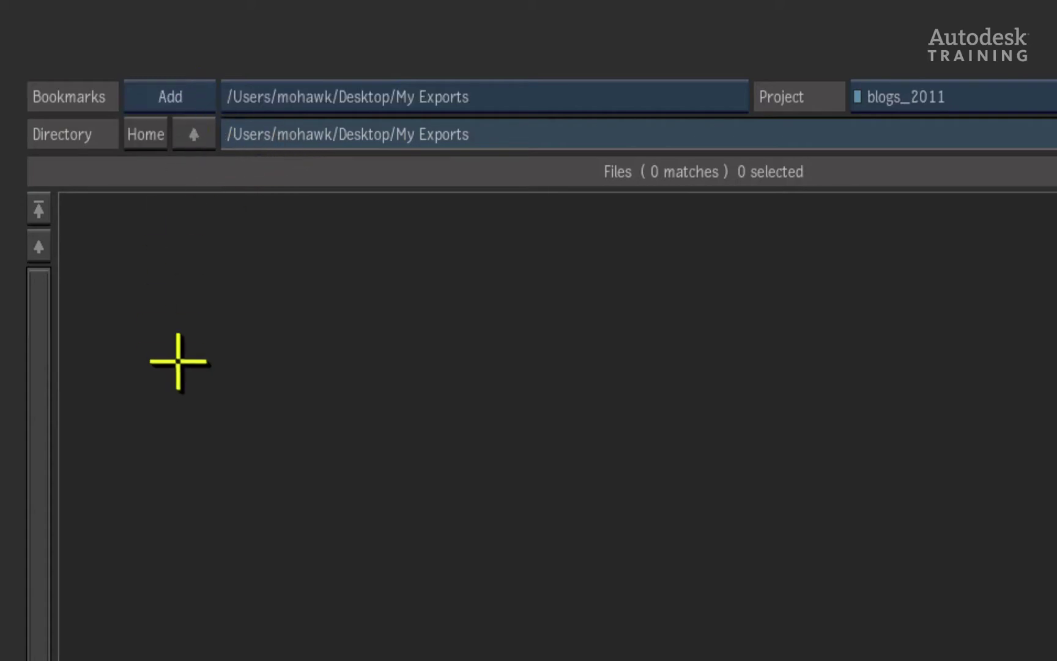
pyautogui.moveTo(178, 410)
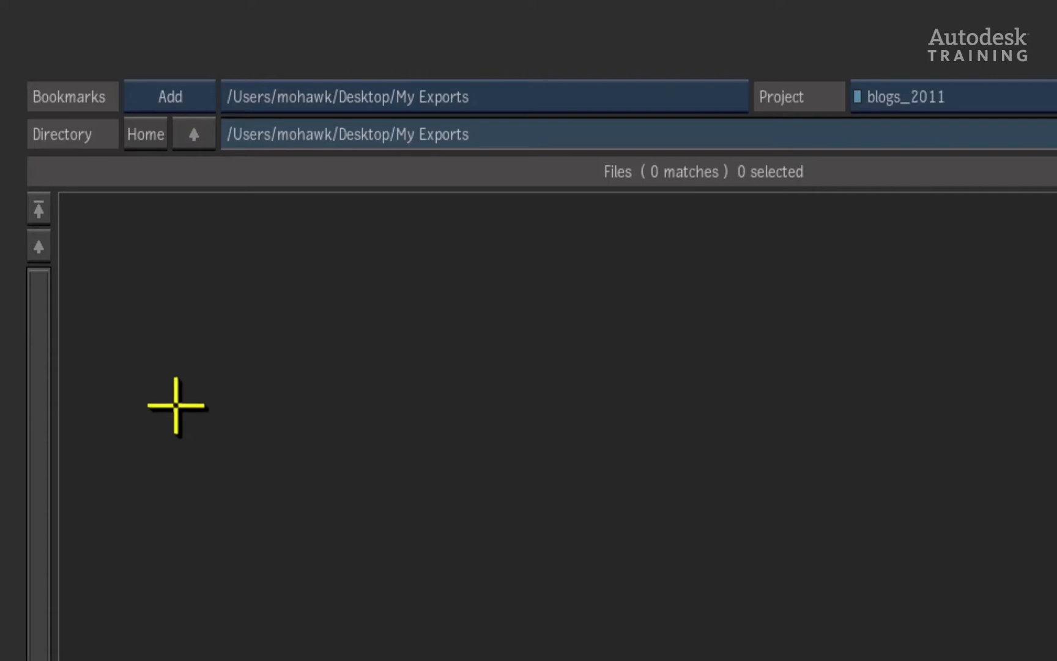
pyautogui.moveTo(547, 235)
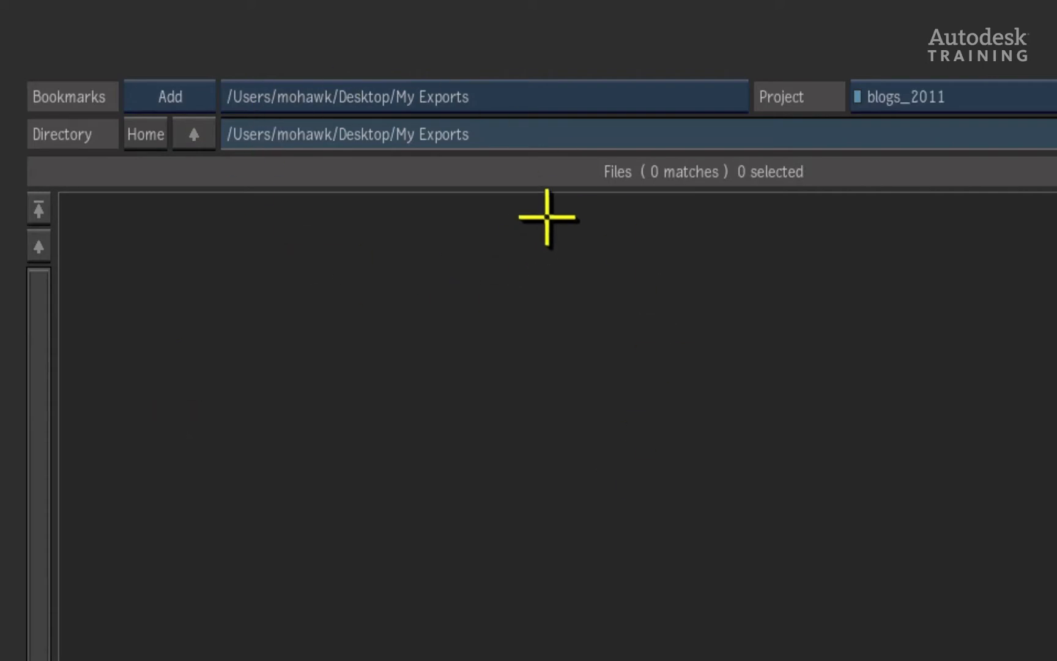
pyautogui.moveTo(675, 588)
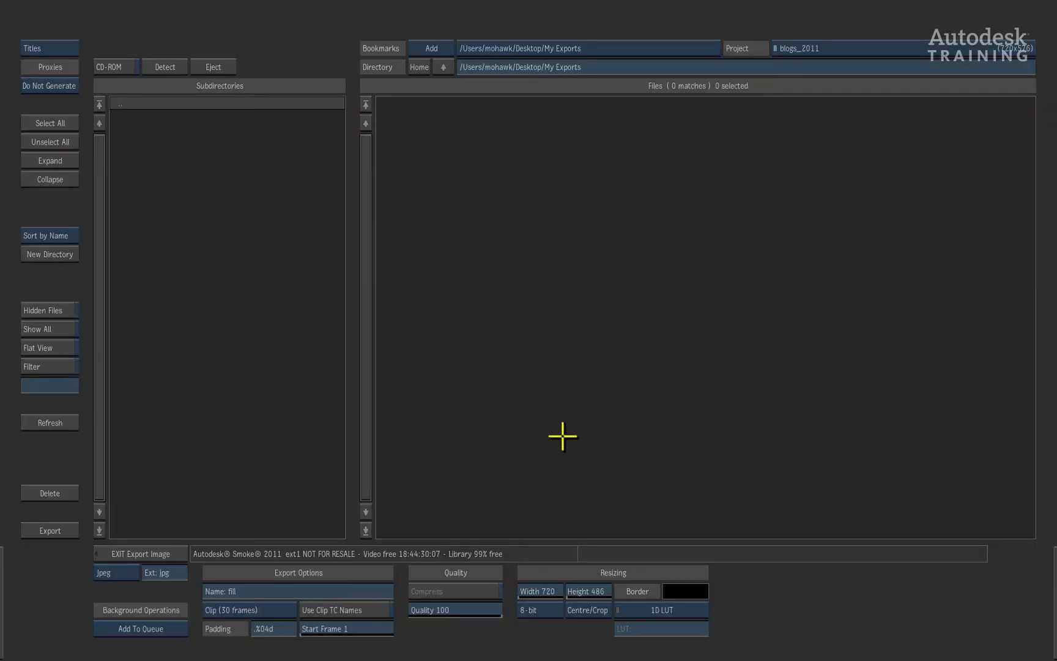
pyautogui.moveTo(542, 424)
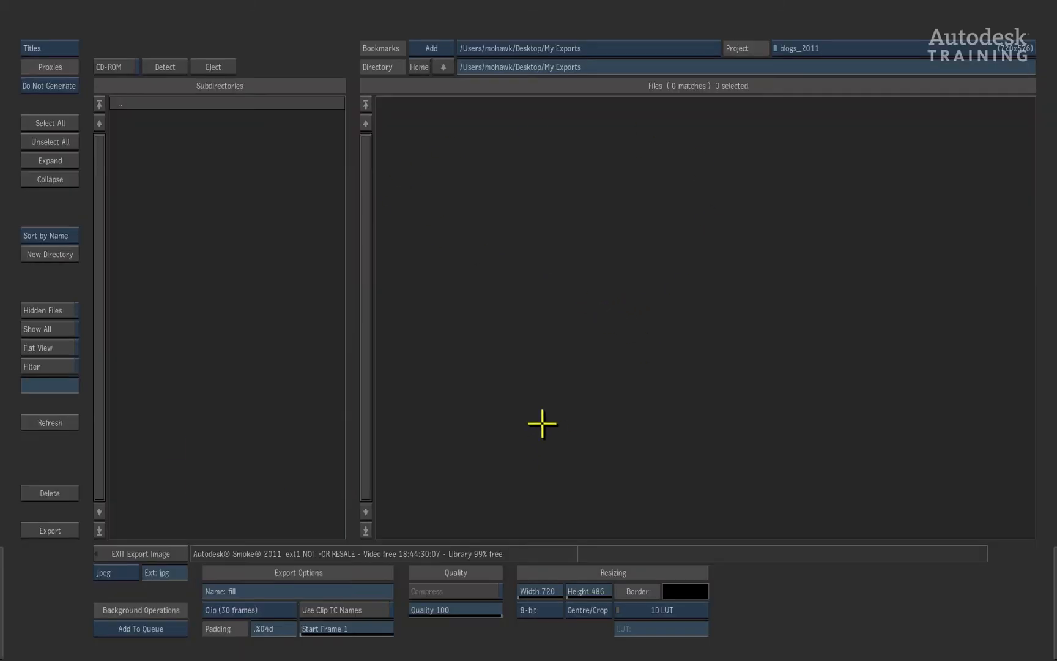
pyautogui.moveTo(302, 472)
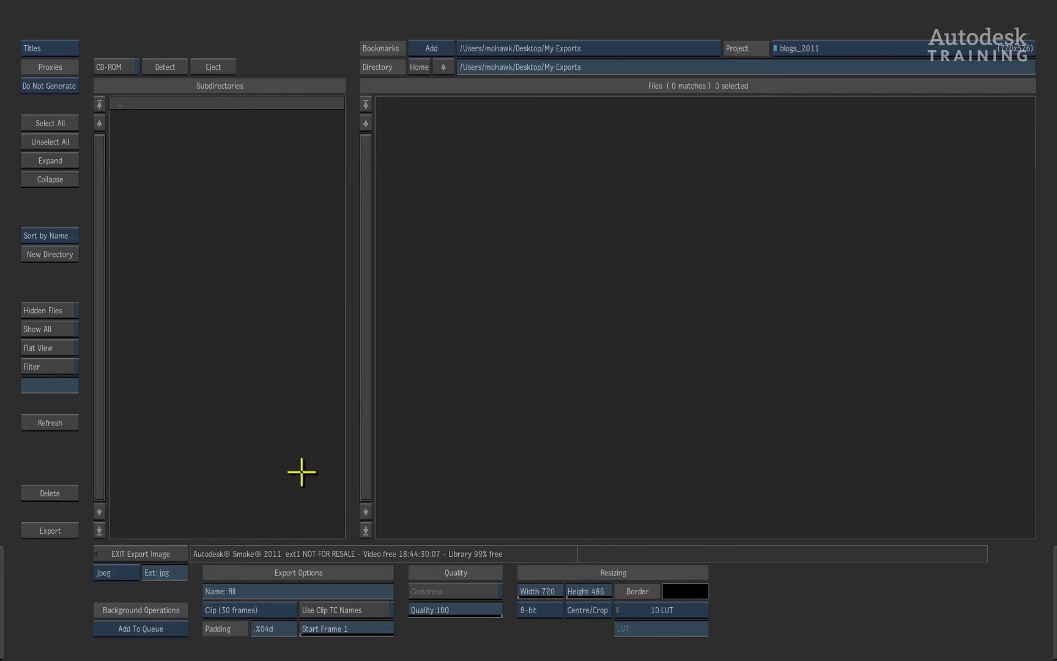
pyautogui.click(49, 530)
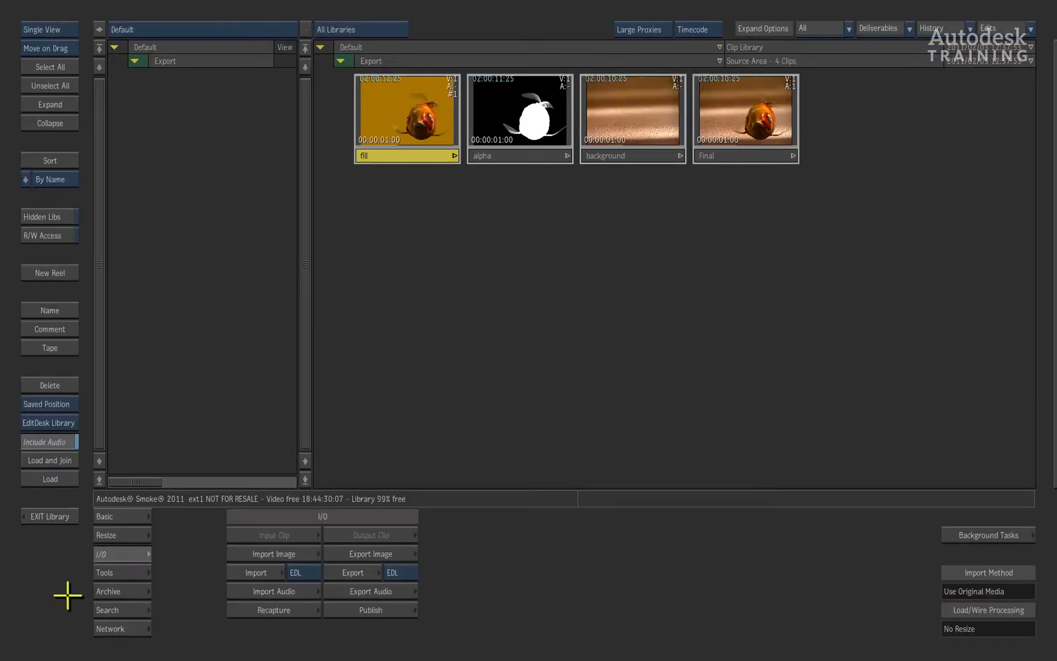
pyautogui.moveTo(71, 554)
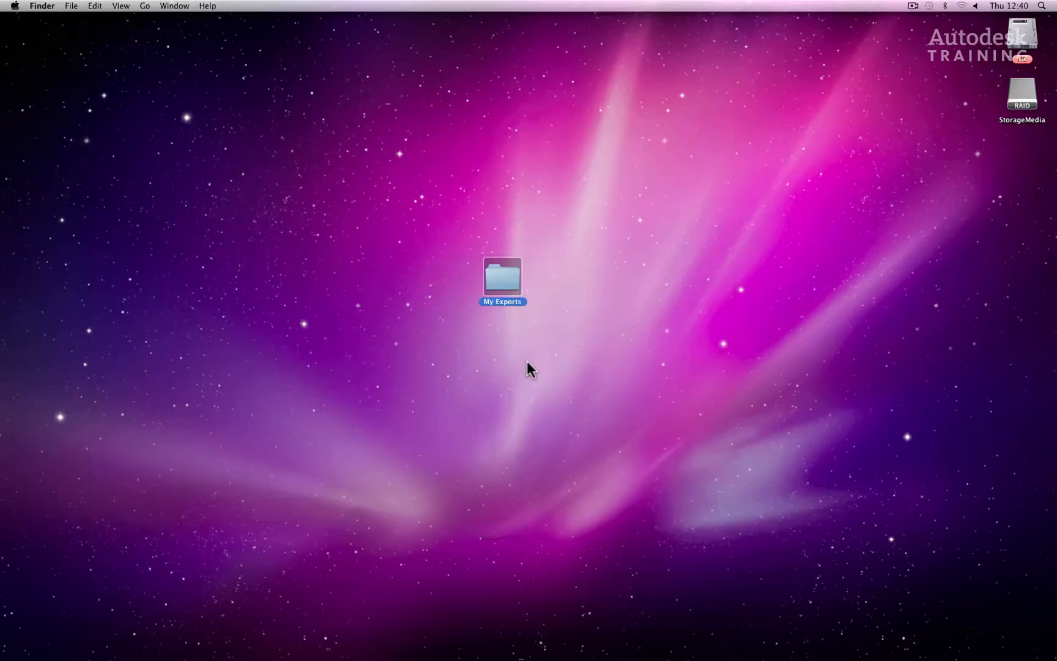
# - Open My Exports in Finder, inspect the fill JPEG frames, and trash them
pyautogui.doubleClick(502, 276)
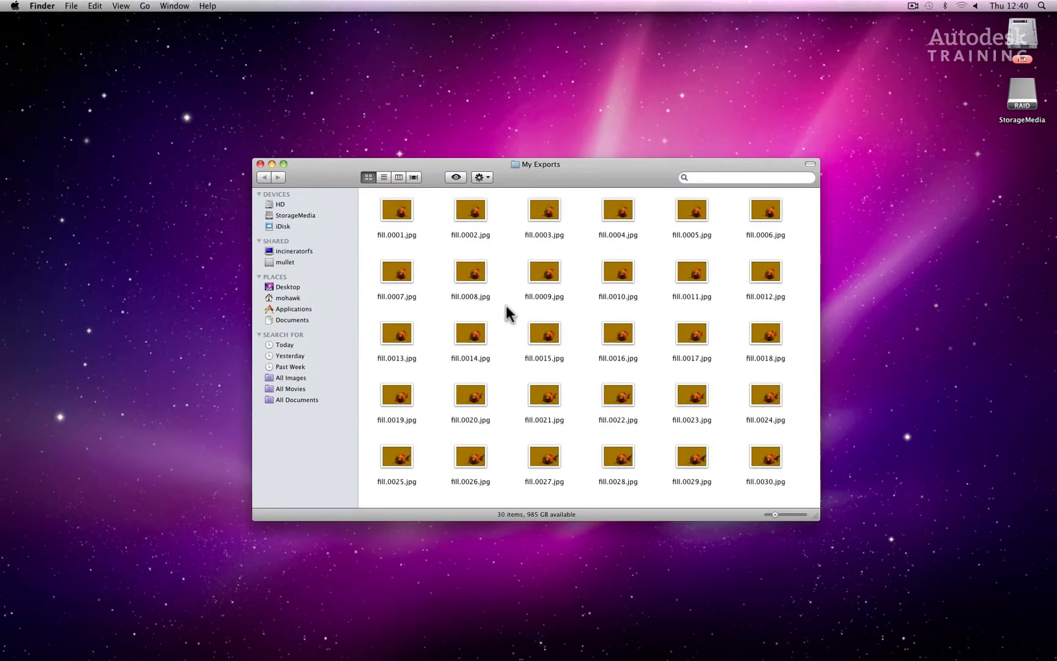
pyautogui.moveTo(418, 328)
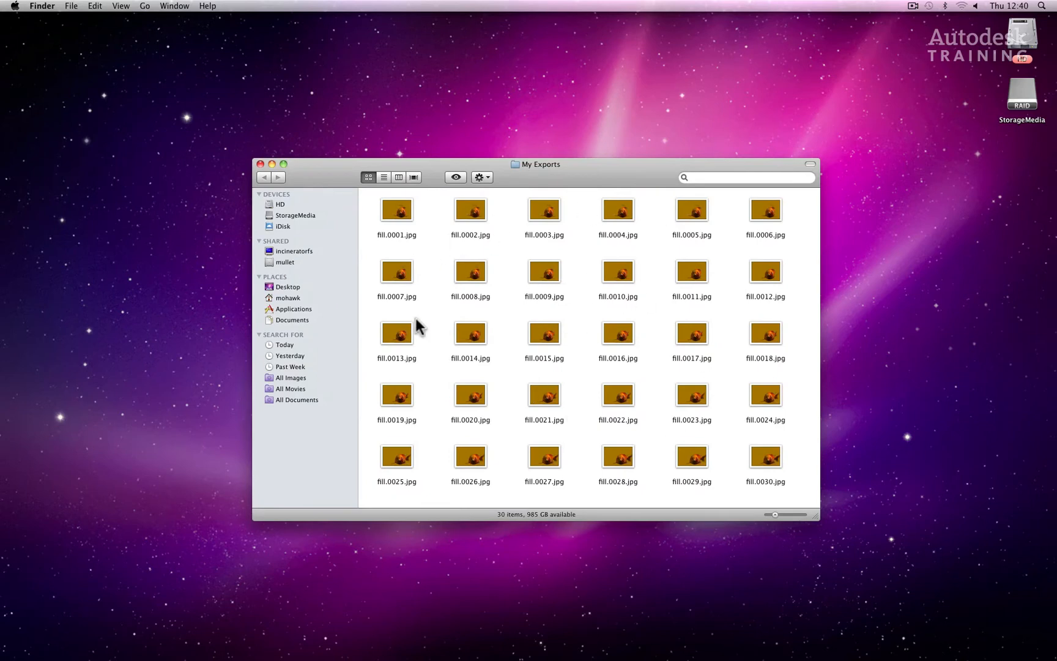
pyautogui.click(544, 333)
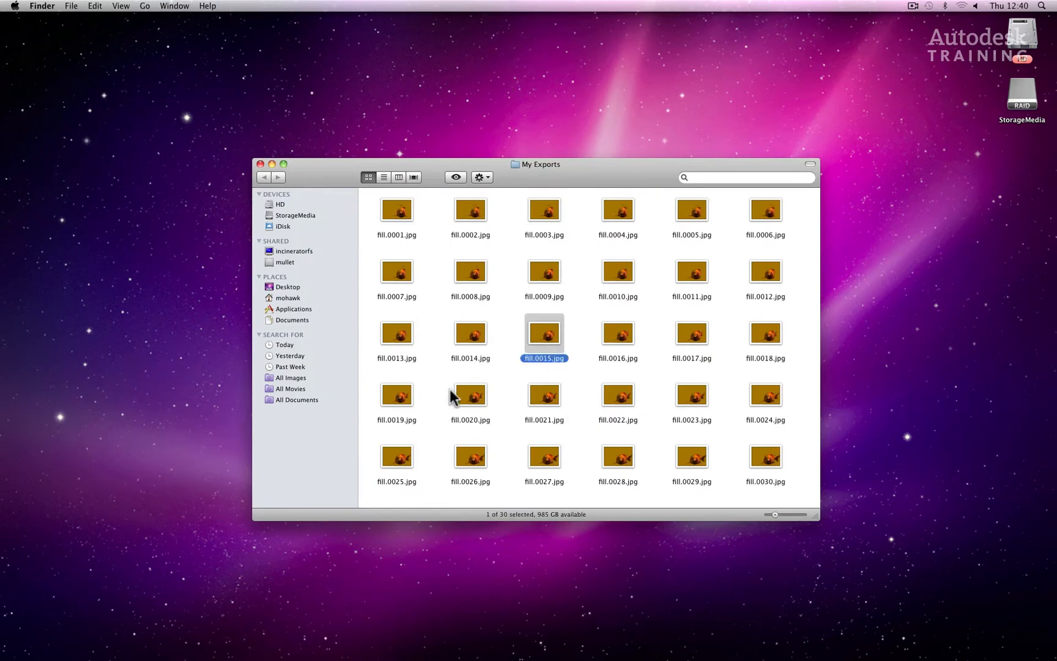
pyautogui.click(456, 177)
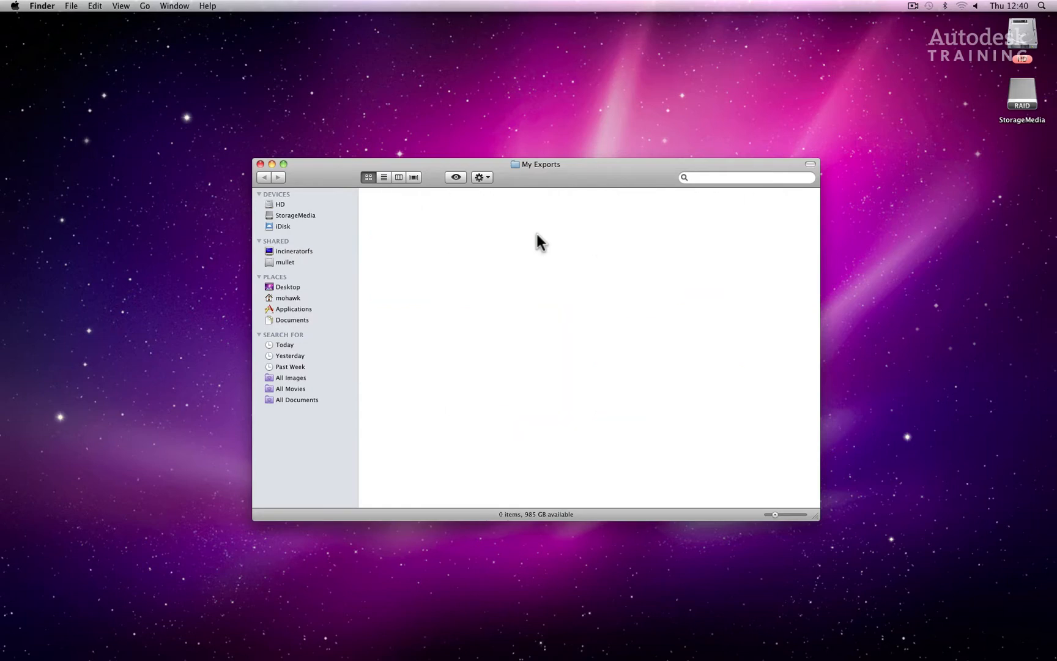
pyautogui.moveTo(537, 447)
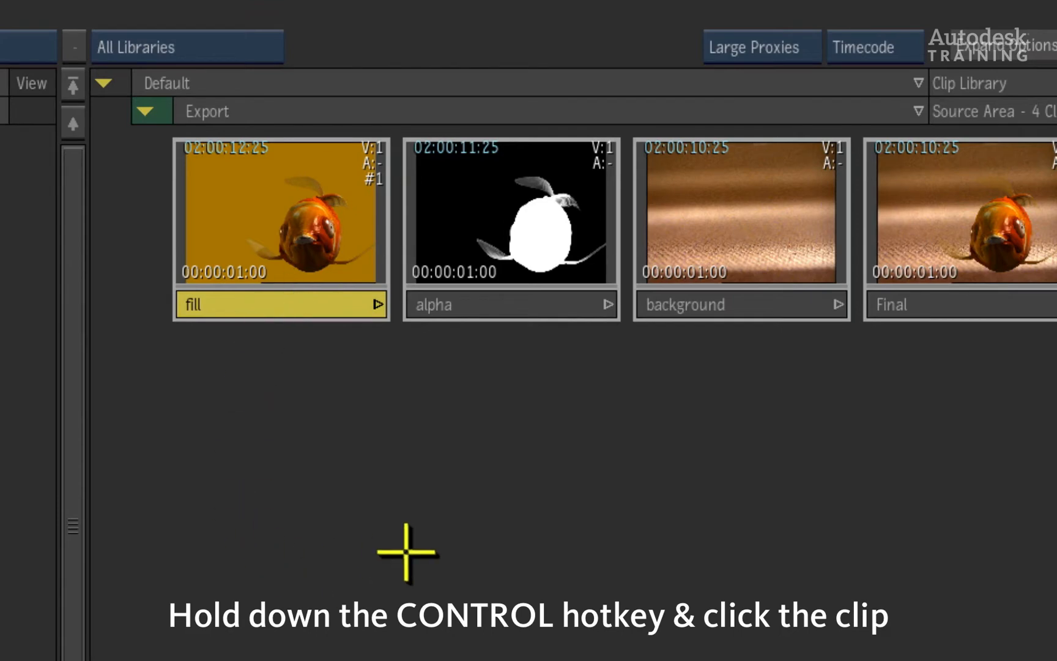
# - Add the alpha clip to the fill clip selection
pyautogui.click(510, 215)
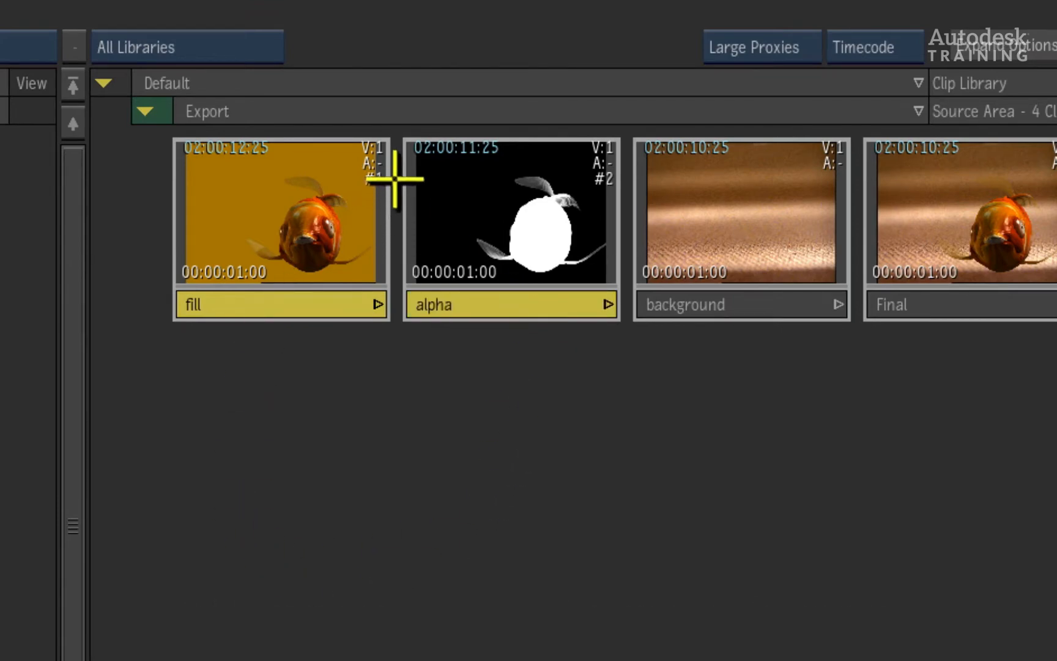
pyautogui.moveTo(616, 180)
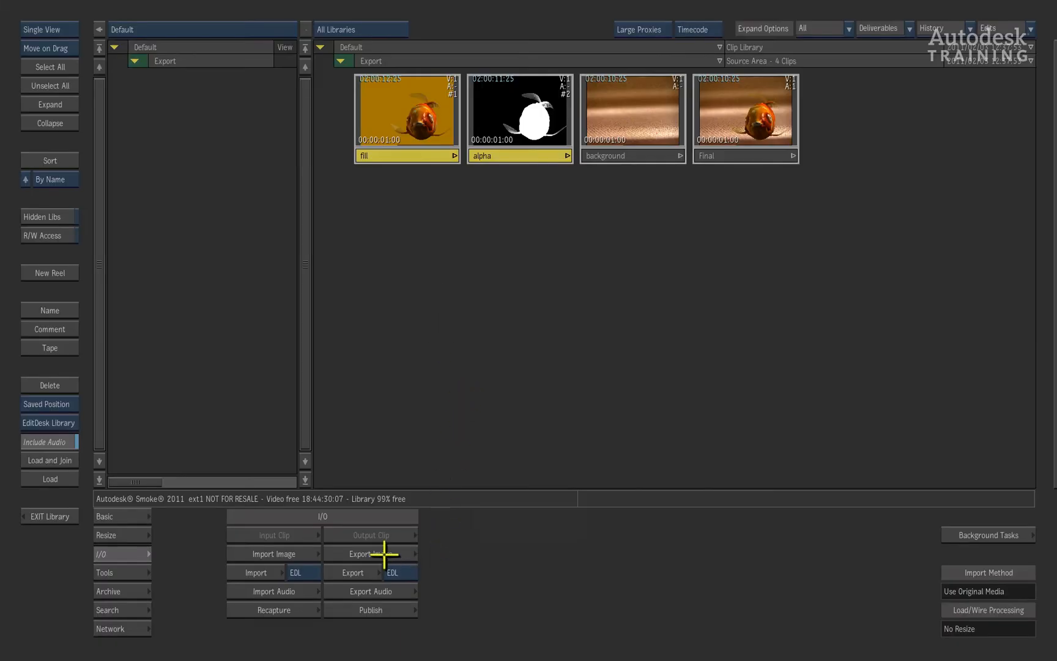
# - Switch the fill and alpha image export format from Jpeg to Targa
pyautogui.click(358, 553)
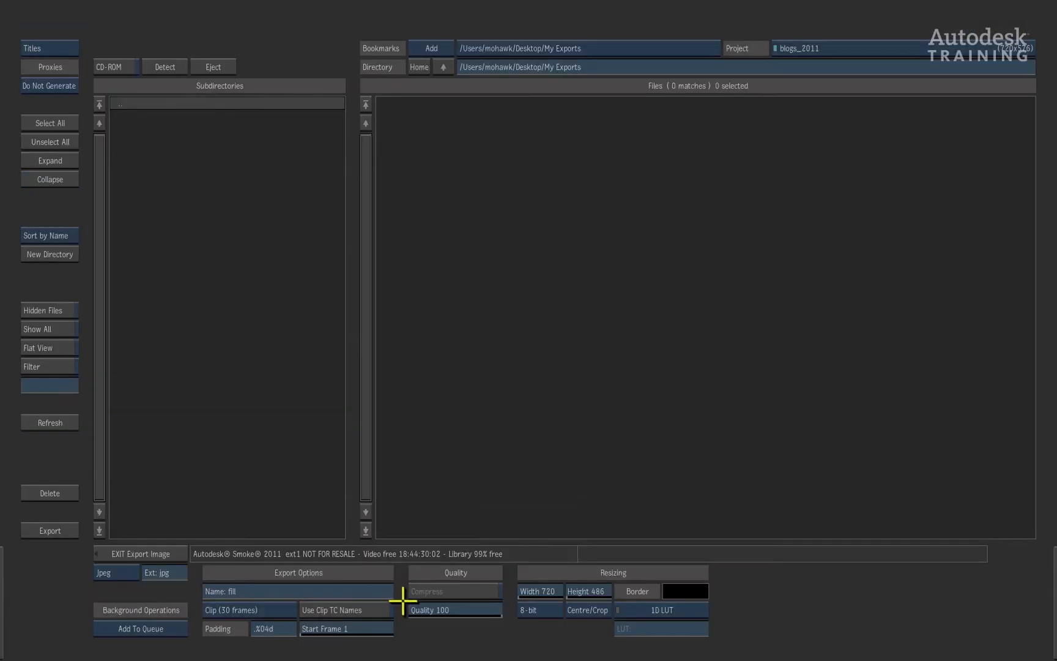
pyautogui.click(117, 572)
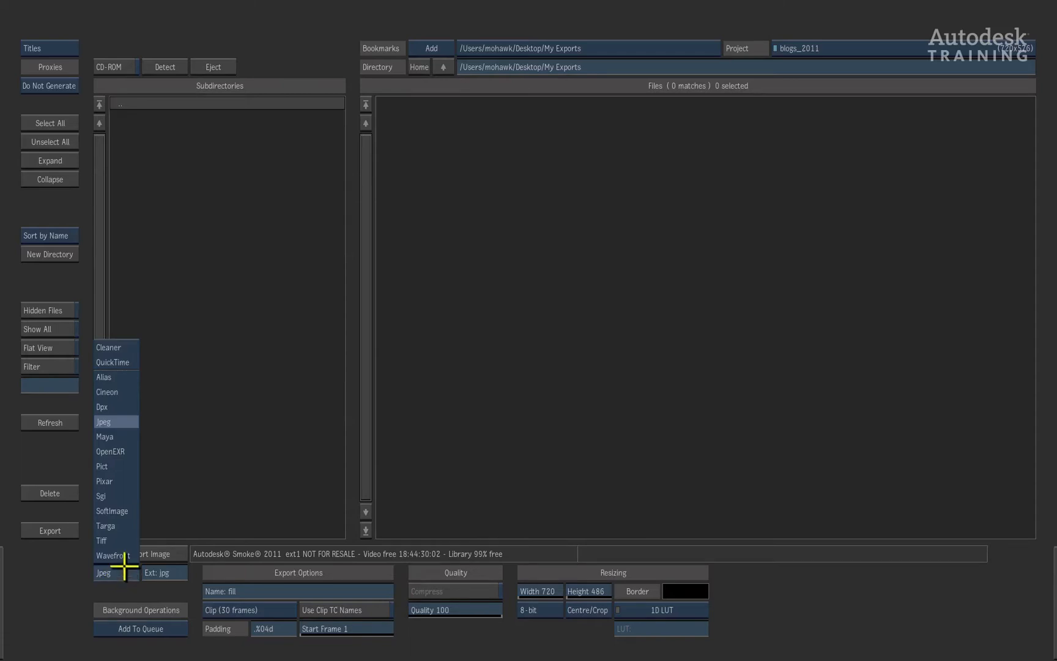
pyautogui.click(105, 525)
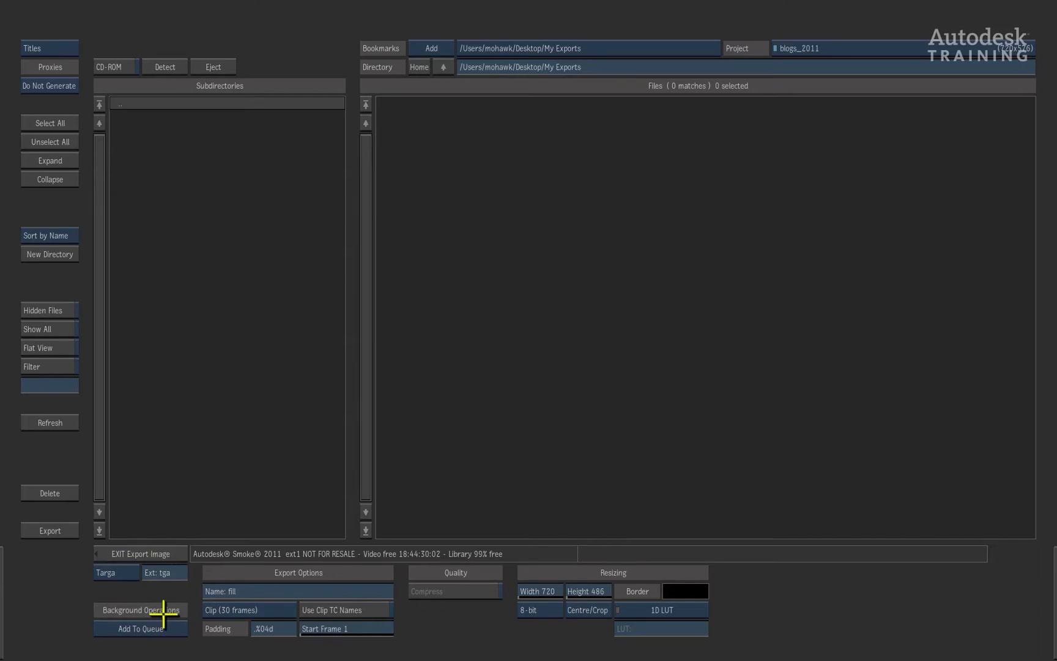
pyautogui.moveTo(266, 589)
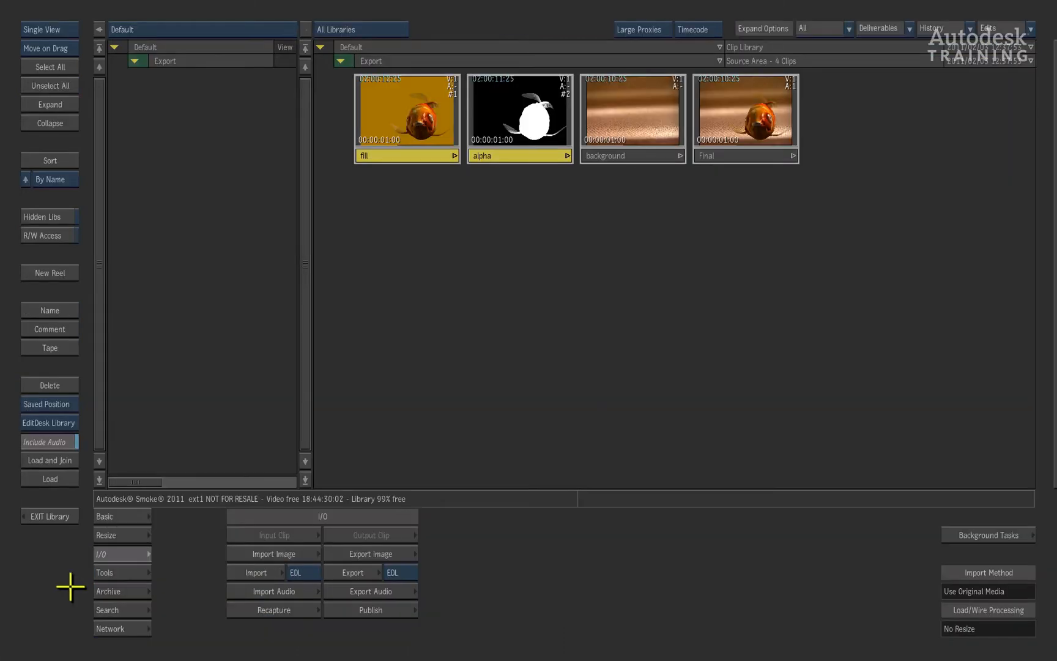
pyautogui.moveTo(71, 600)
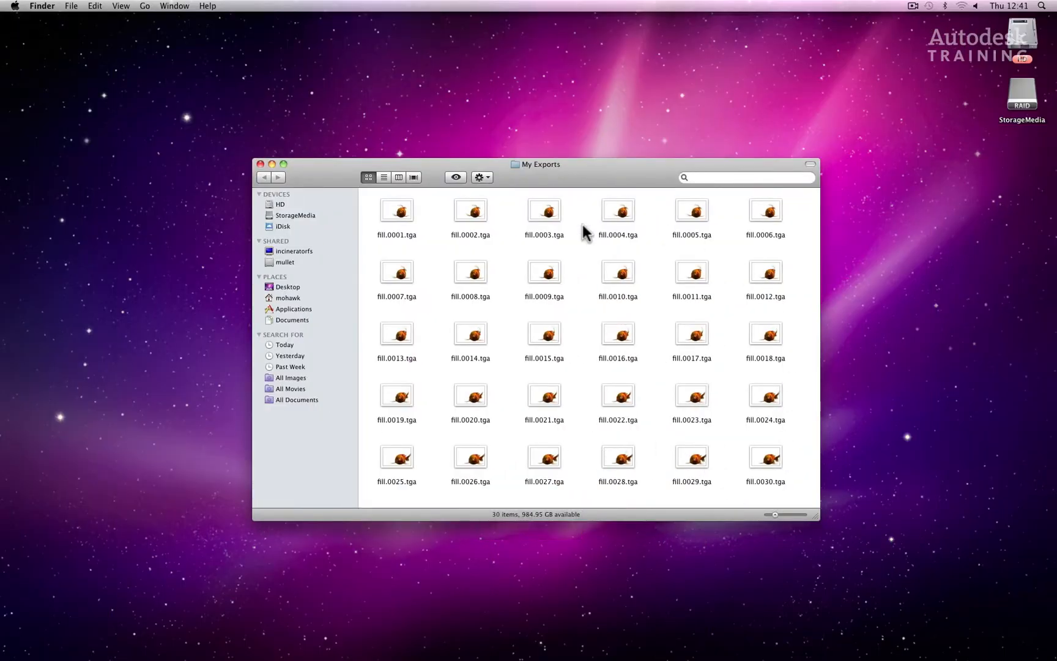
pyautogui.moveTo(609, 454)
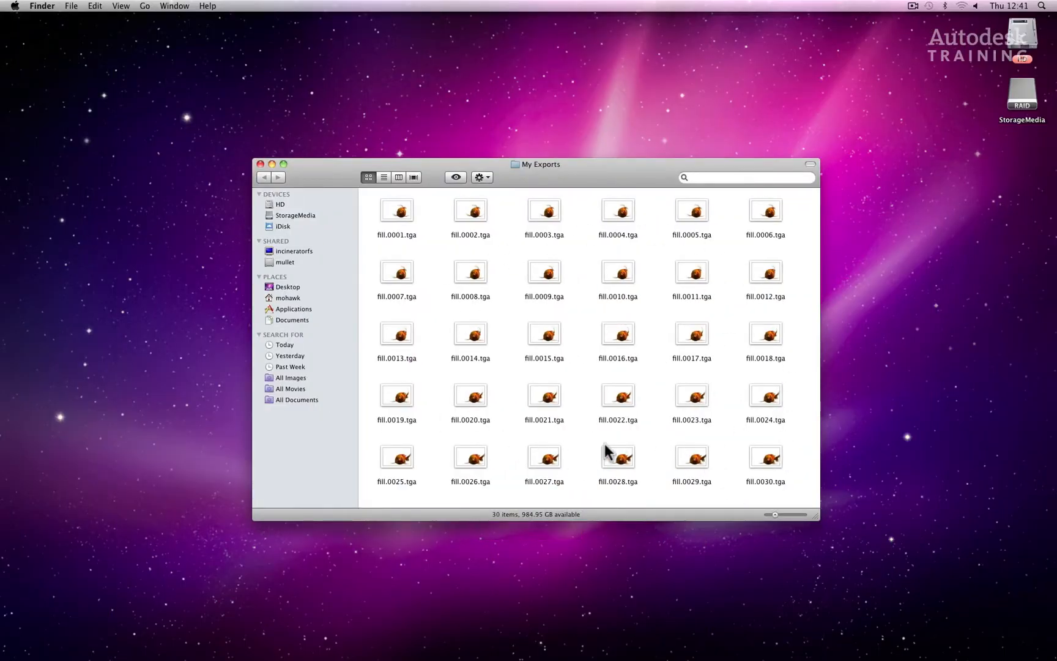
# - Check the thirty fill .tga frames listed in Finder's My Exports window
pyautogui.click(618, 334)
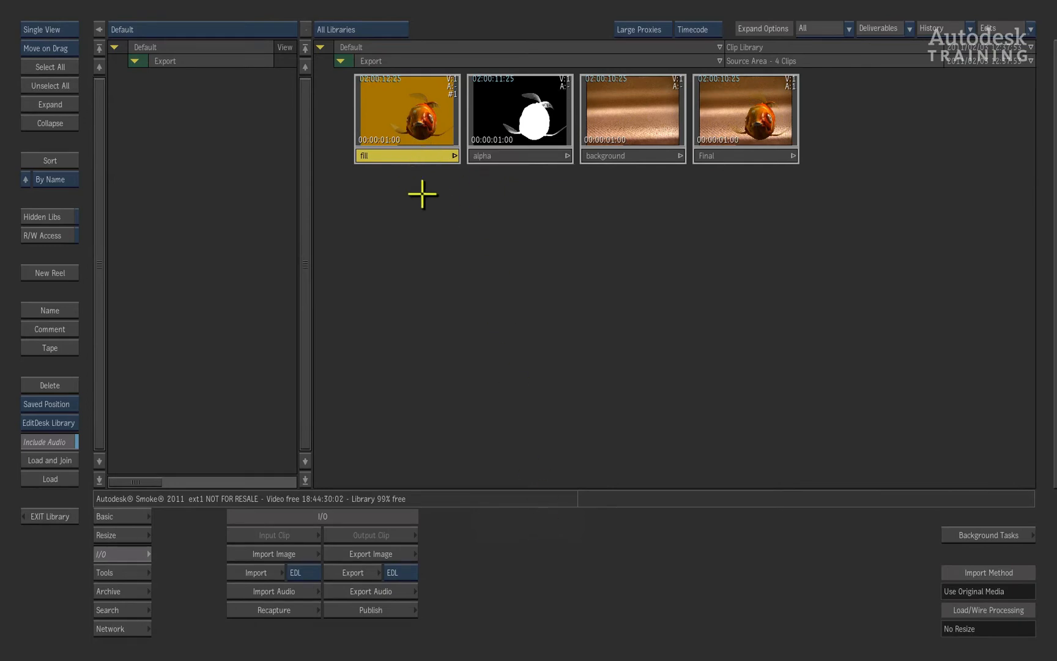
pyautogui.moveTo(421, 386)
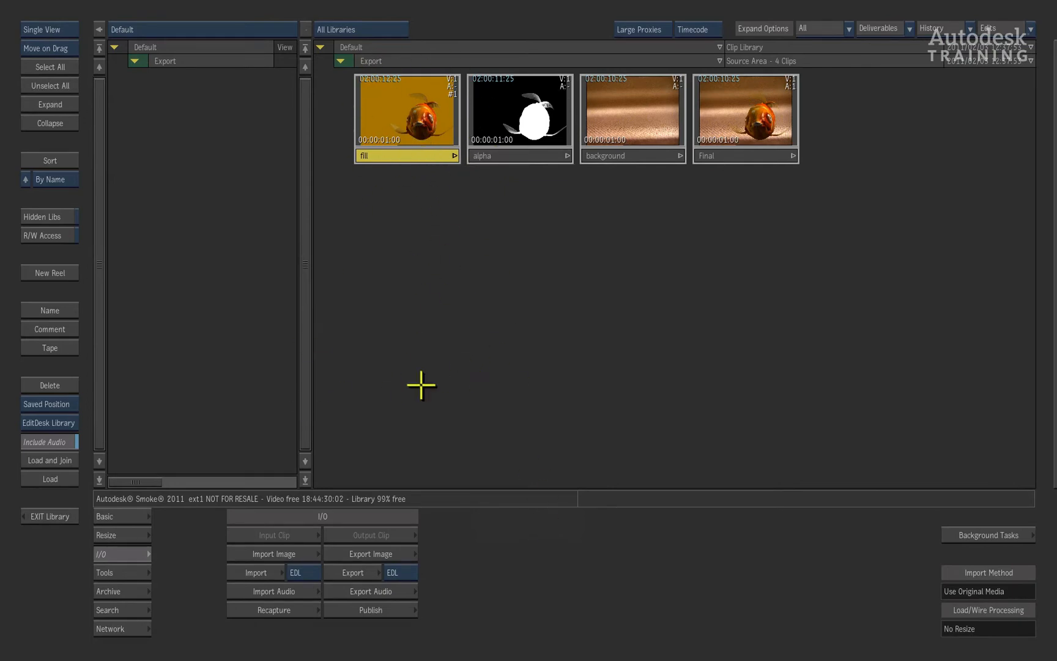
pyautogui.moveTo(404, 517)
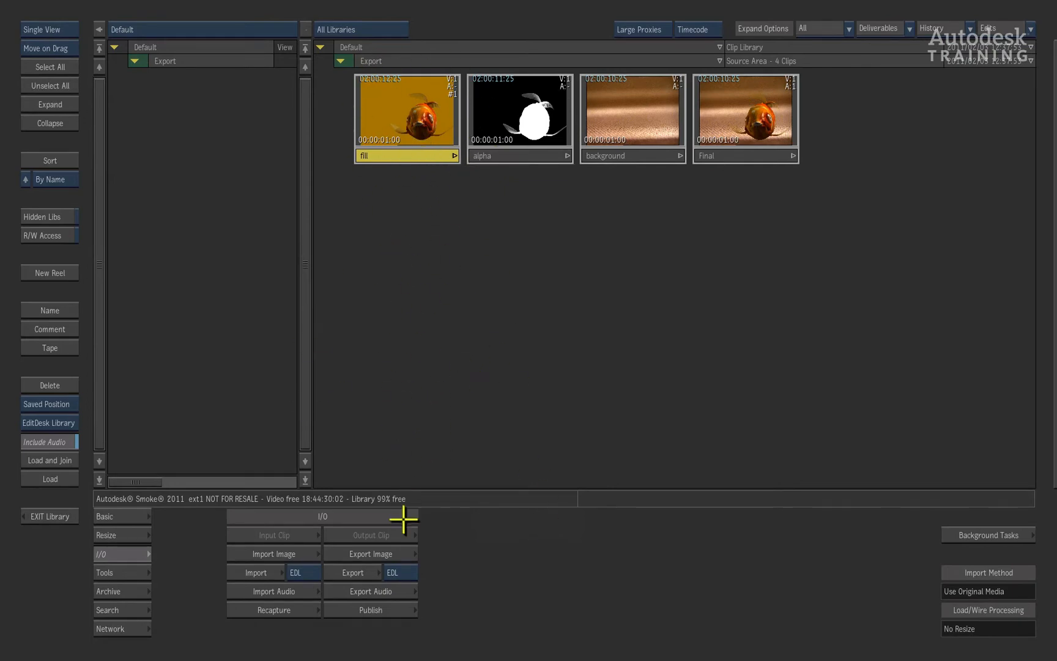
# - Set the fill clip's QuickTime export codec to RGB uncompressed
pyautogui.click(370, 554)
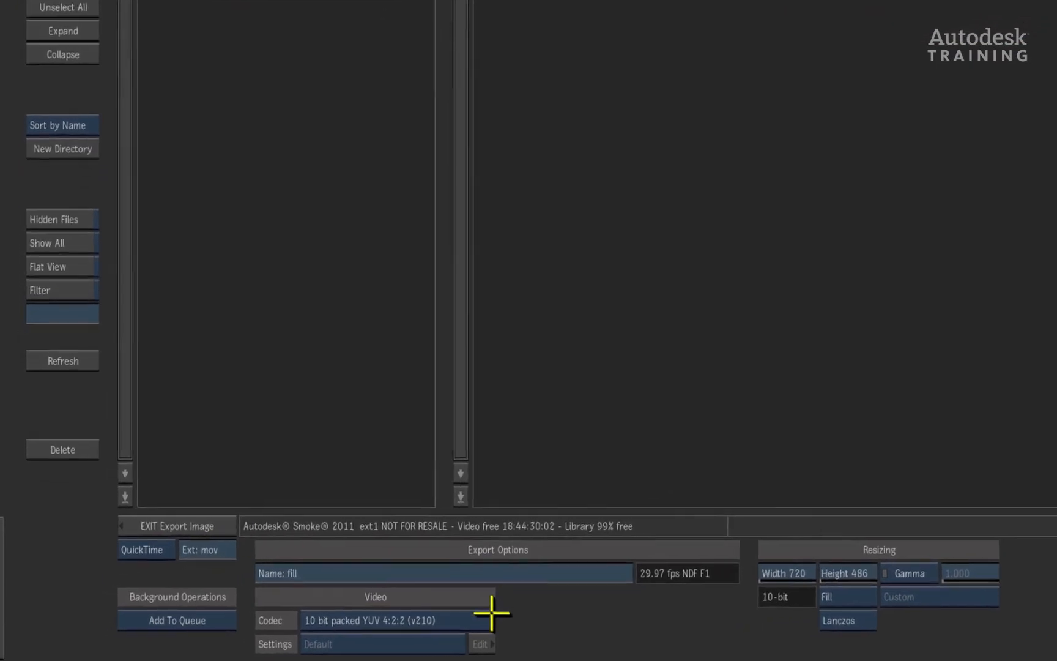
pyautogui.click(382, 620)
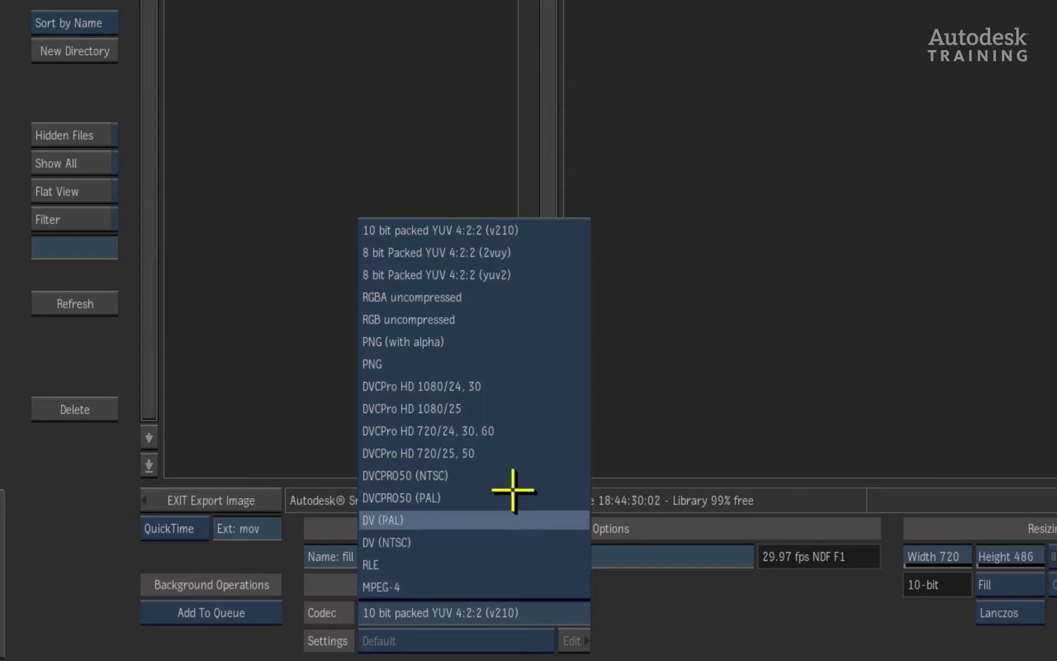
pyautogui.click(408, 319)
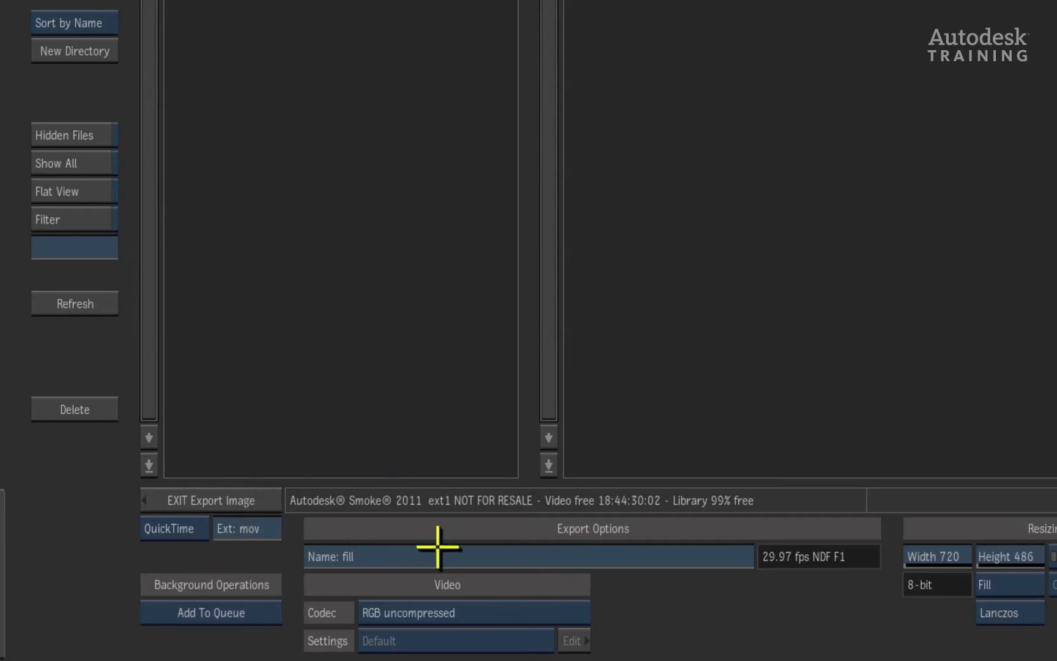
pyautogui.moveTo(88, 469)
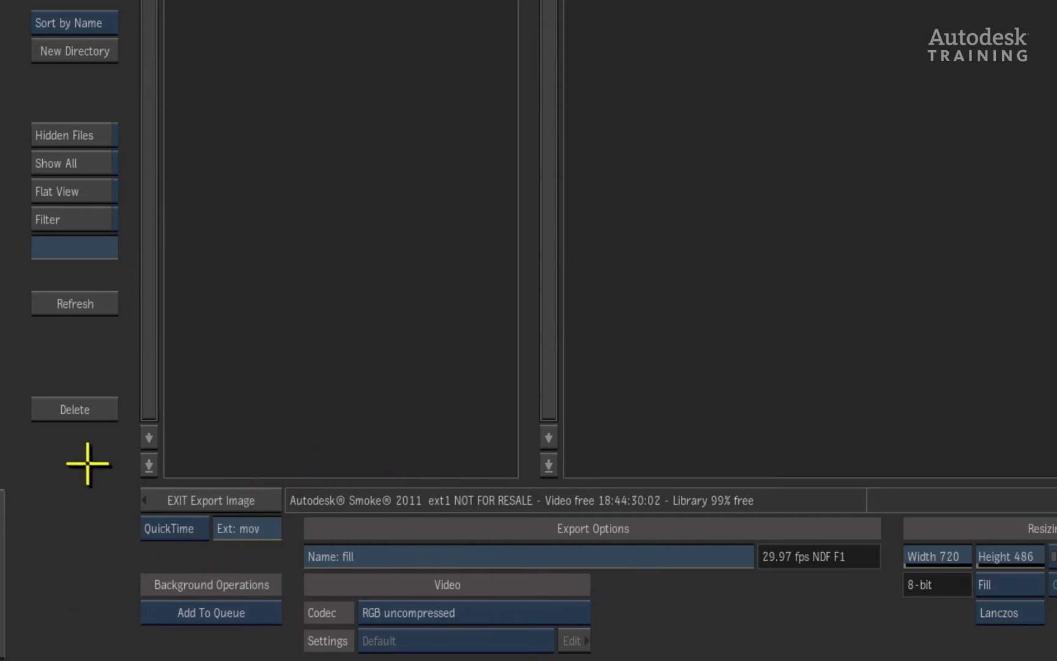
pyautogui.moveTo(79, 497)
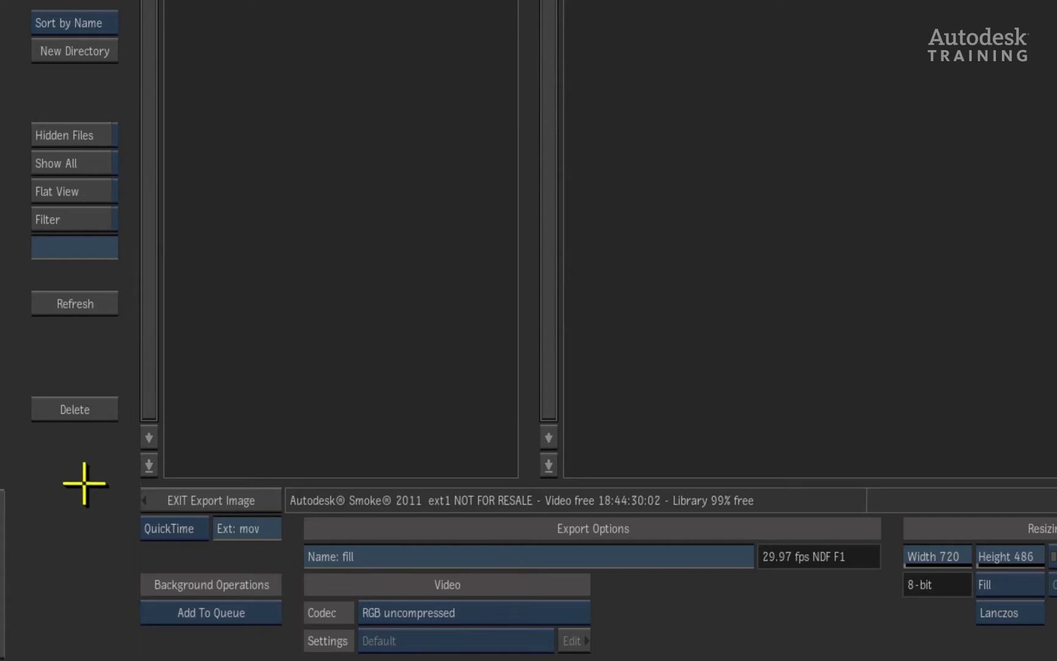
pyautogui.moveTo(166, 460)
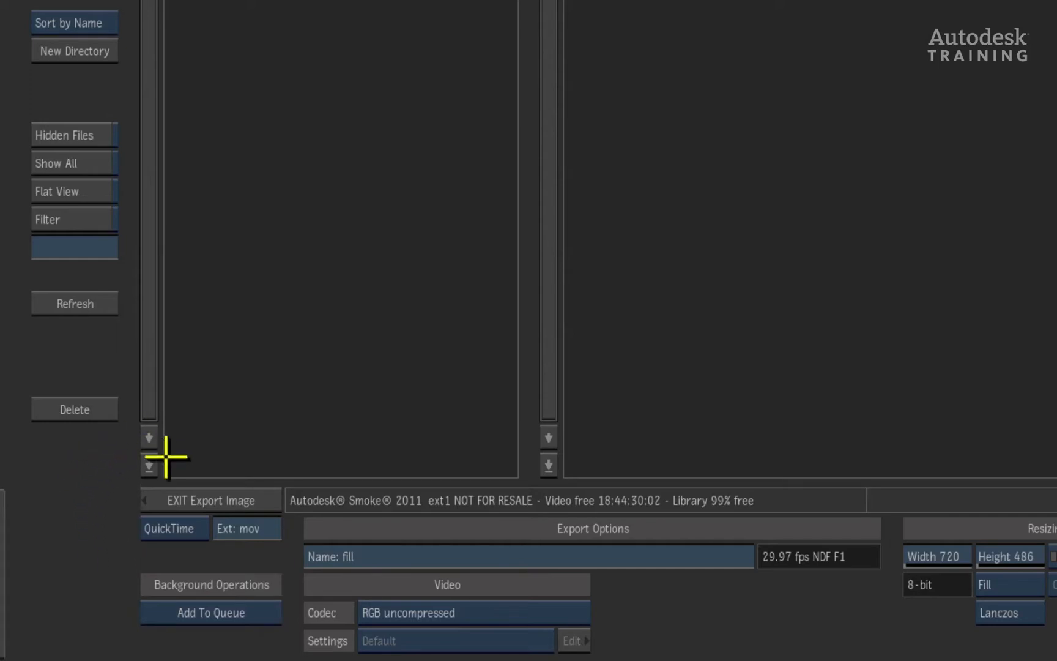
pyautogui.moveTo(122, 437)
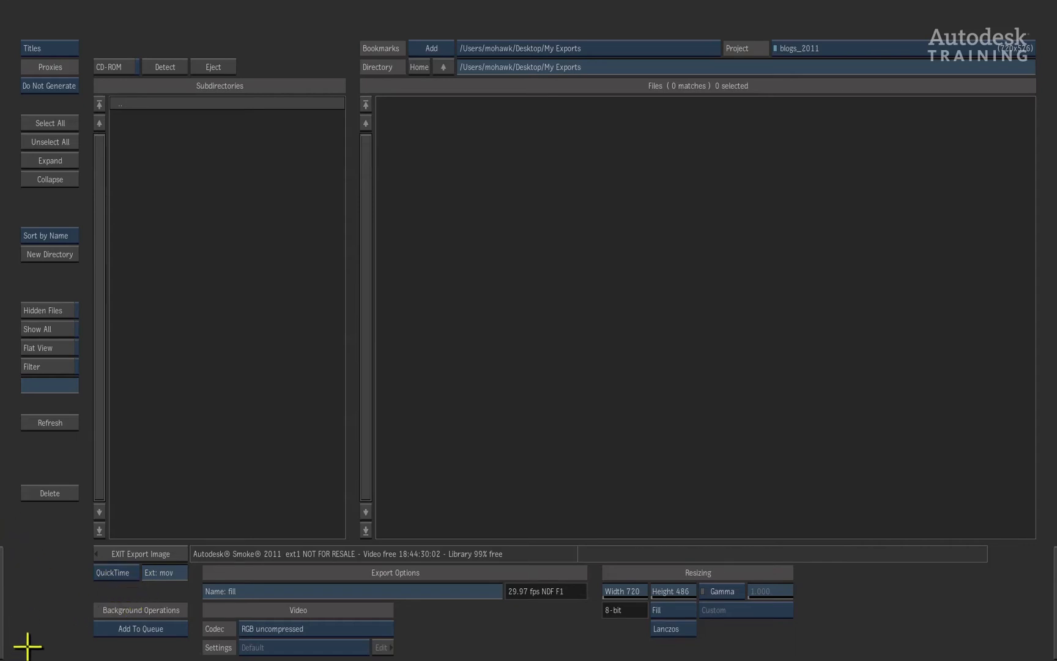
# - Queue and run the fill.mov export to My Exports, completing 30 of 30 frames
pyautogui.click(140, 609)
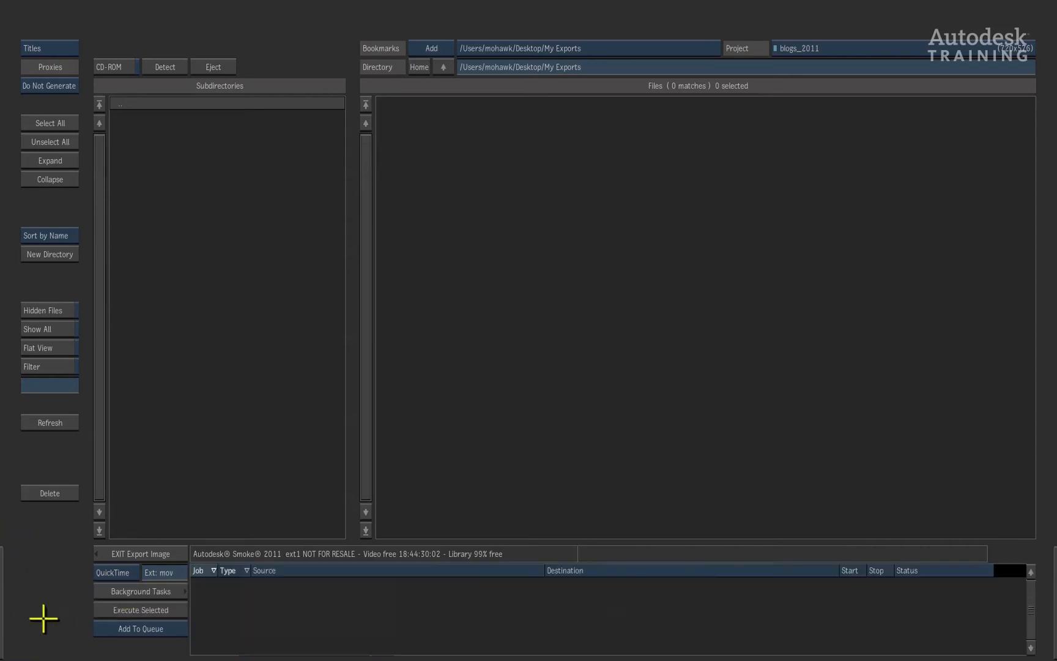
pyautogui.moveTo(290, 607)
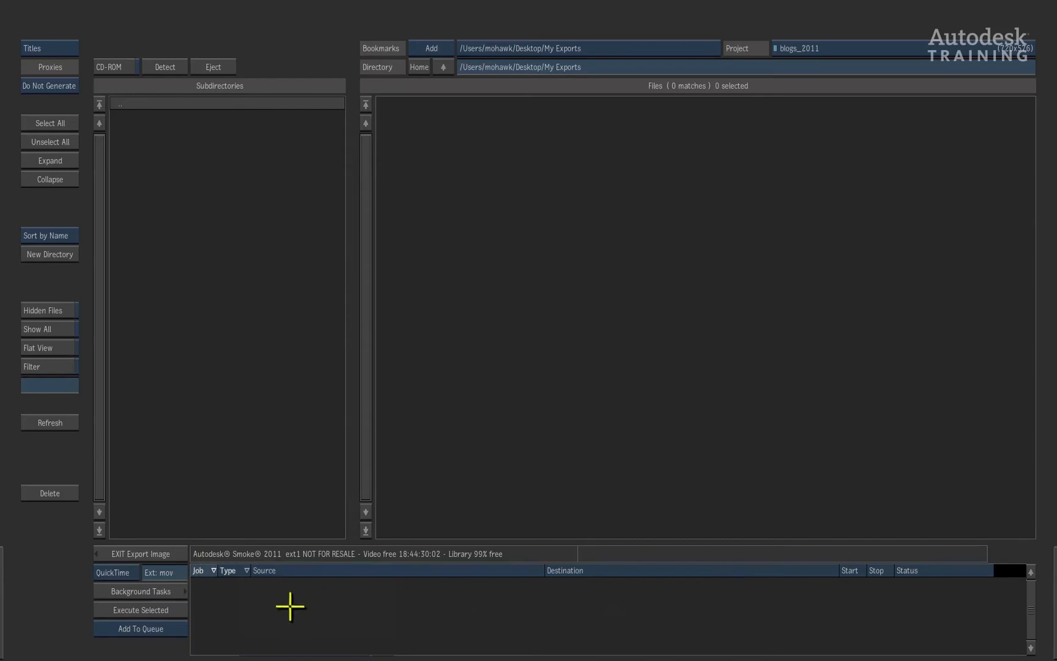
pyautogui.moveTo(177, 644)
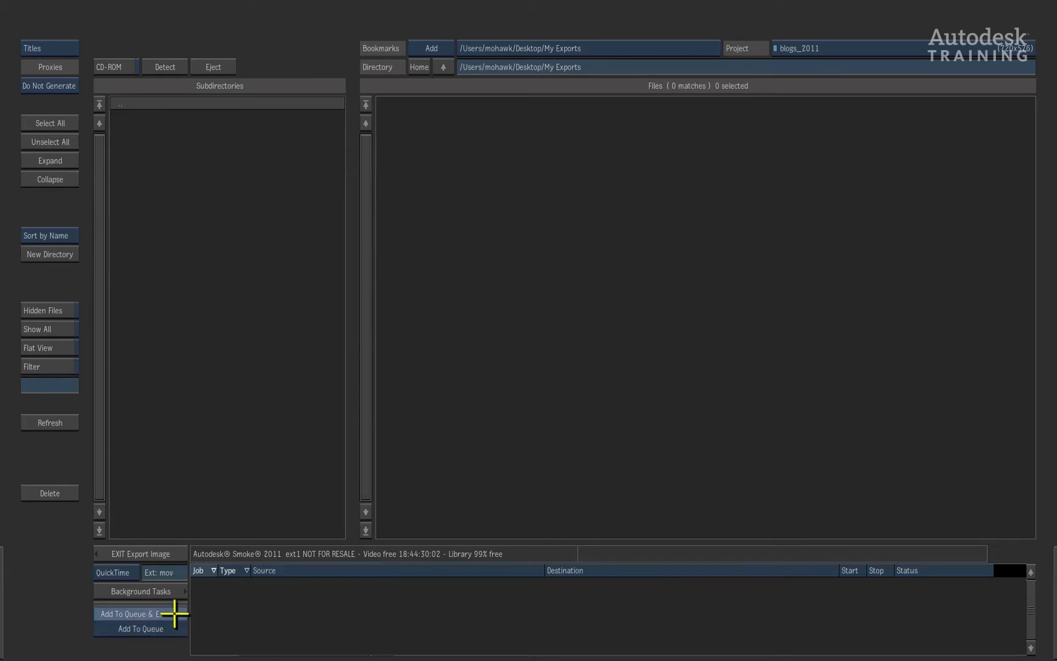
pyautogui.click(134, 611)
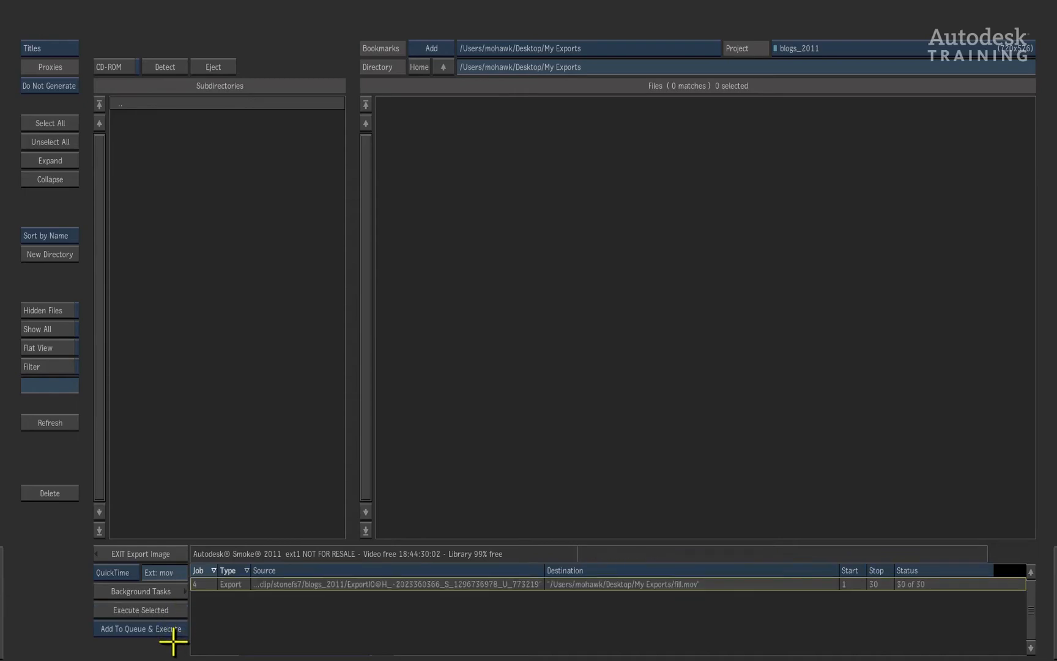
pyautogui.moveTo(695, 611)
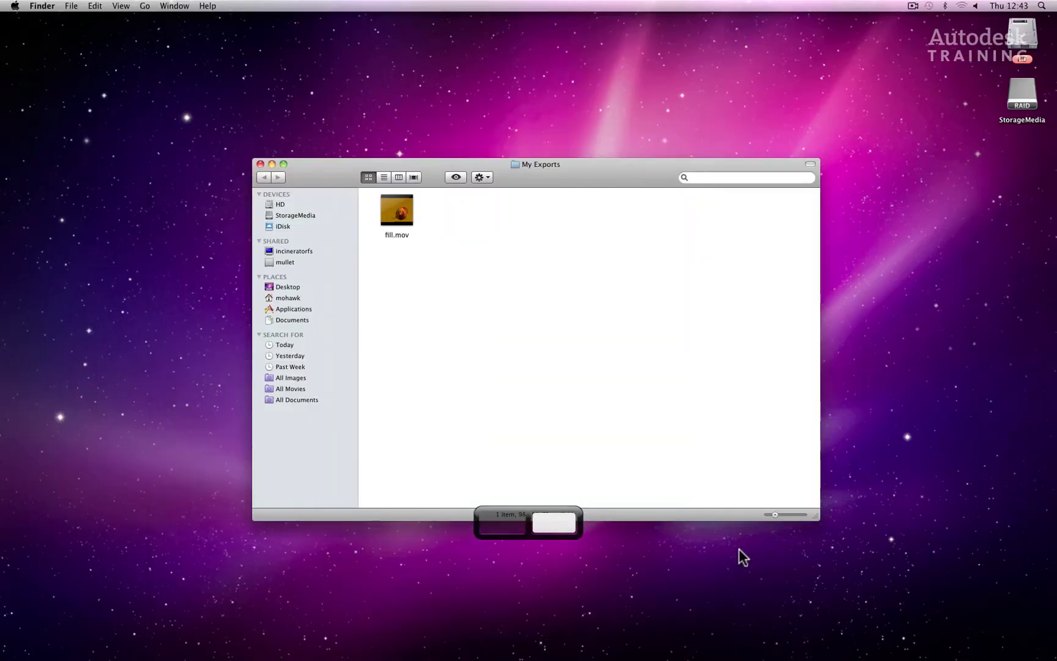
# - Check in Finder that the My Exports folder contains only fill.mov
pyautogui.click(396, 210)
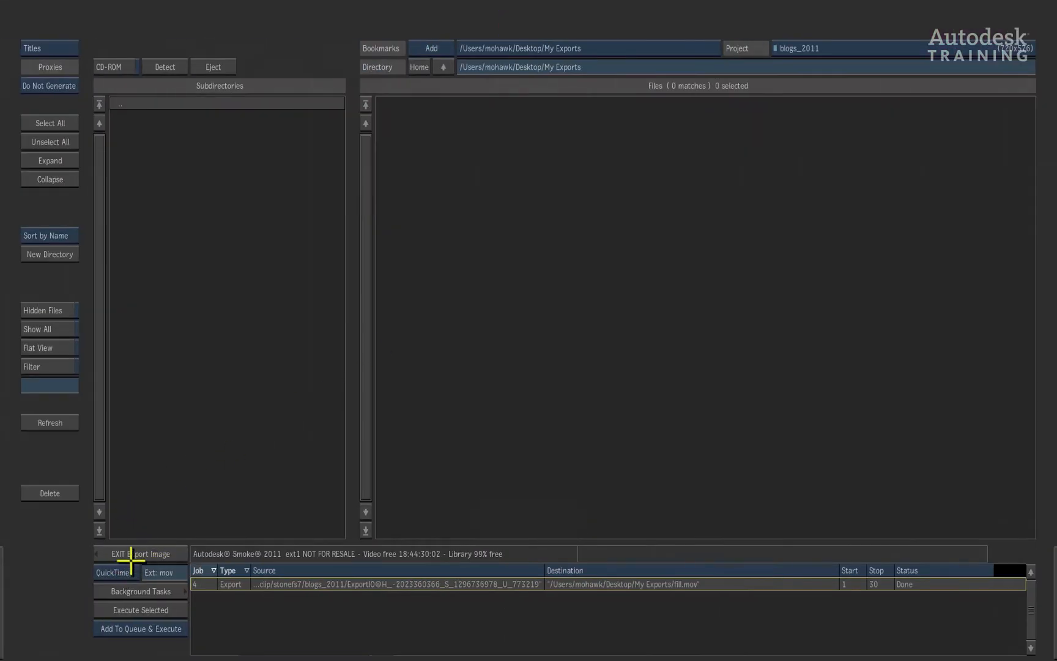
# - Export the fill and alpha clips as QuickTime to My Exports, overwriting the existing fill movie
pyautogui.click(139, 553)
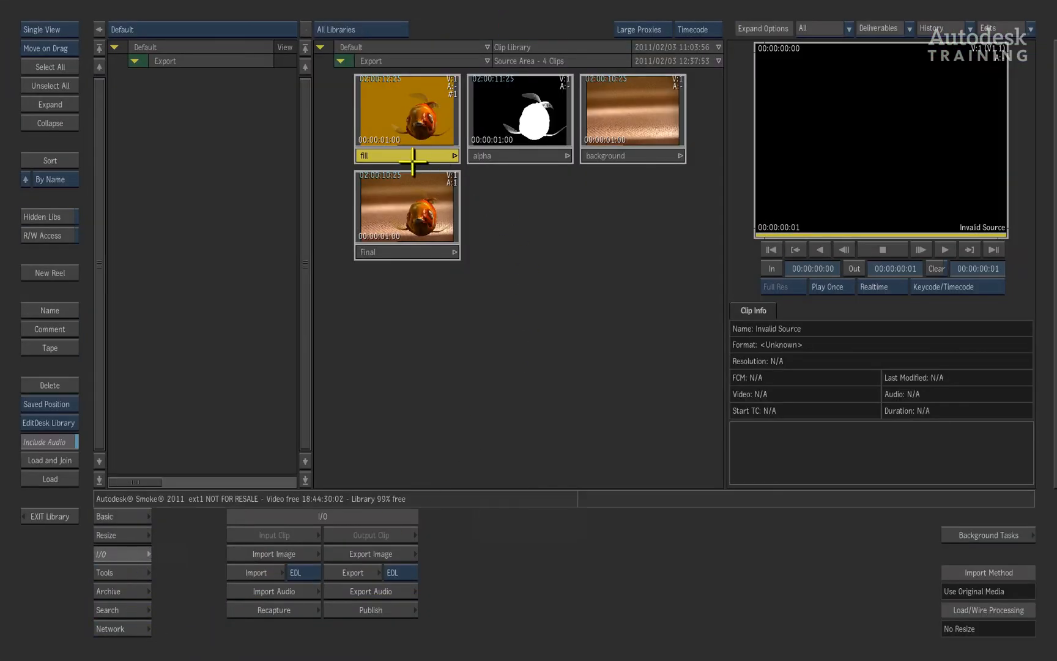
pyautogui.click(520, 111)
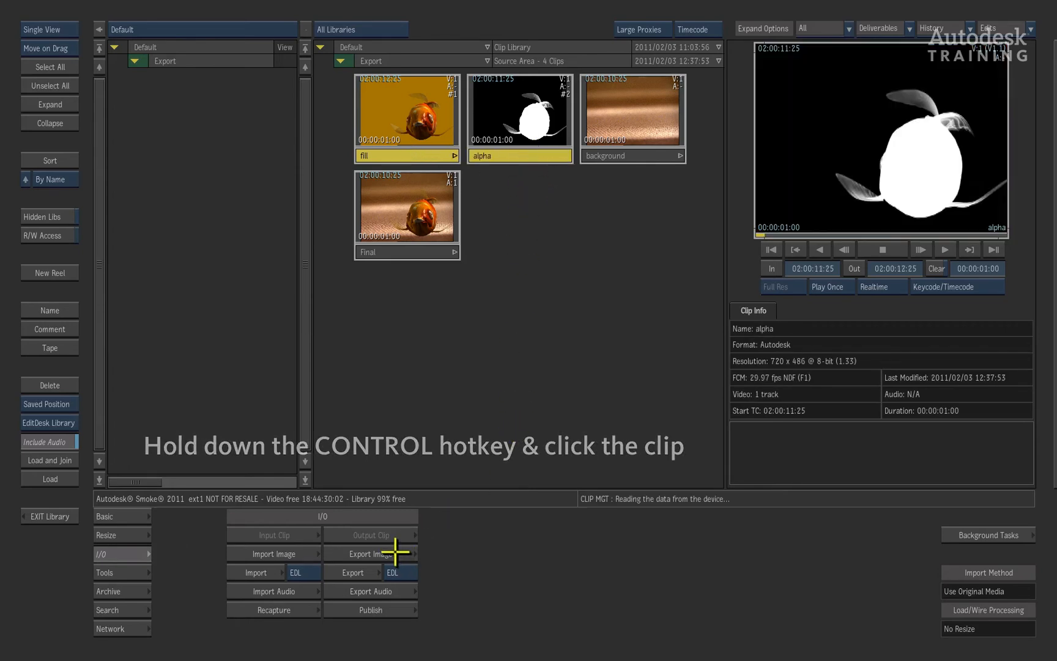
pyautogui.click(371, 554)
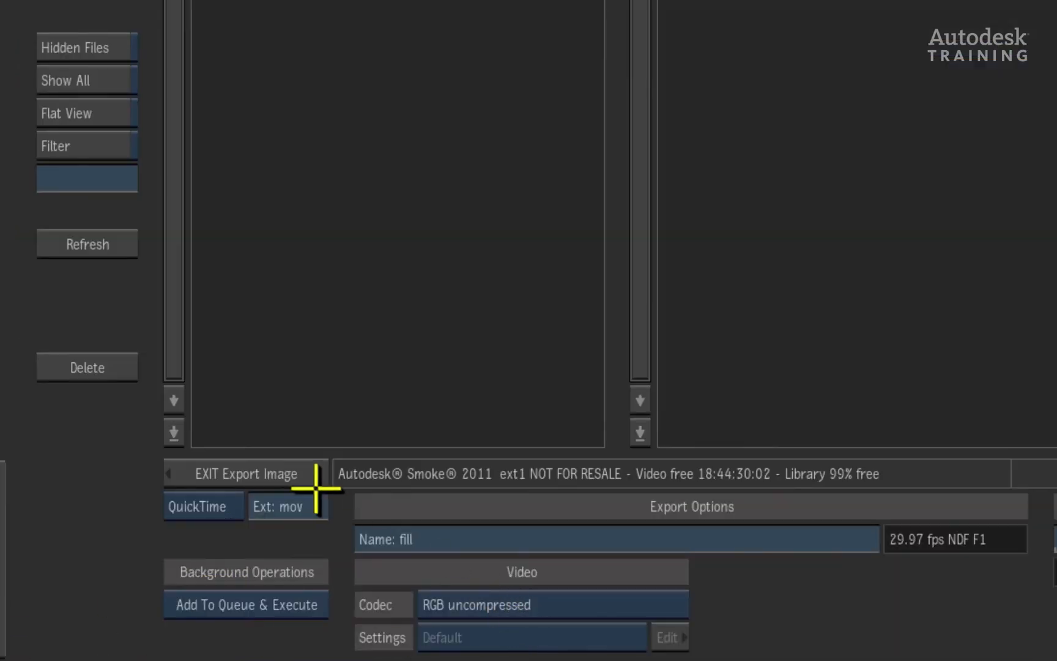
pyautogui.click(553, 605)
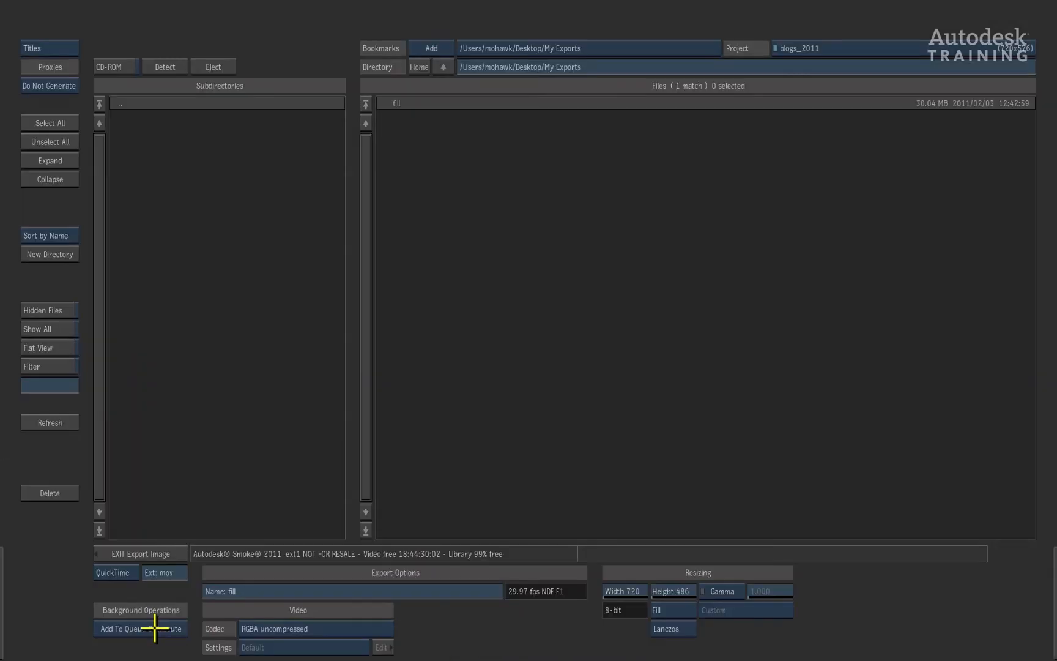
pyautogui.click(143, 643)
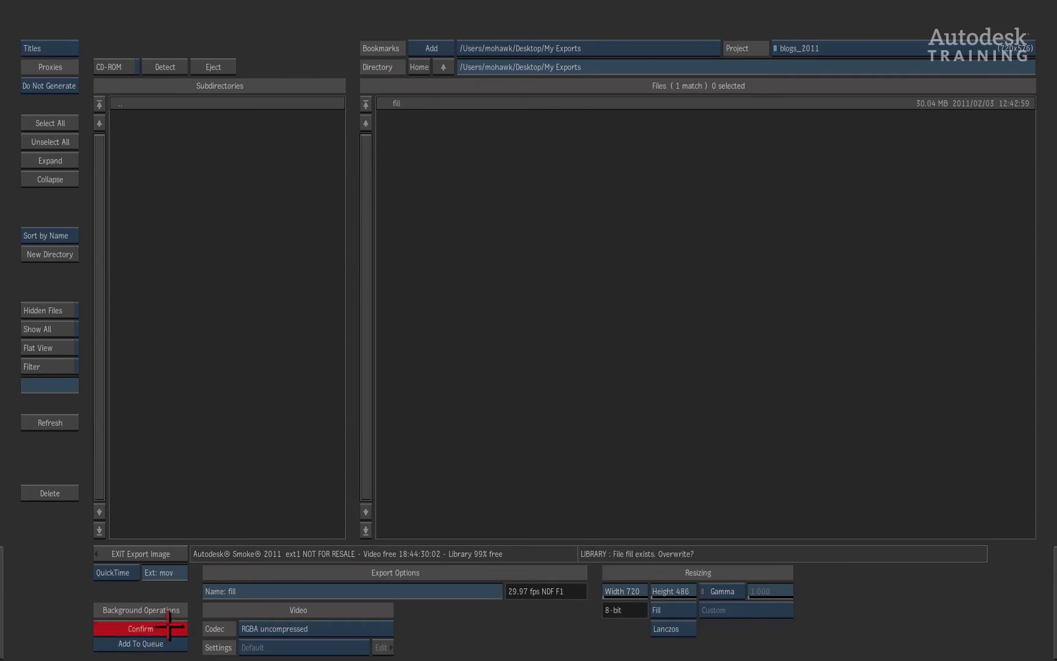
pyautogui.click(141, 627)
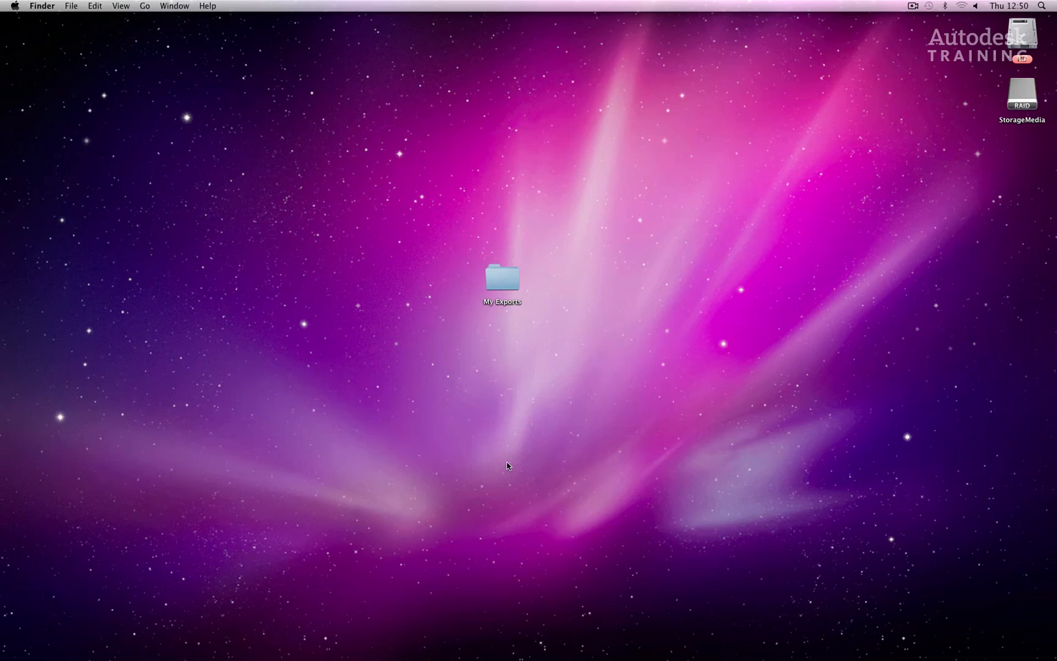
pyautogui.moveTo(226, 637)
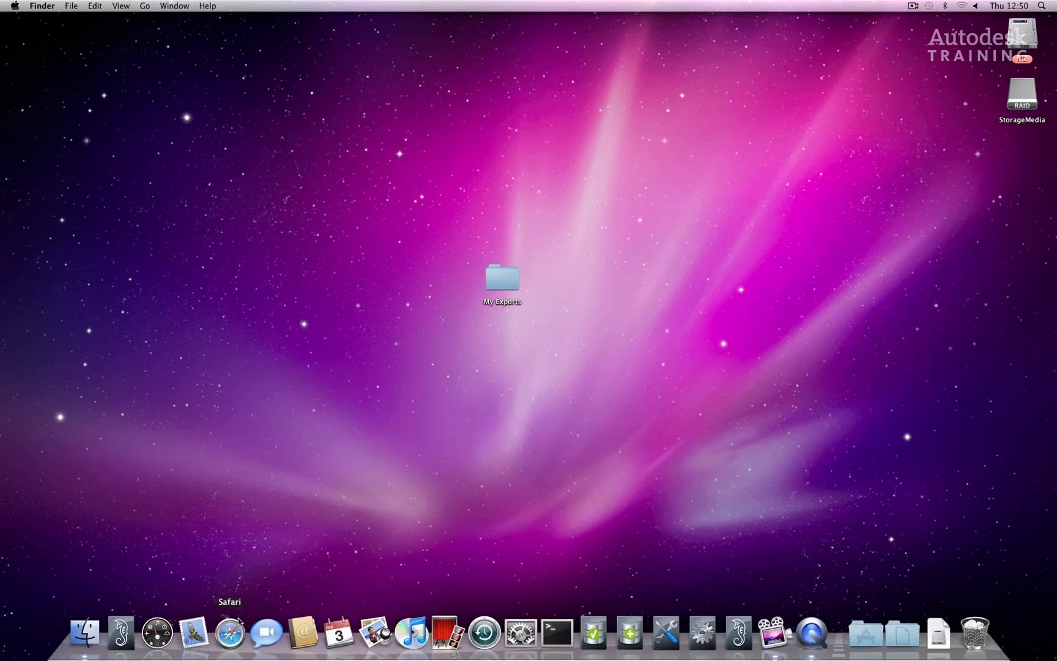
pyautogui.click(227, 635)
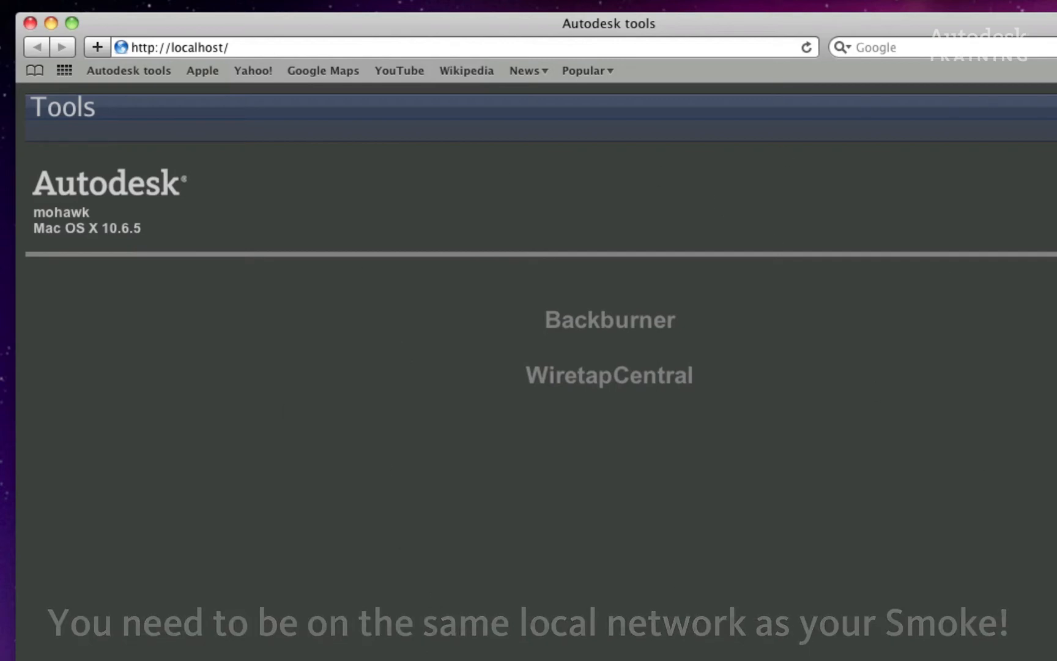
pyautogui.moveTo(640, 384)
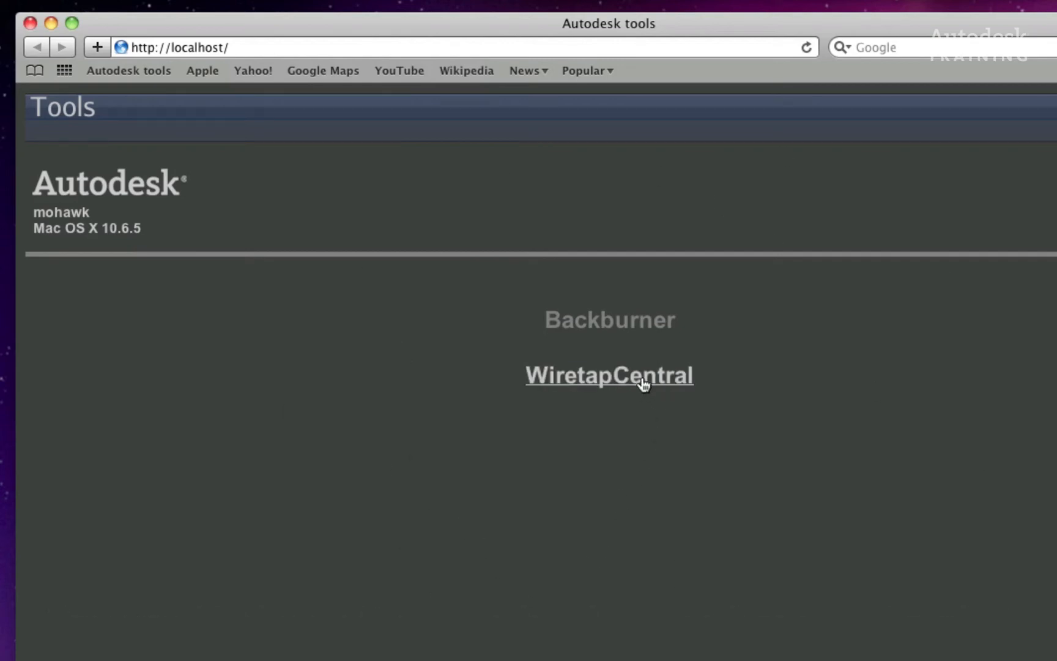
# - Open WiretapCentral, browse mohawk:IFFFS > stonefs7 > blogs_2011 Export library, and select Final
pyautogui.click(639, 375)
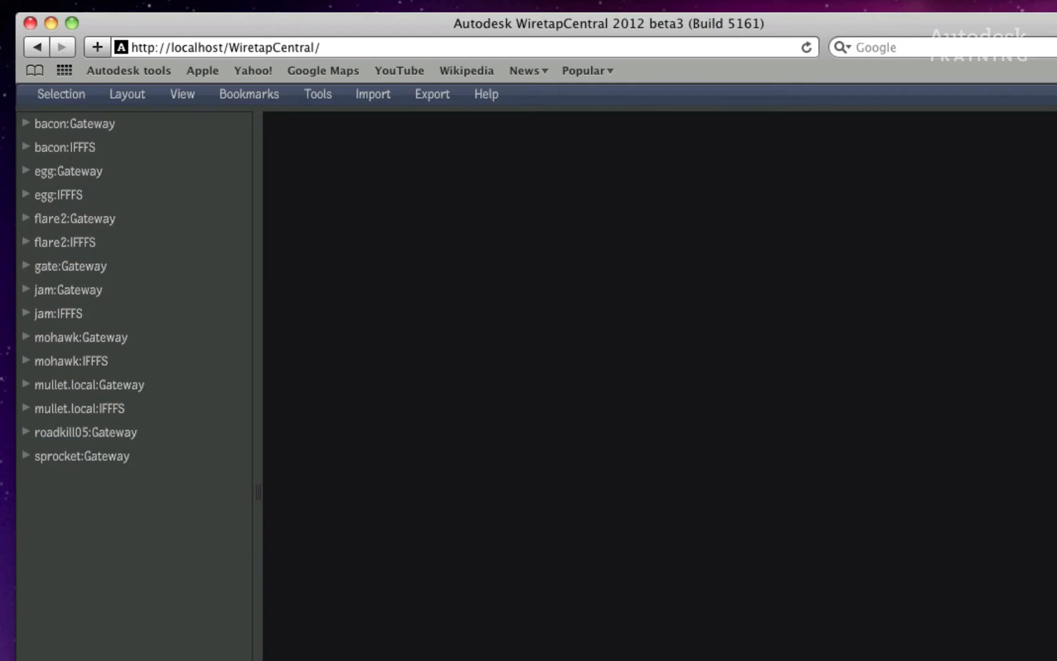
pyautogui.moveTo(477, 547)
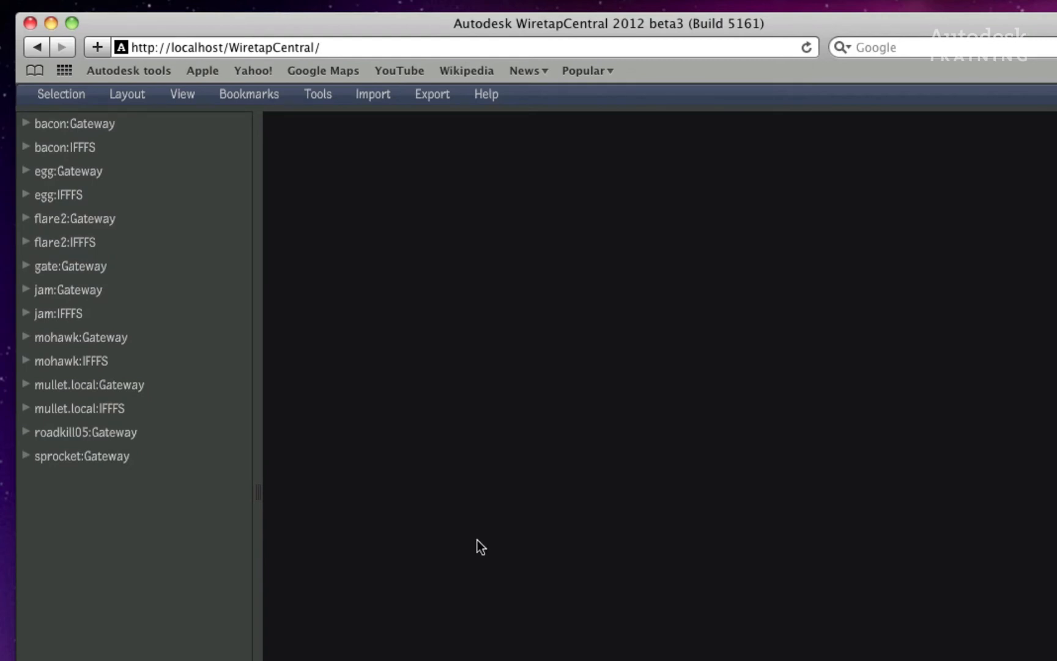
pyautogui.click(26, 361)
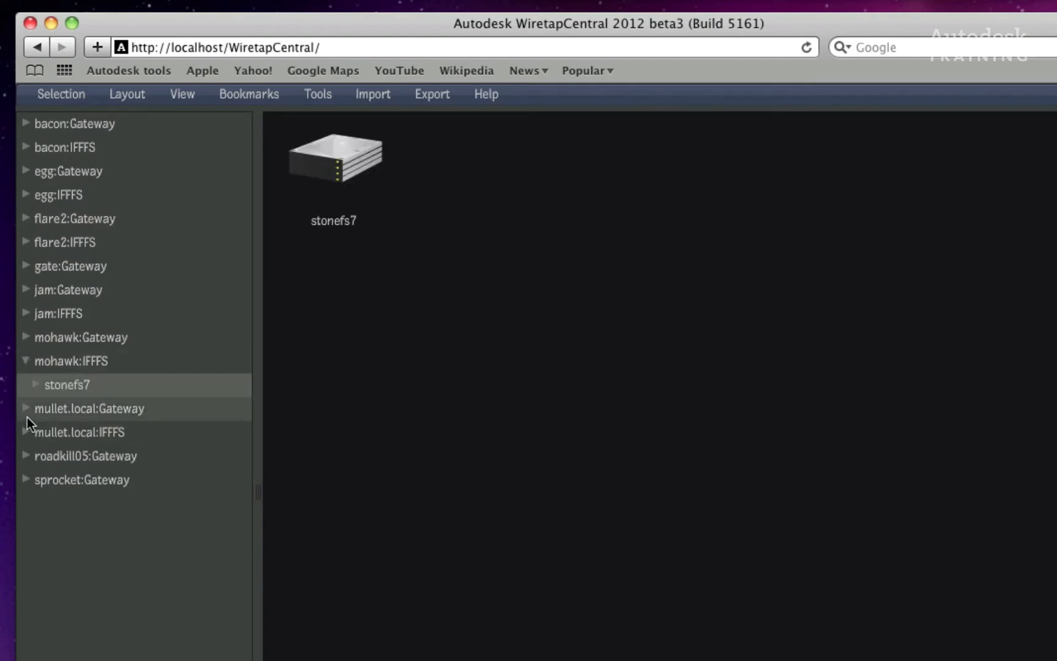
pyautogui.click(35, 385)
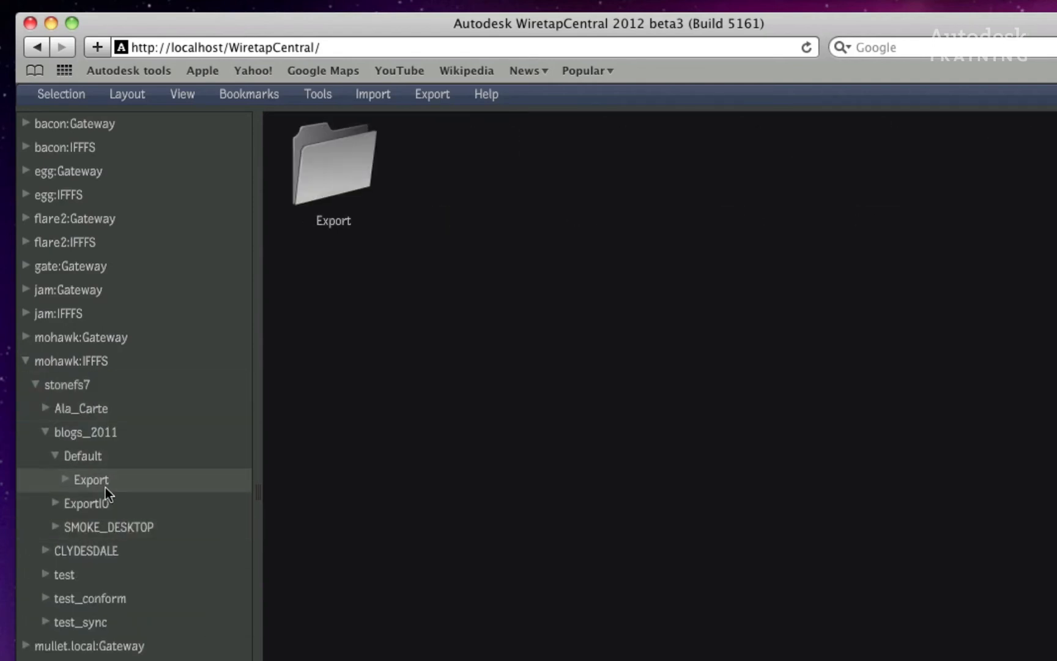
pyautogui.click(89, 479)
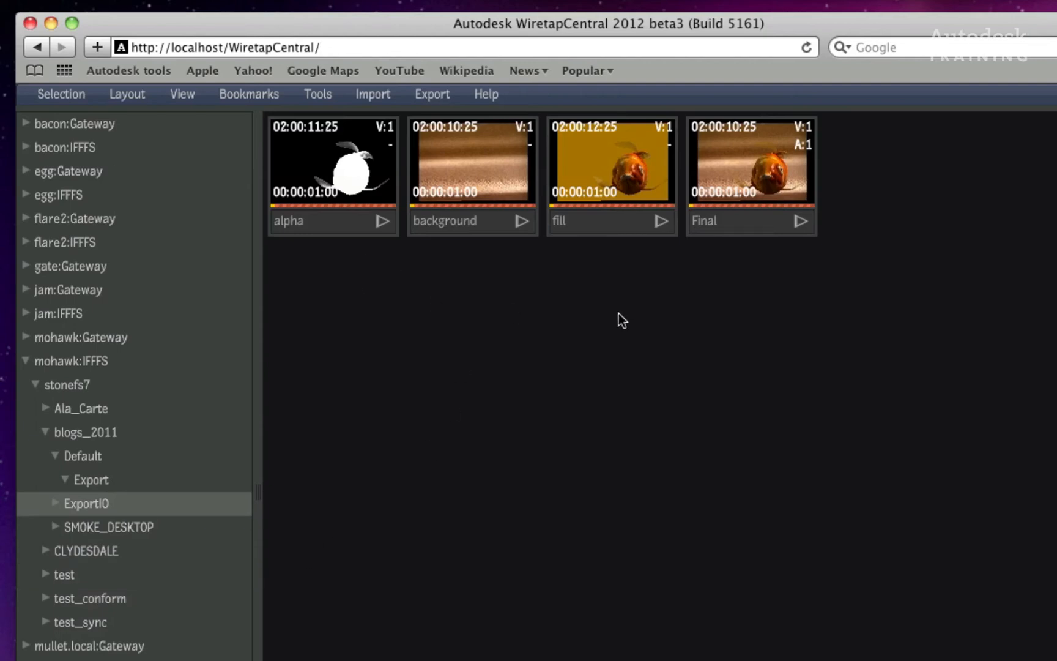
pyautogui.moveTo(724, 651)
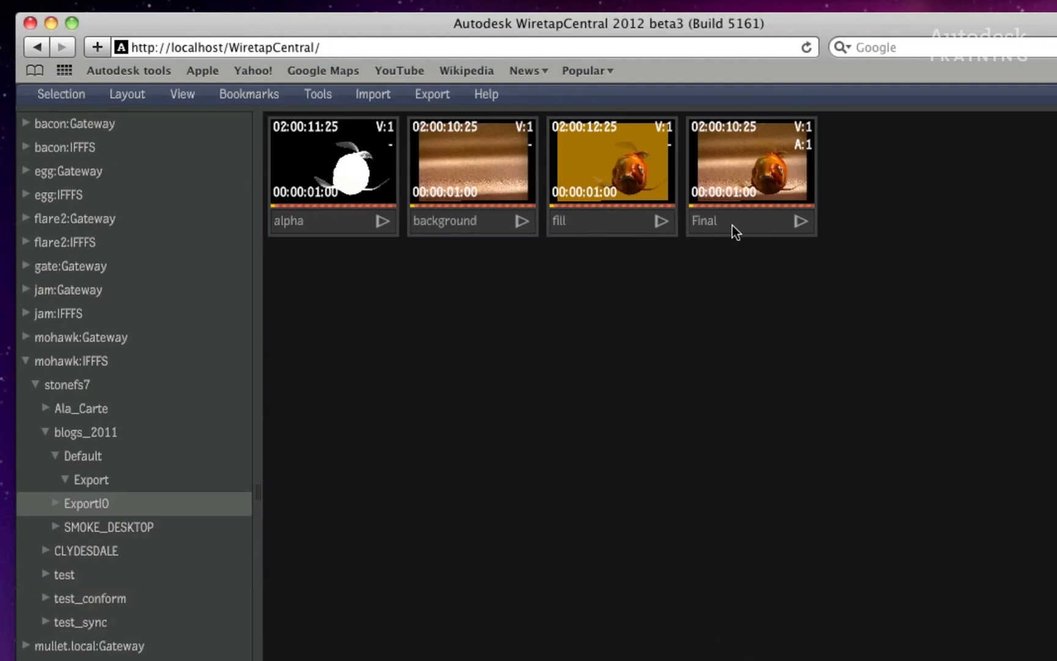
pyautogui.click(751, 172)
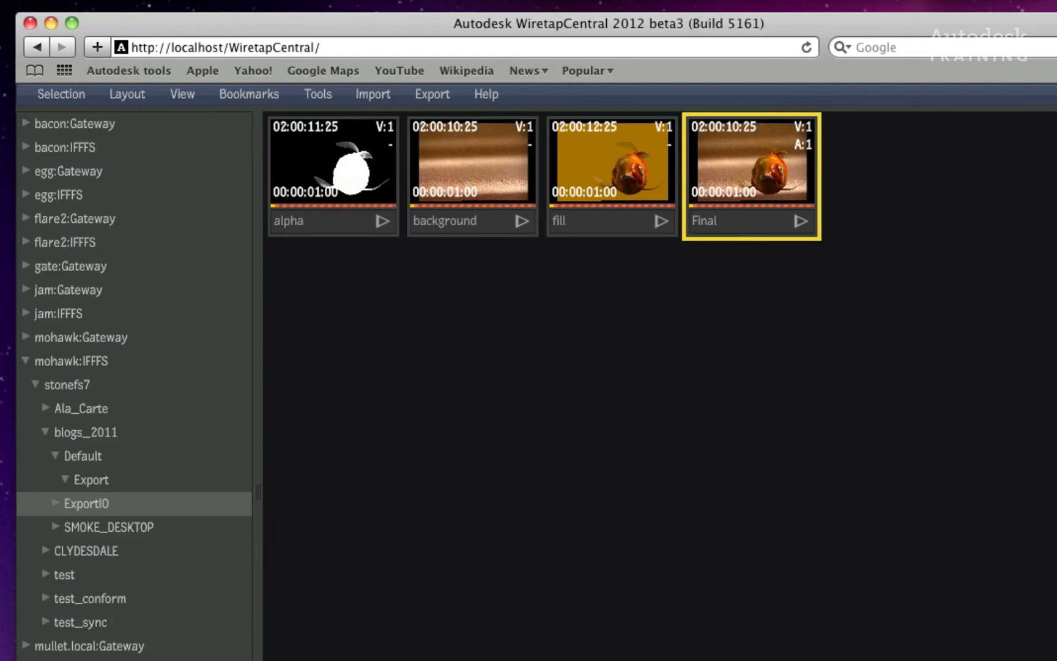
pyautogui.moveTo(423, 645)
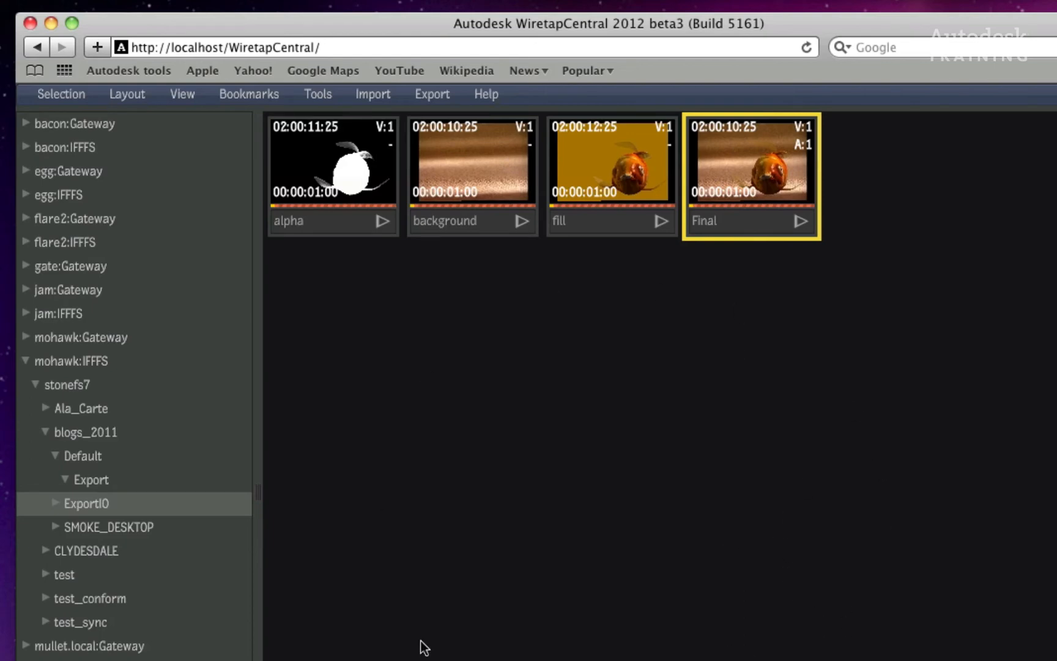
pyautogui.moveTo(638, 542)
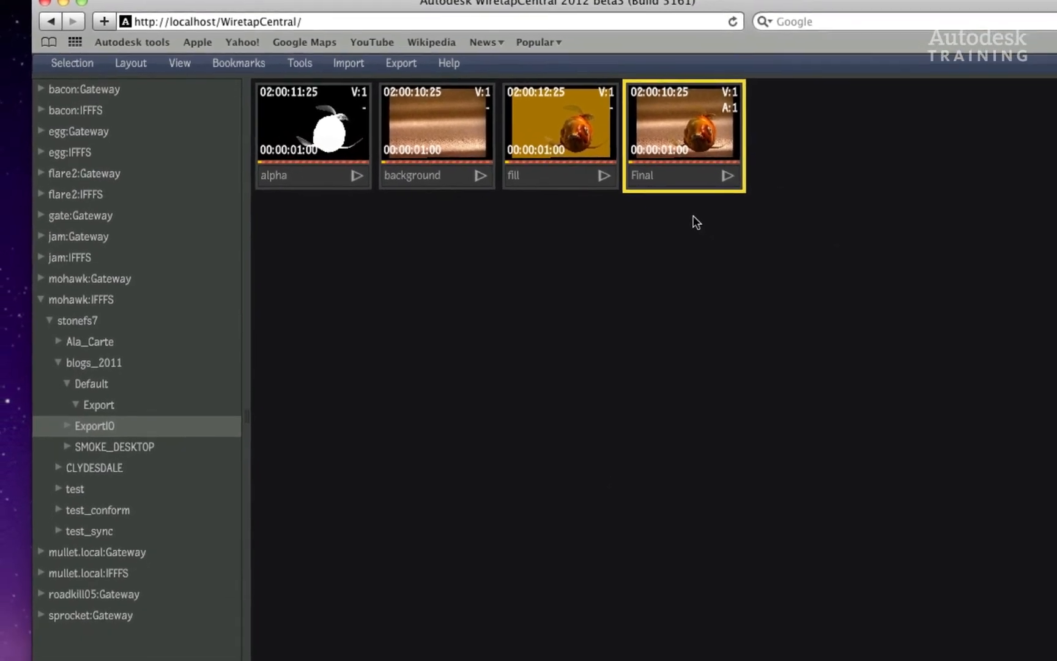
# - Start an Export > Selected session for the Final clip, naming it Fish
pyautogui.click(401, 63)
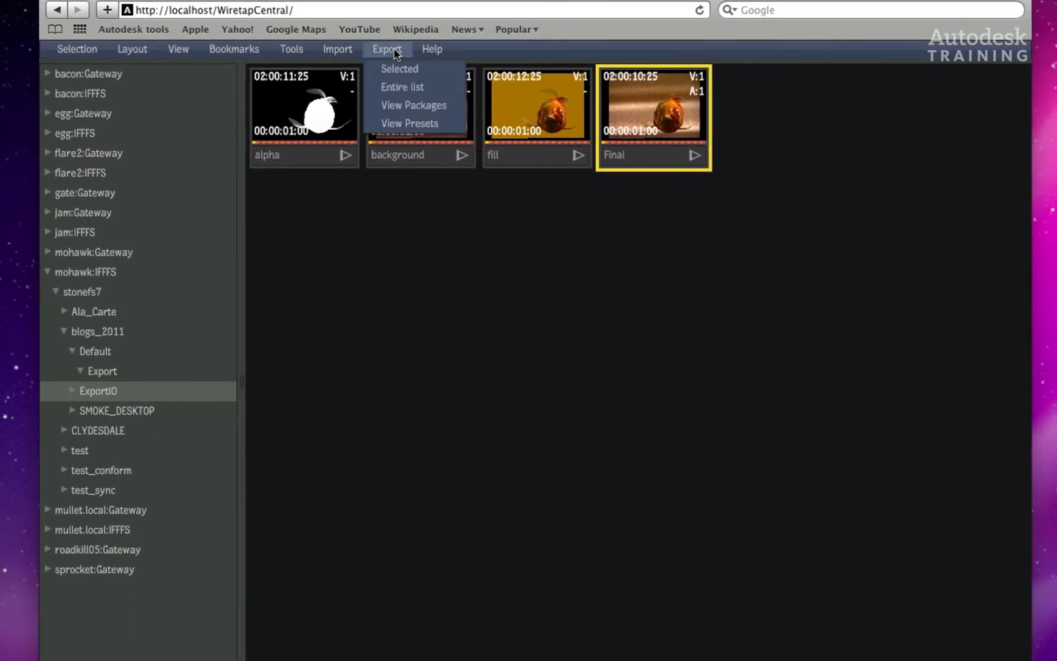
pyautogui.click(400, 68)
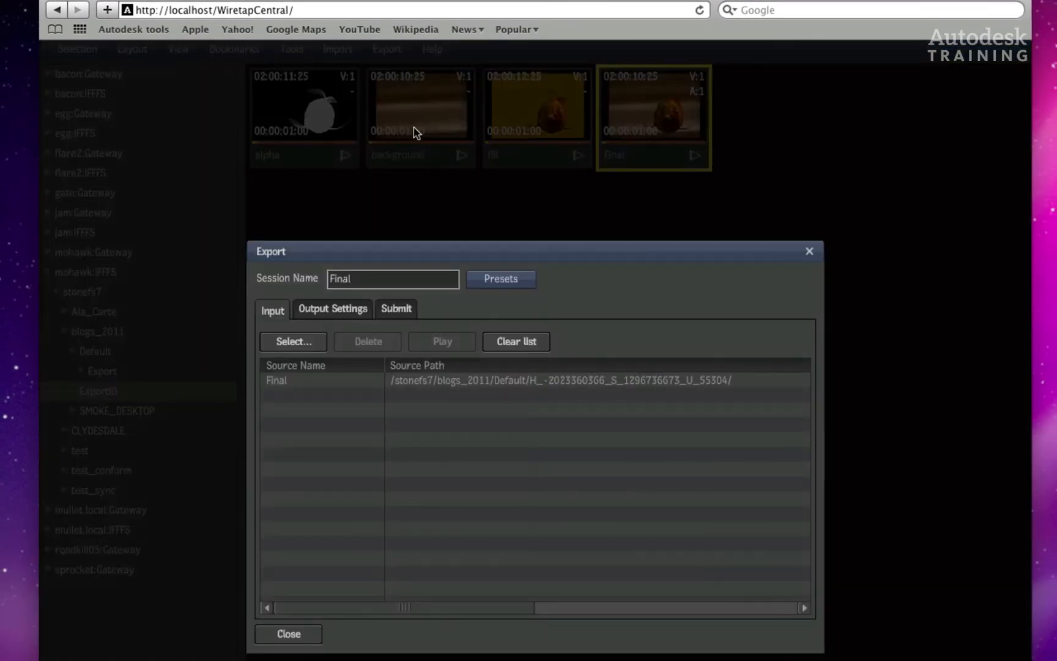
pyautogui.moveTo(579, 255)
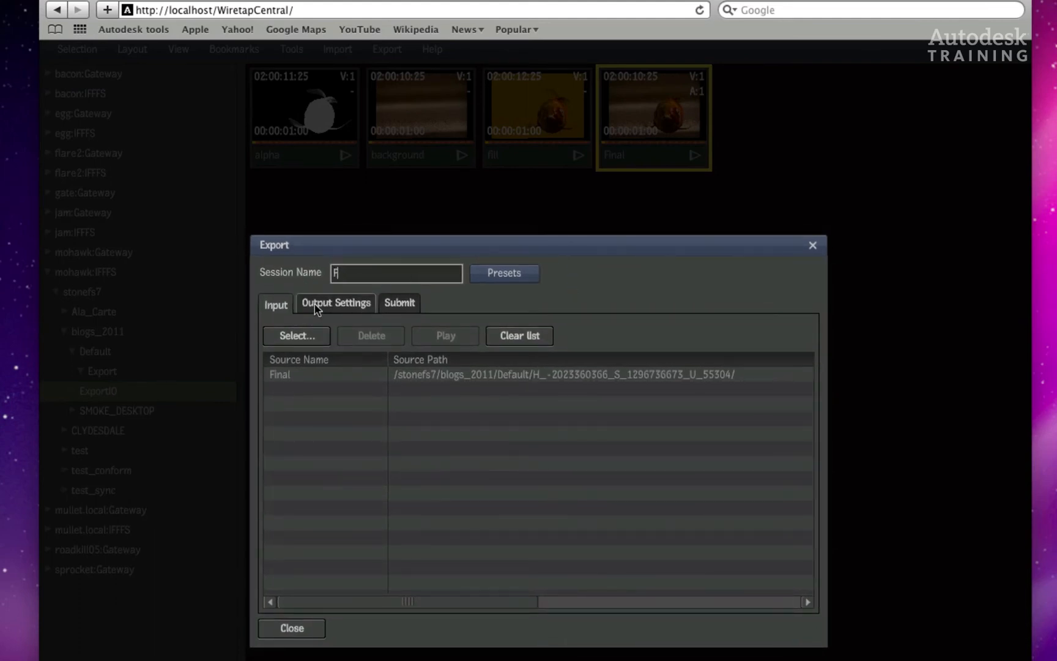
pyautogui.write('ish')
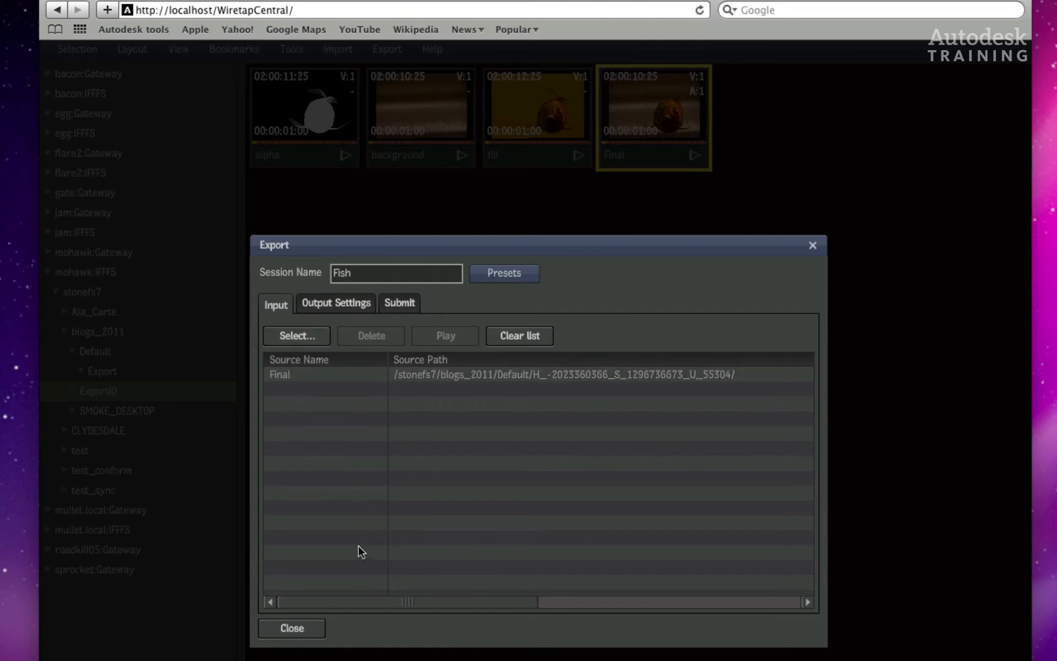
pyautogui.moveTo(382, 415)
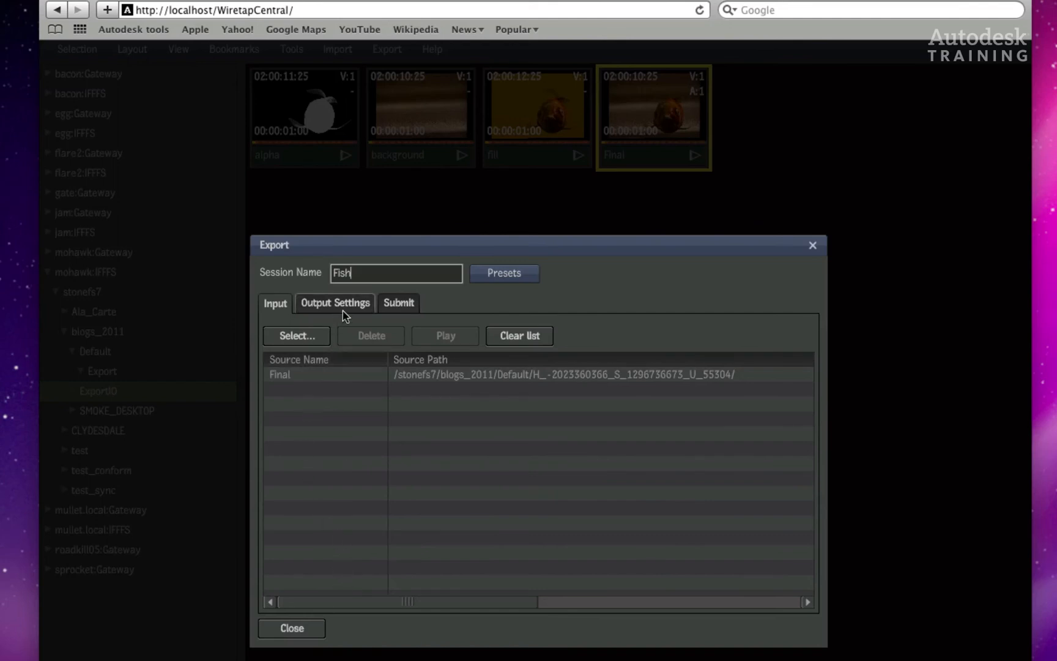
# - Set the Fish export output format to H264 (Main) with a 720 output width
pyautogui.click(335, 303)
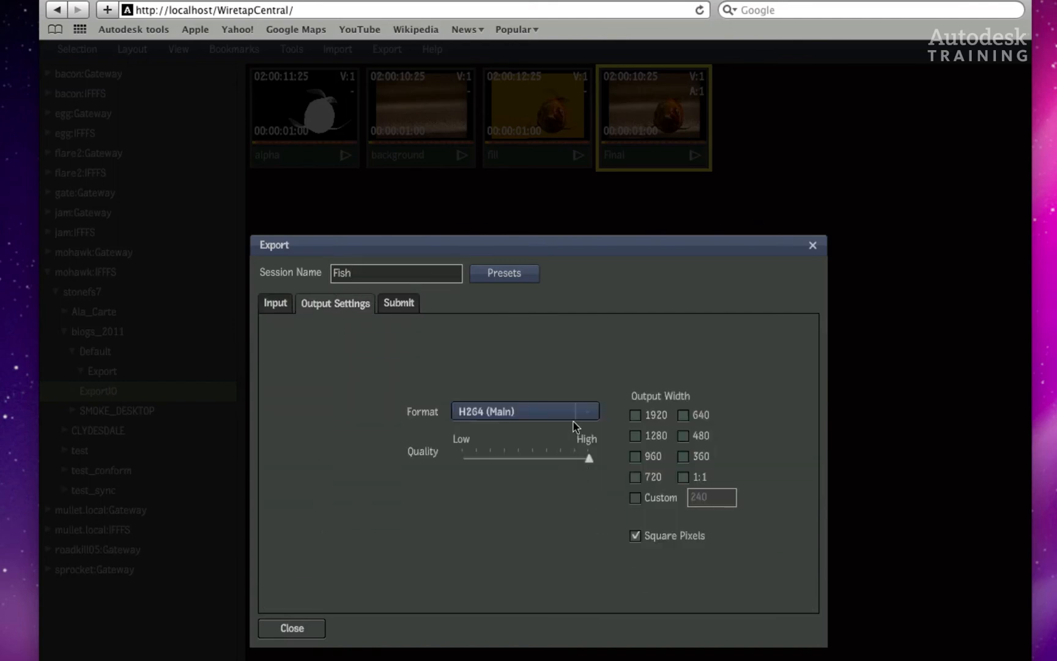
pyautogui.click(526, 411)
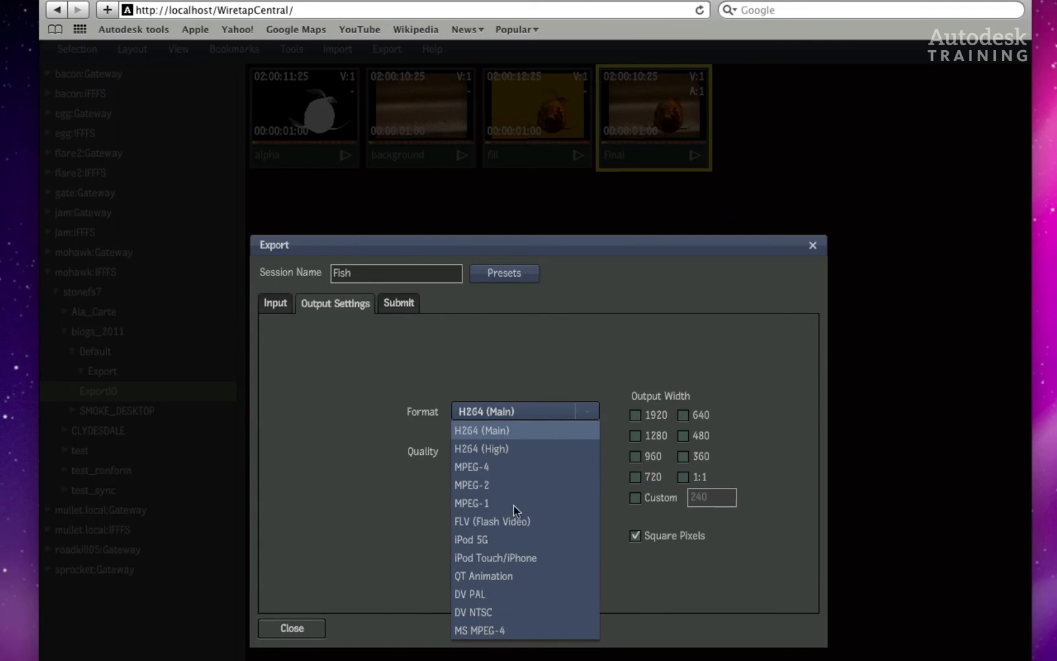
pyautogui.moveTo(539, 632)
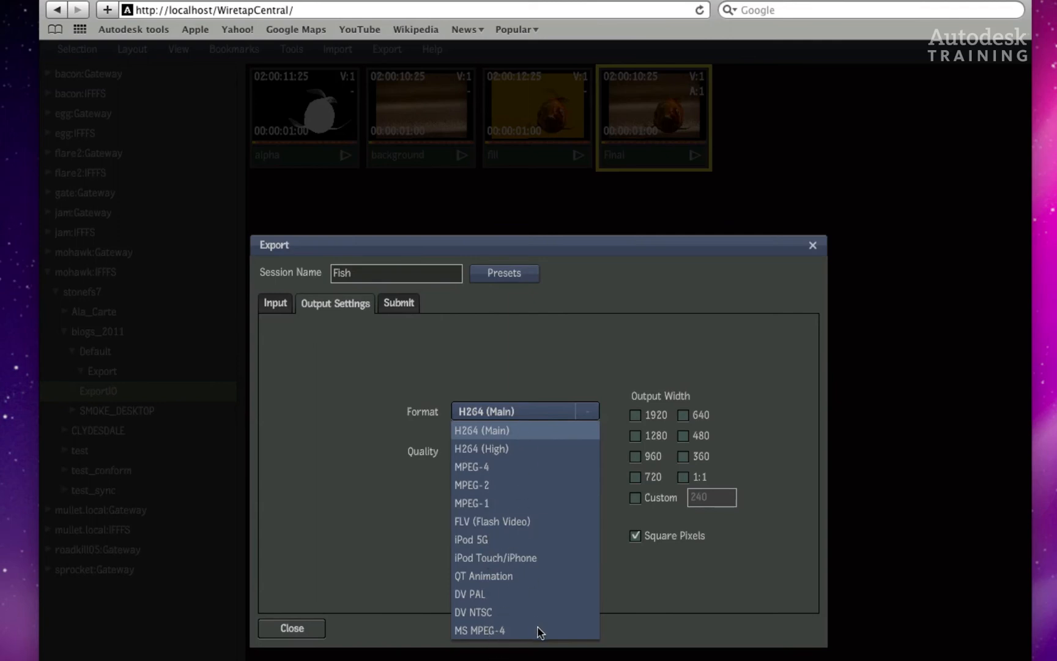
pyautogui.click(480, 430)
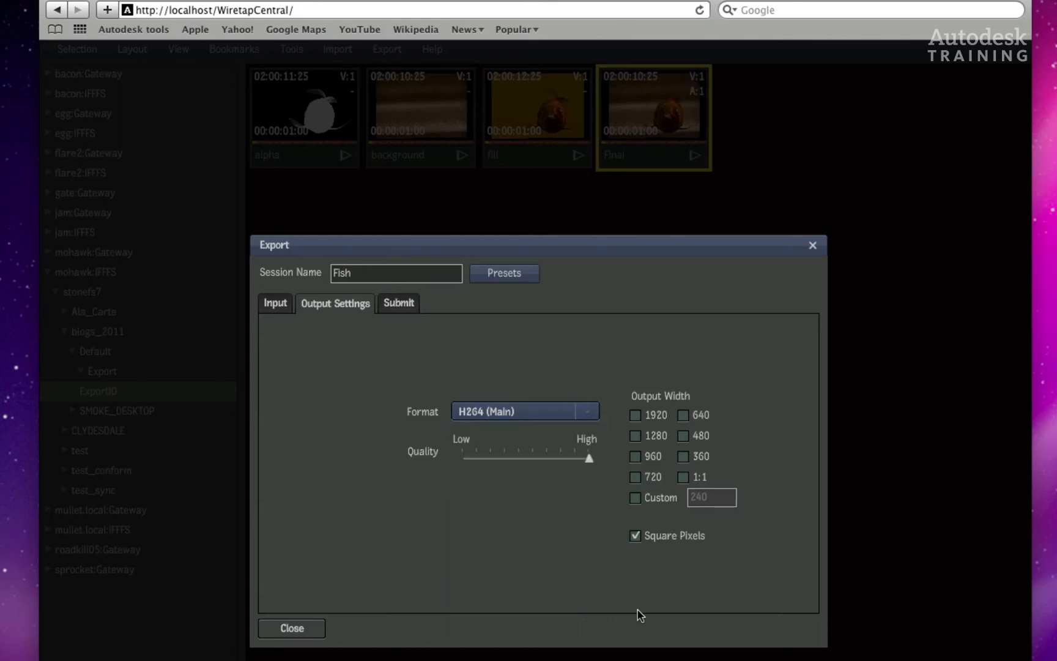
pyautogui.click(635, 476)
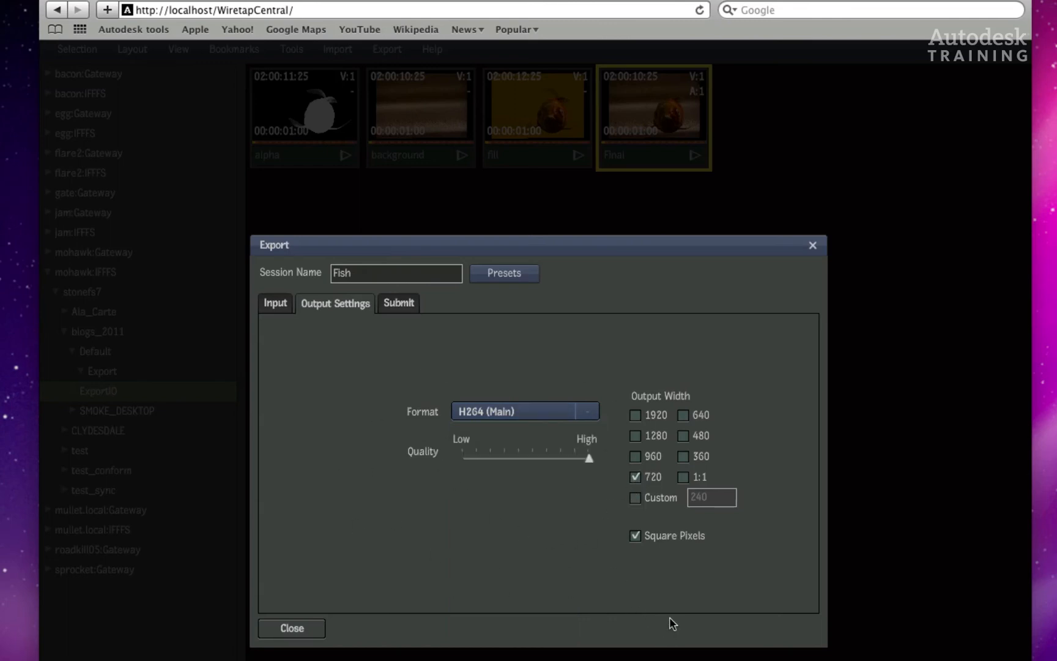
pyautogui.moveTo(709, 471)
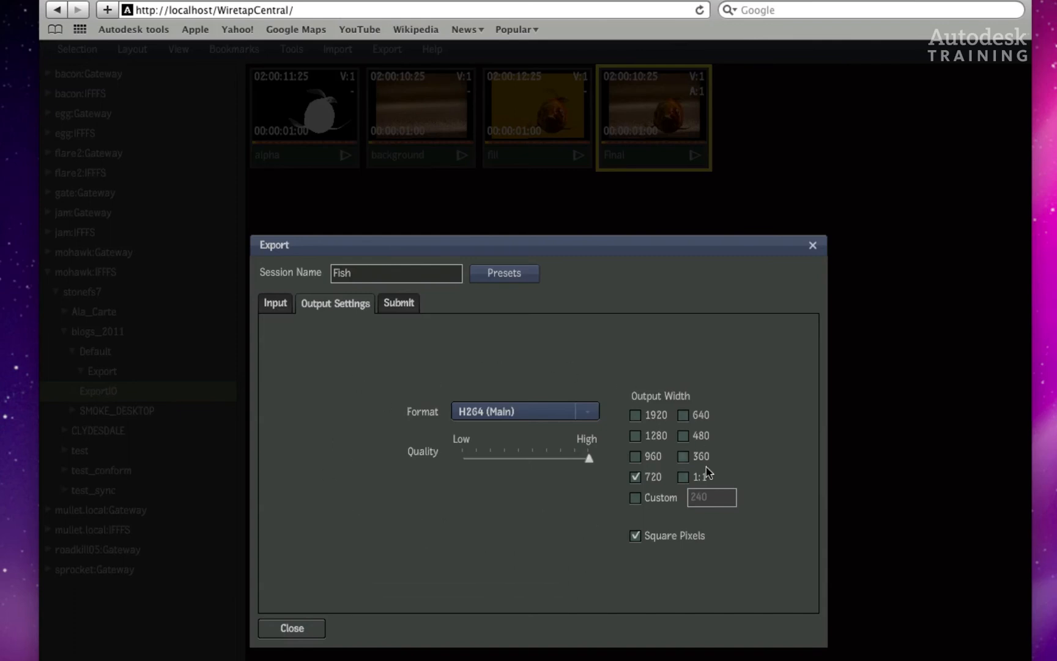
pyautogui.click(399, 302)
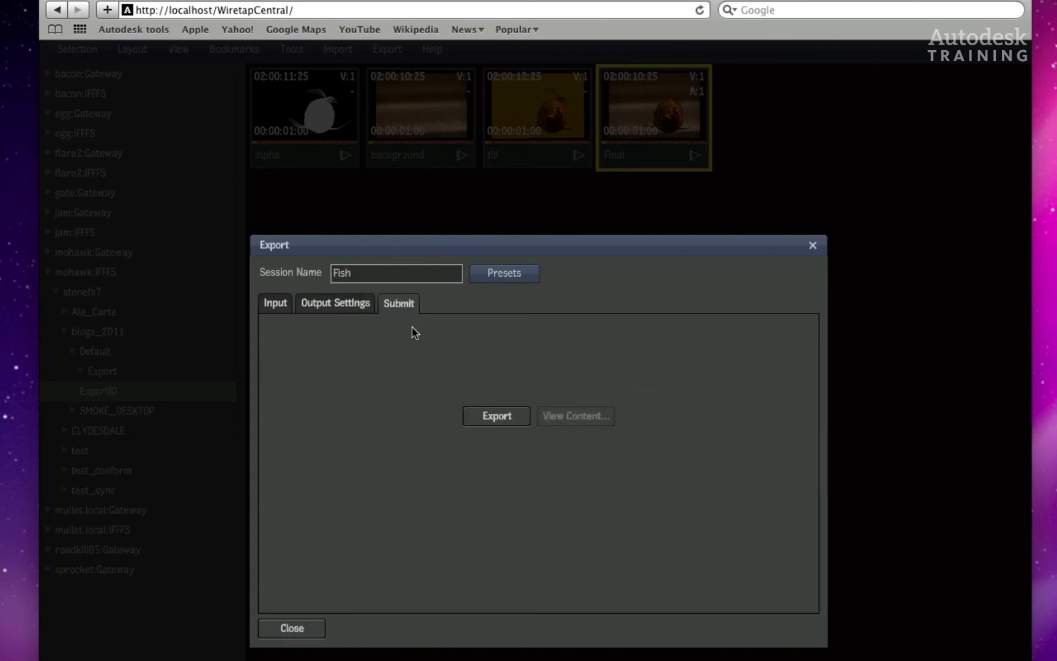
pyautogui.moveTo(360, 577)
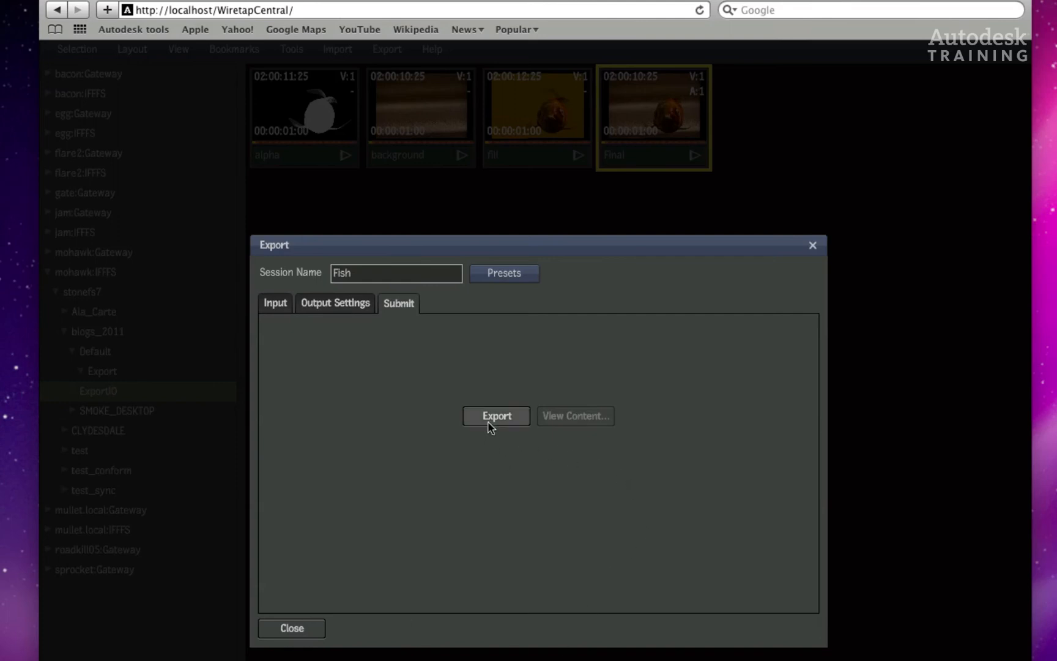
pyautogui.moveTo(499, 441)
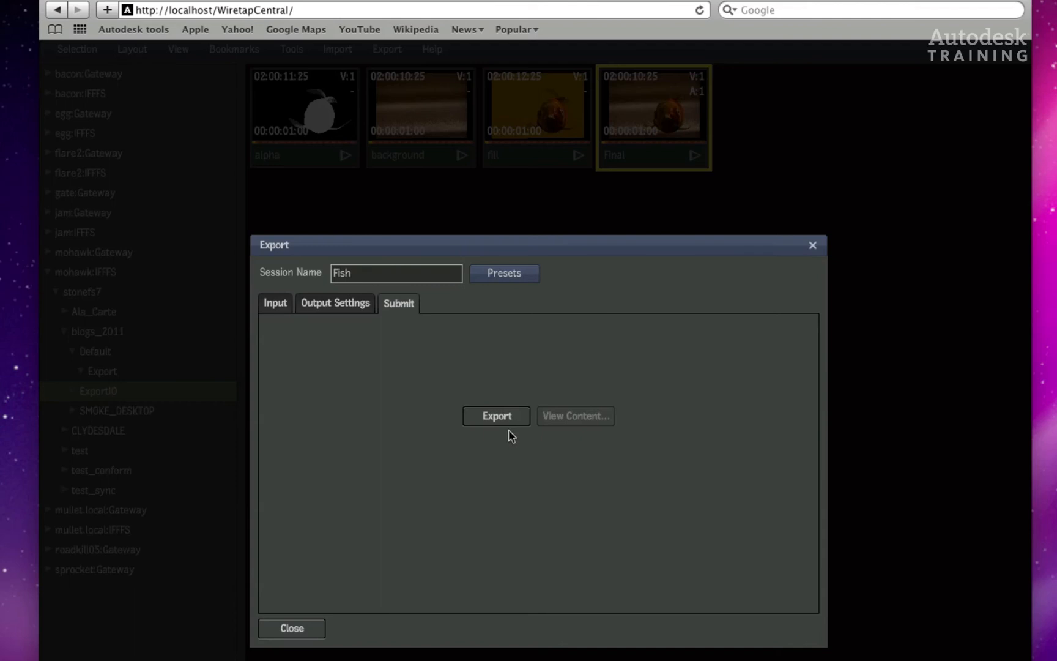
# - Launch the Fish export job and let its progress reach 100%
pyautogui.click(496, 416)
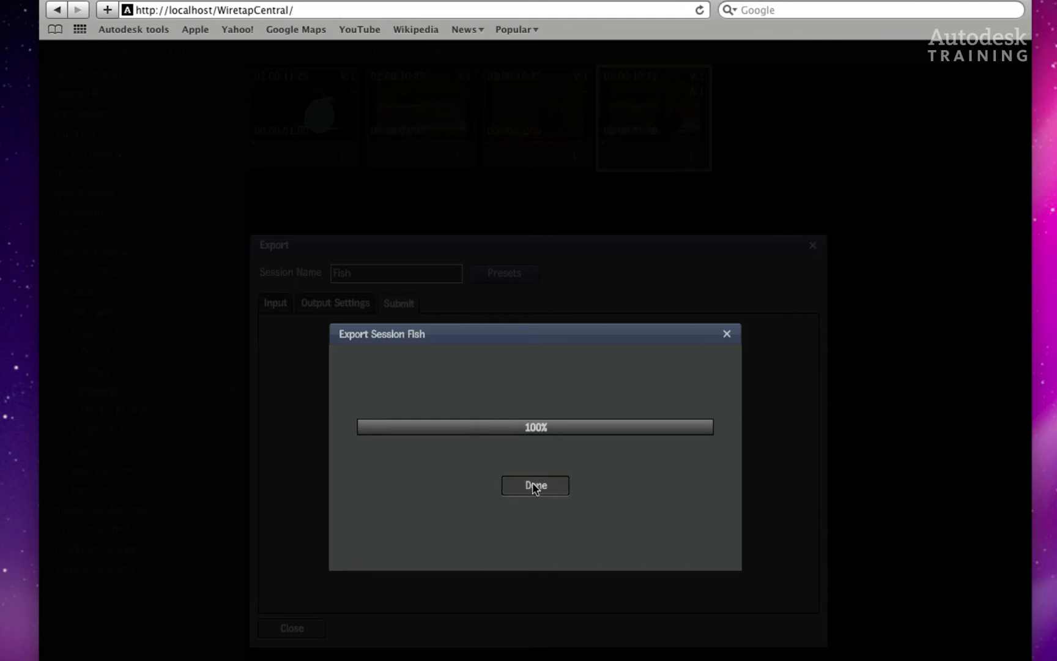
# - Close the completed Export Session Fish progress dialog with Done
pyautogui.click(536, 485)
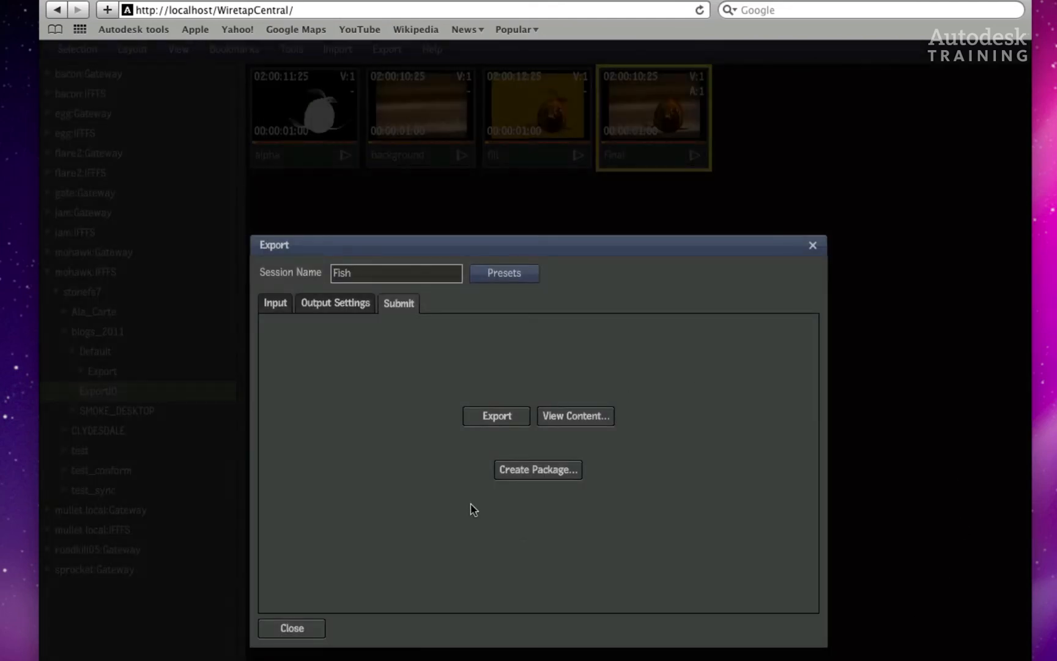
pyautogui.moveTo(492, 436)
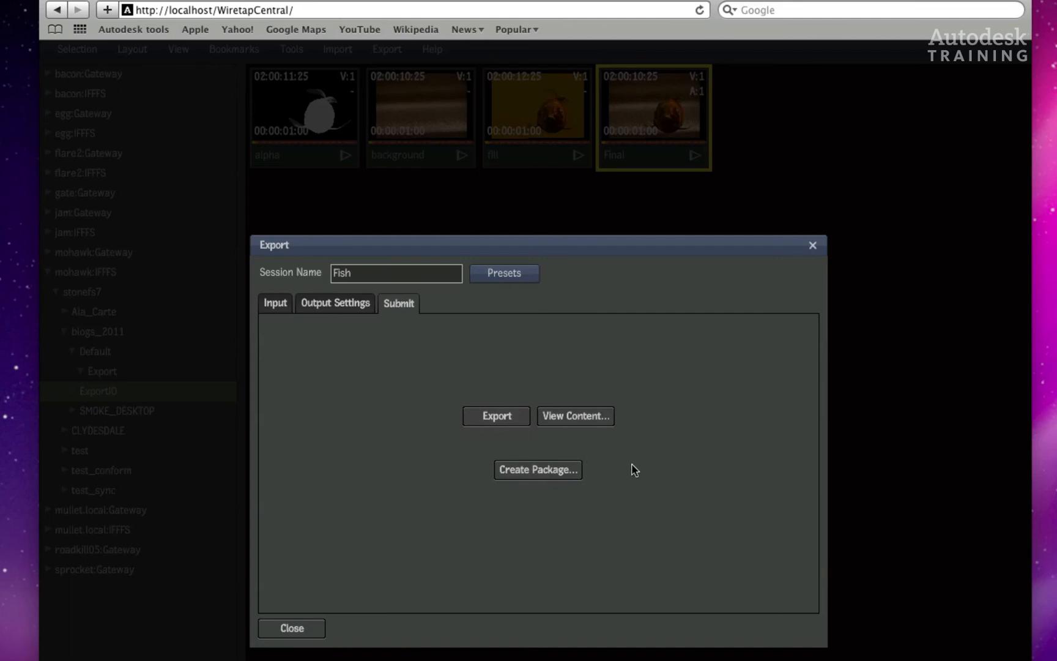
pyautogui.moveTo(614, 422)
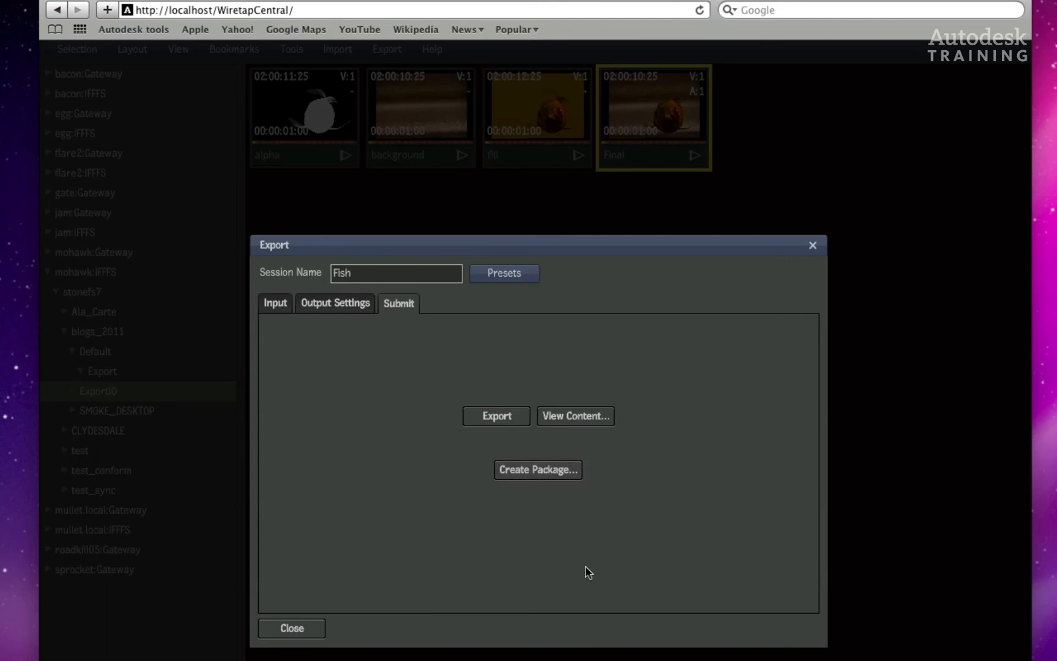
pyautogui.moveTo(614, 488)
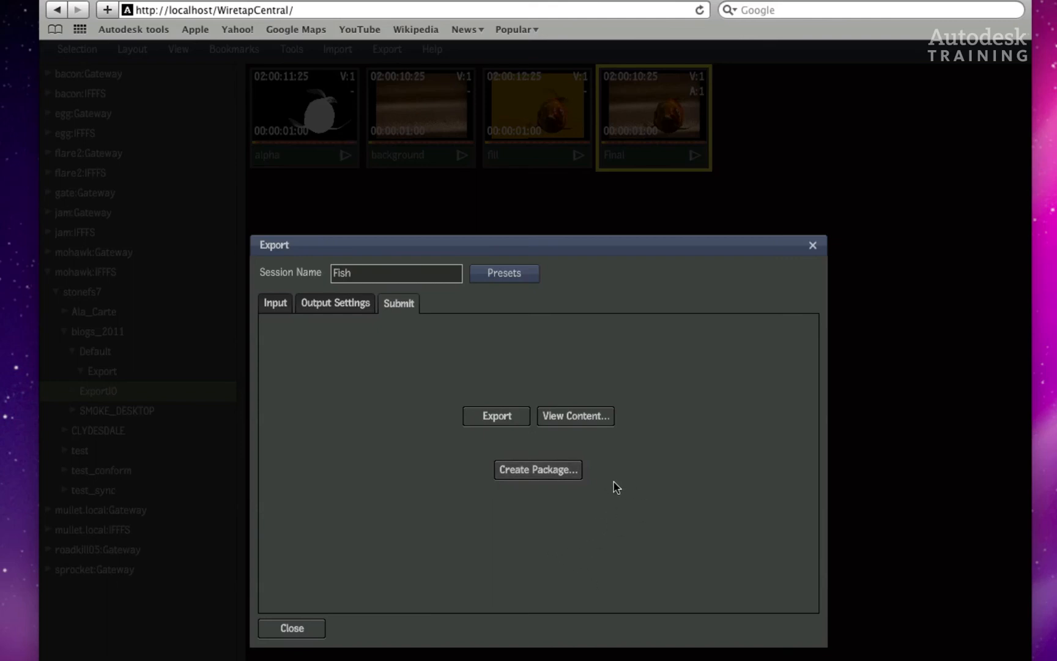
pyautogui.moveTo(612, 508)
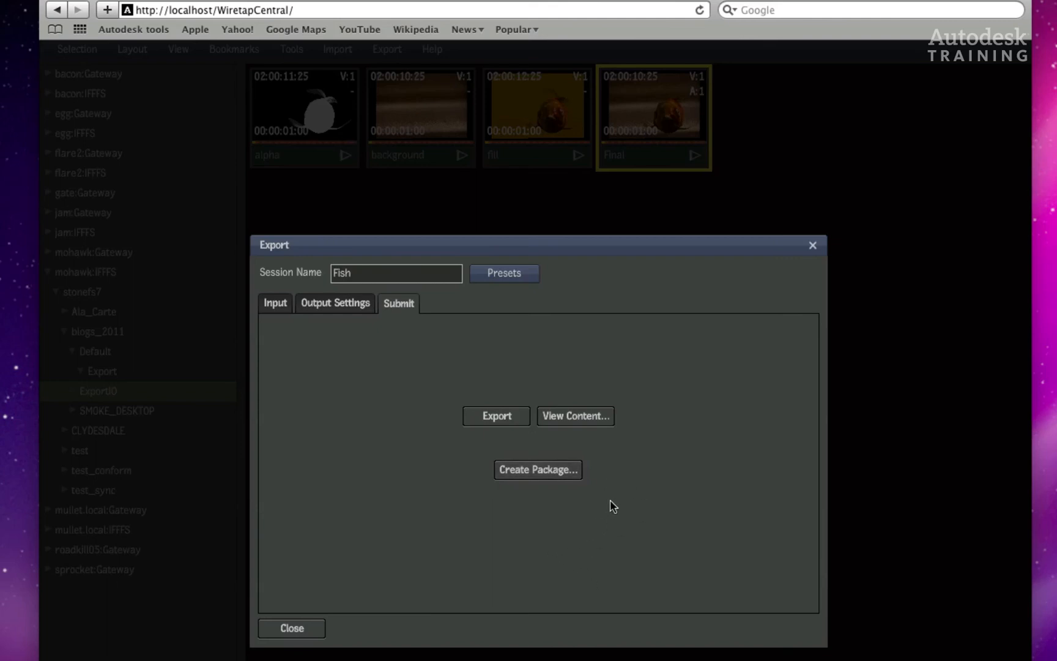
pyautogui.moveTo(603, 506)
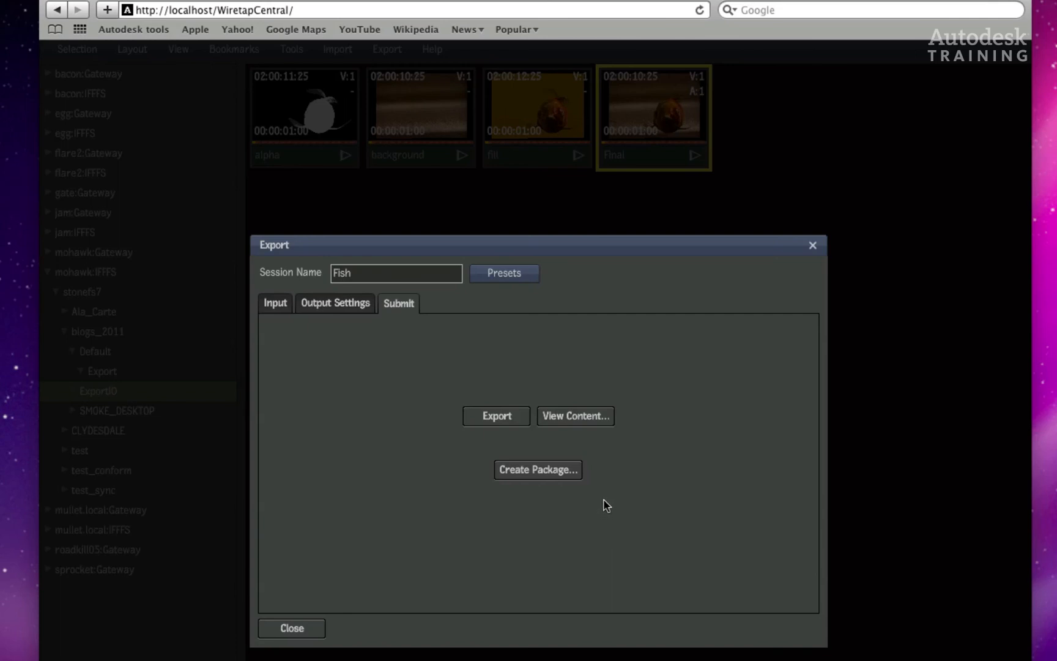
pyautogui.moveTo(499, 572)
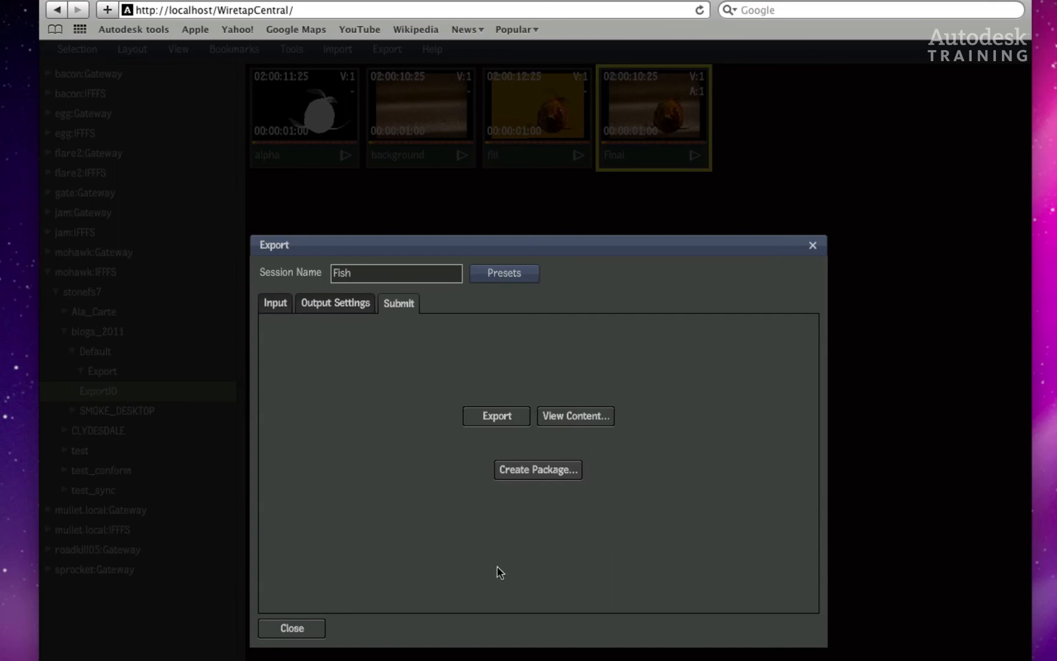
pyautogui.moveTo(592, 423)
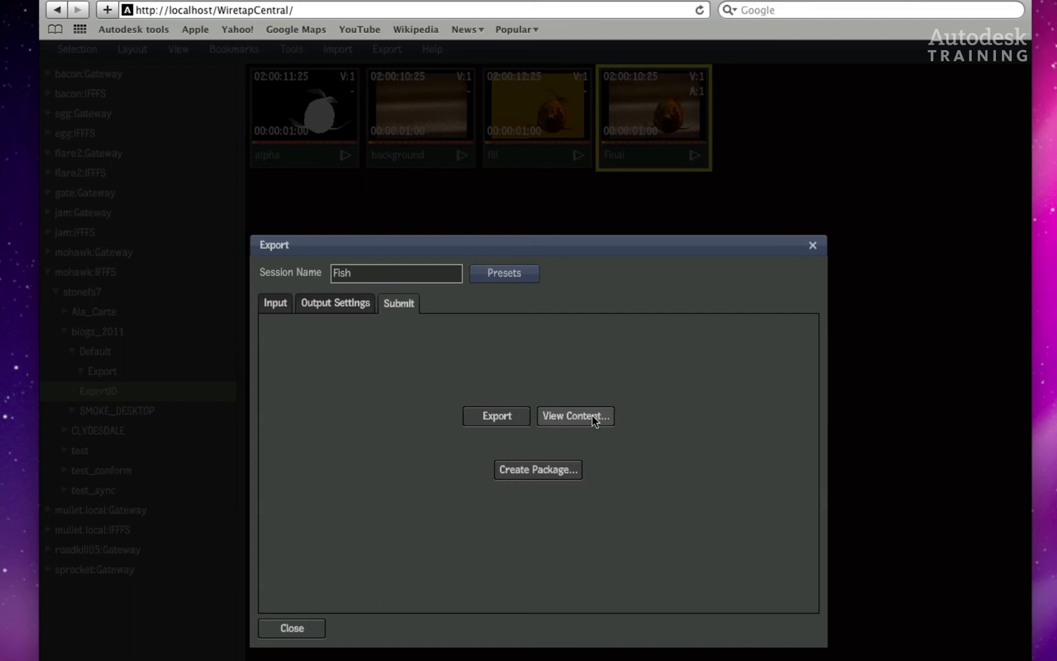
# - View the Fish session's exported files, preview Final_720x540.mov, and return to the listing
pyautogui.click(575, 416)
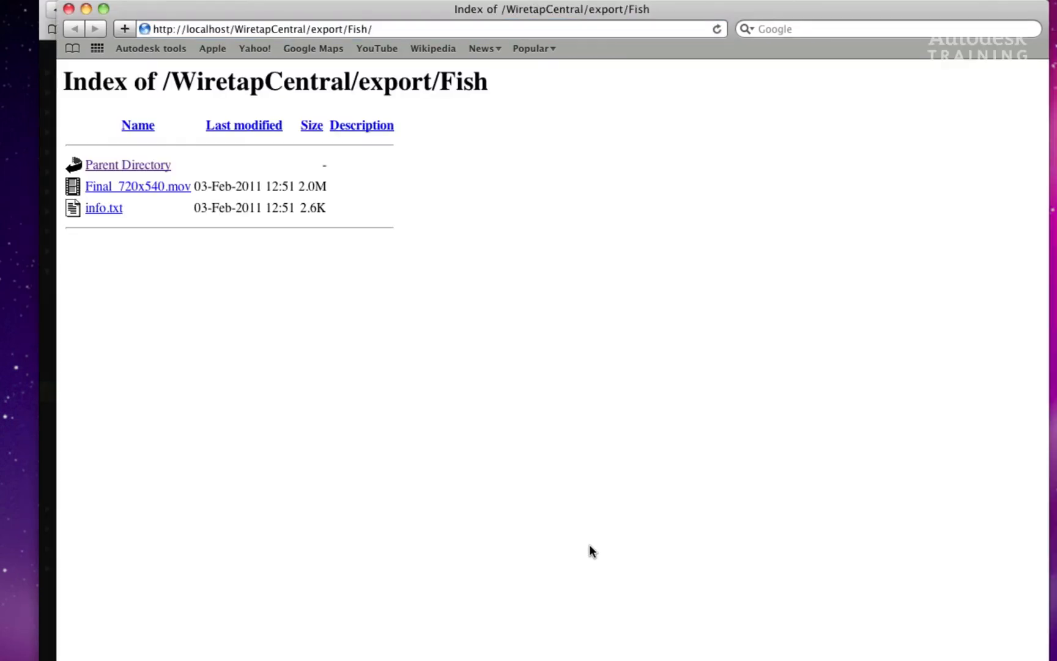
pyautogui.moveTo(451, 443)
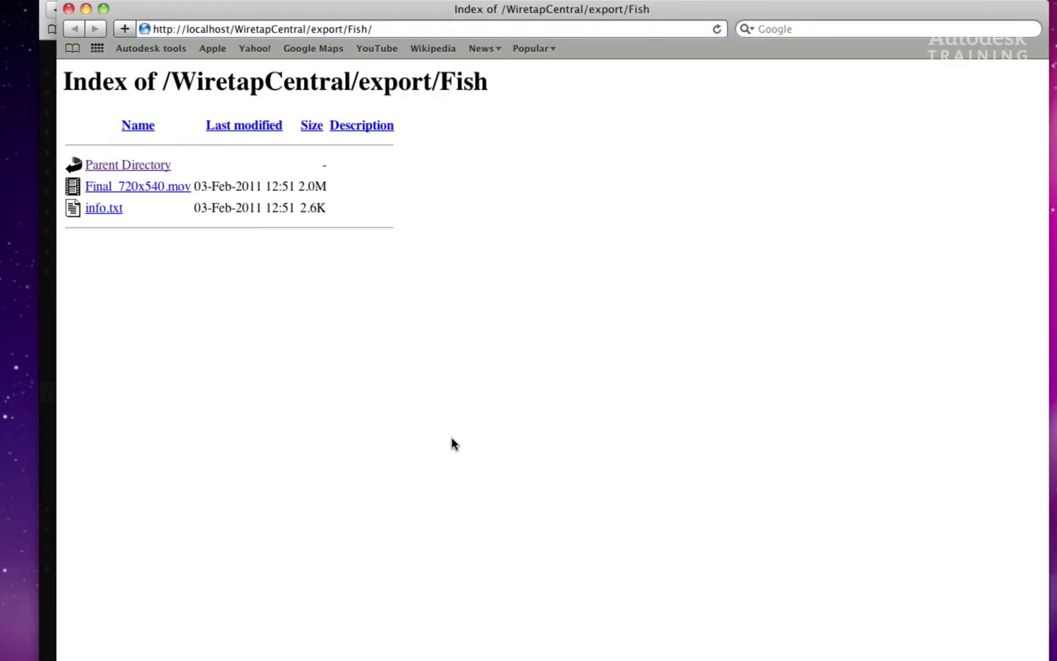
pyautogui.moveTo(87, 195)
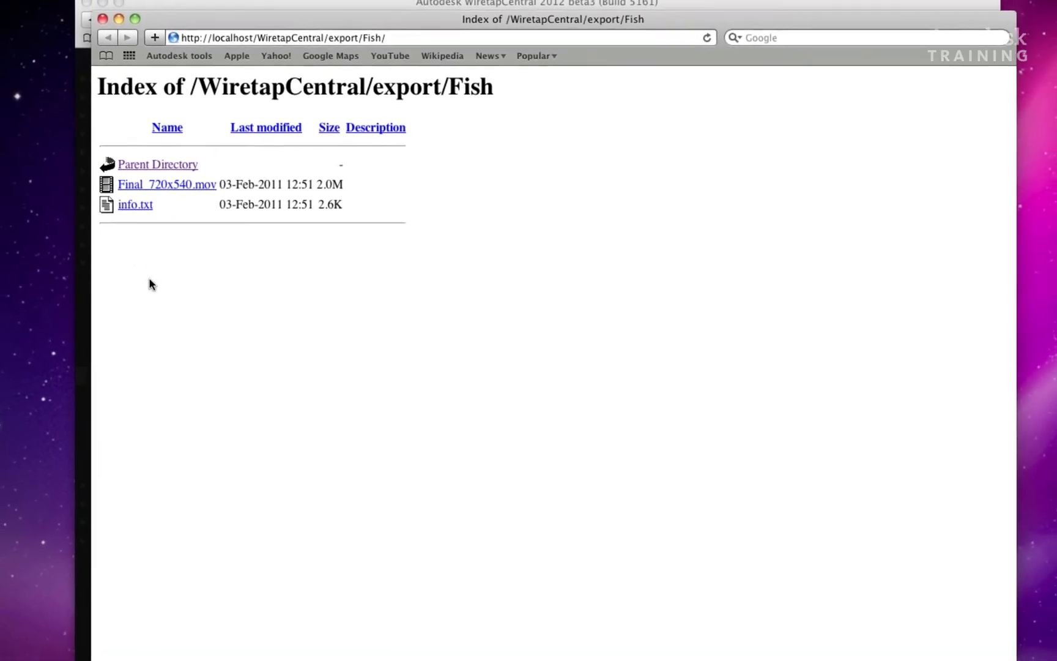
pyautogui.click(166, 184)
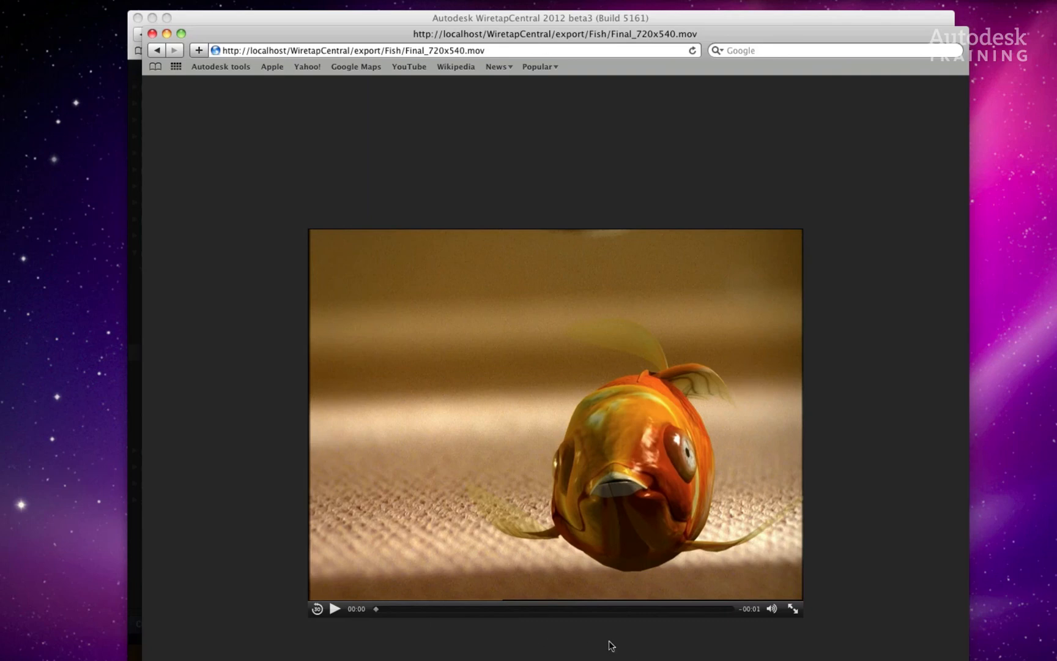
pyautogui.click(158, 50)
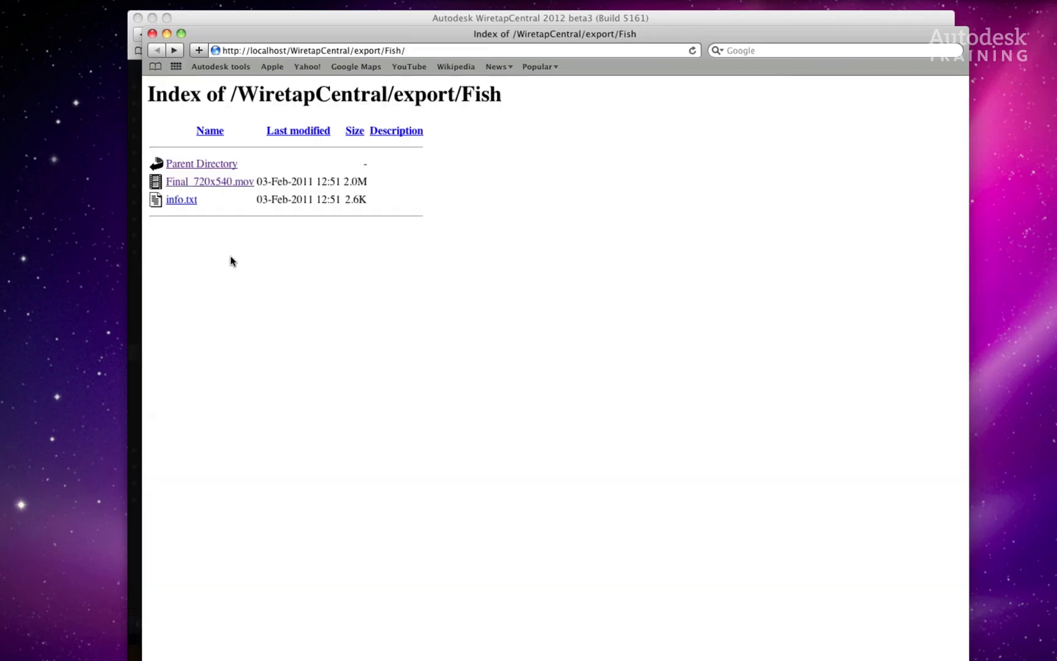
pyautogui.moveTo(227, 192)
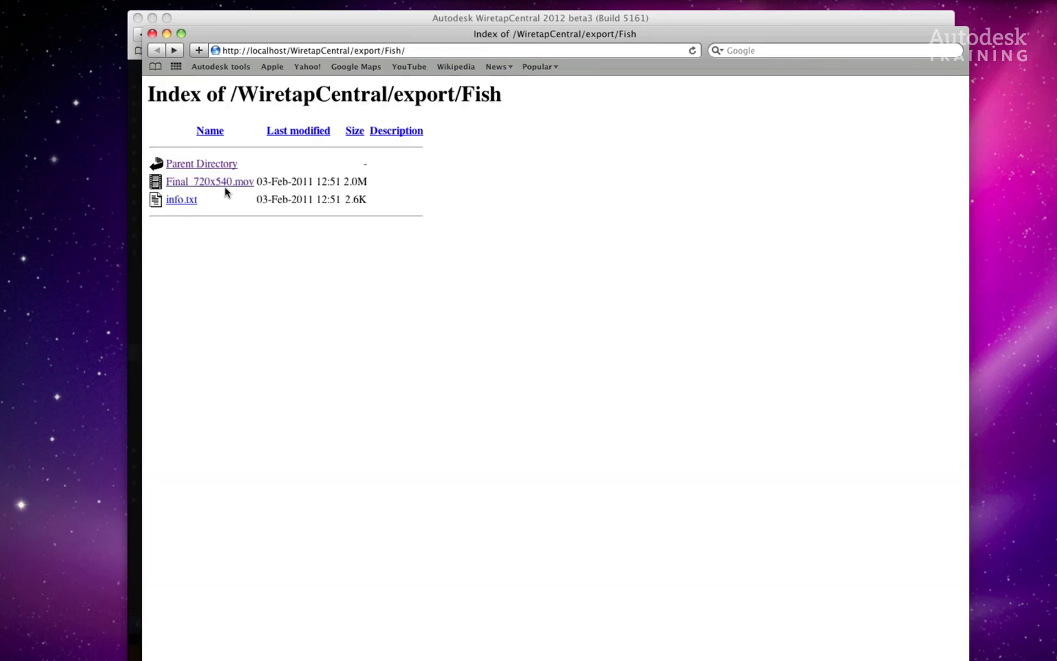
pyautogui.moveTo(256, 317)
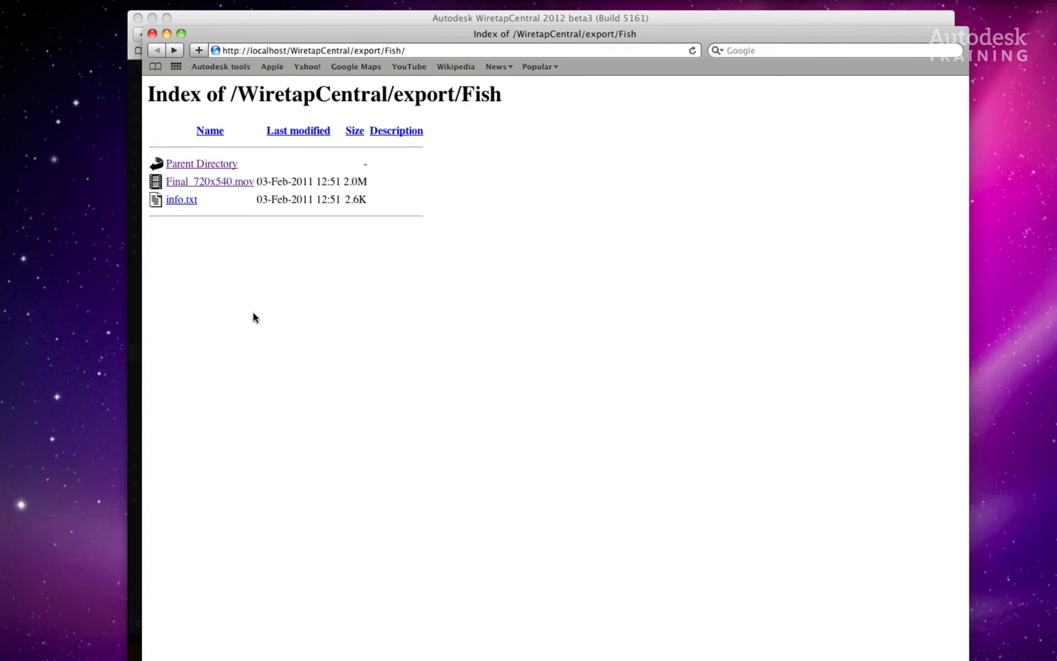
pyautogui.moveTo(338, 576)
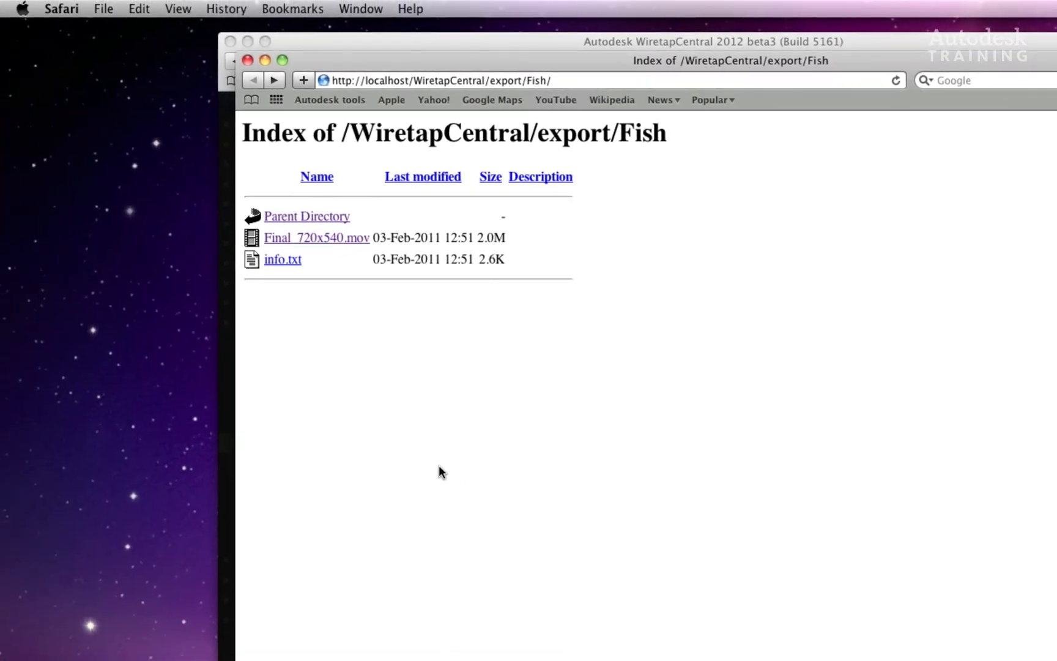
pyautogui.moveTo(445, 492)
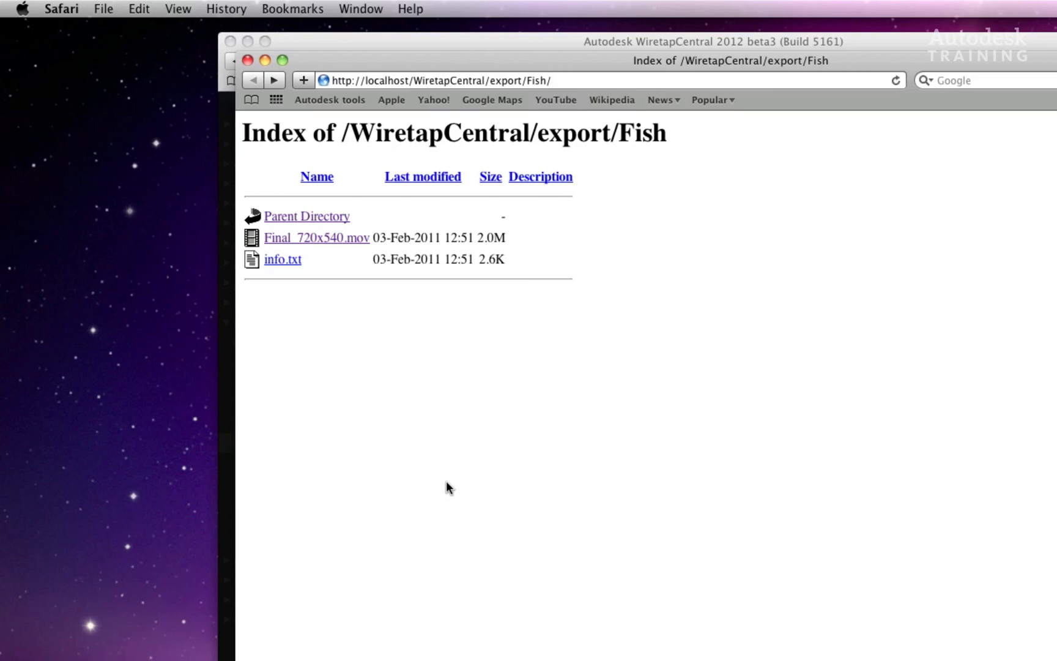
# - Go to the WiretapCentral export path in Finder and open the Fish folder
pyautogui.click(213, 9)
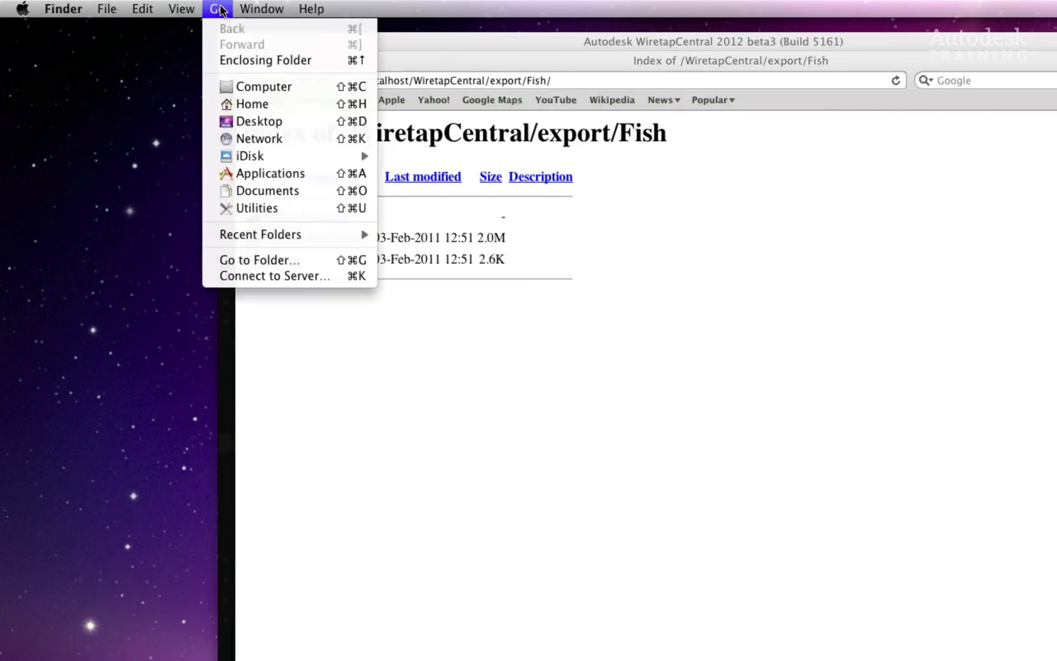
pyautogui.click(259, 260)
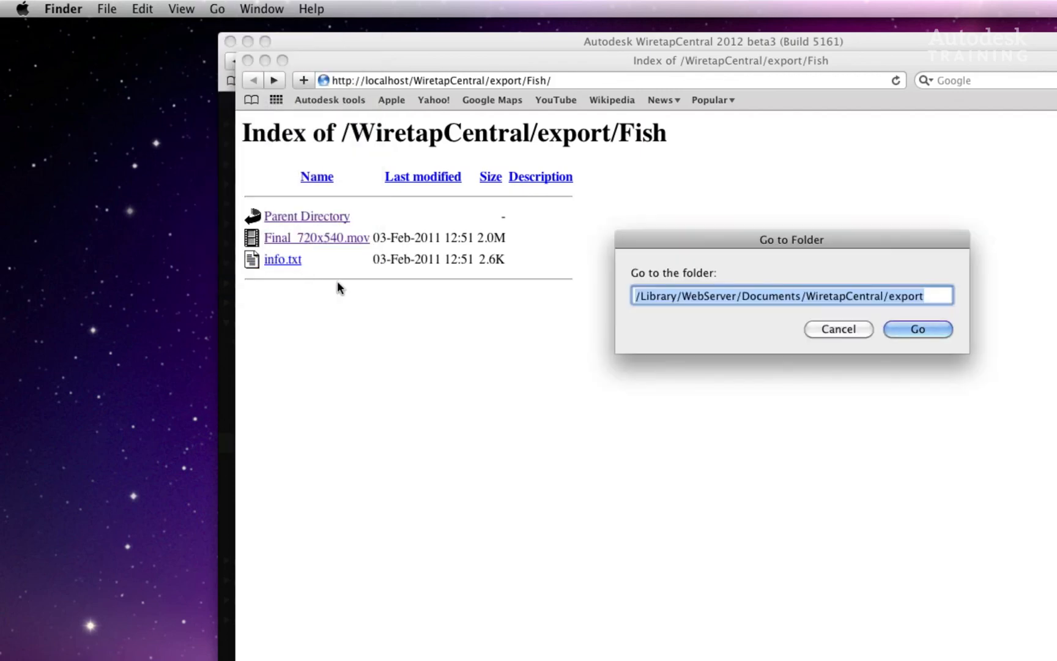
pyautogui.moveTo(675, 314)
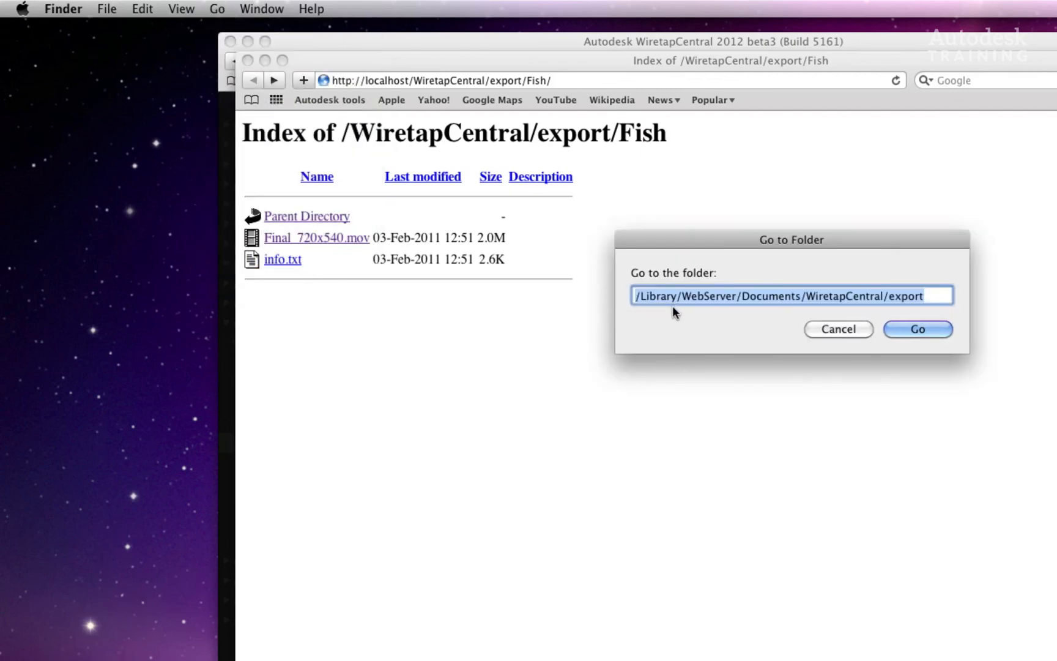
pyautogui.moveTo(785, 330)
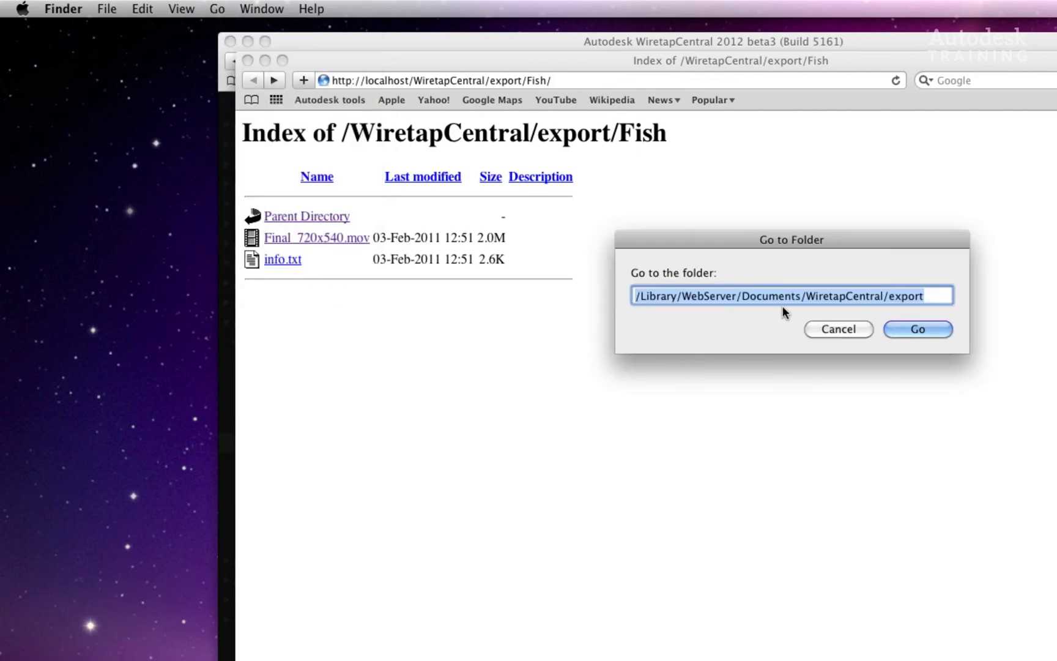
pyautogui.moveTo(877, 314)
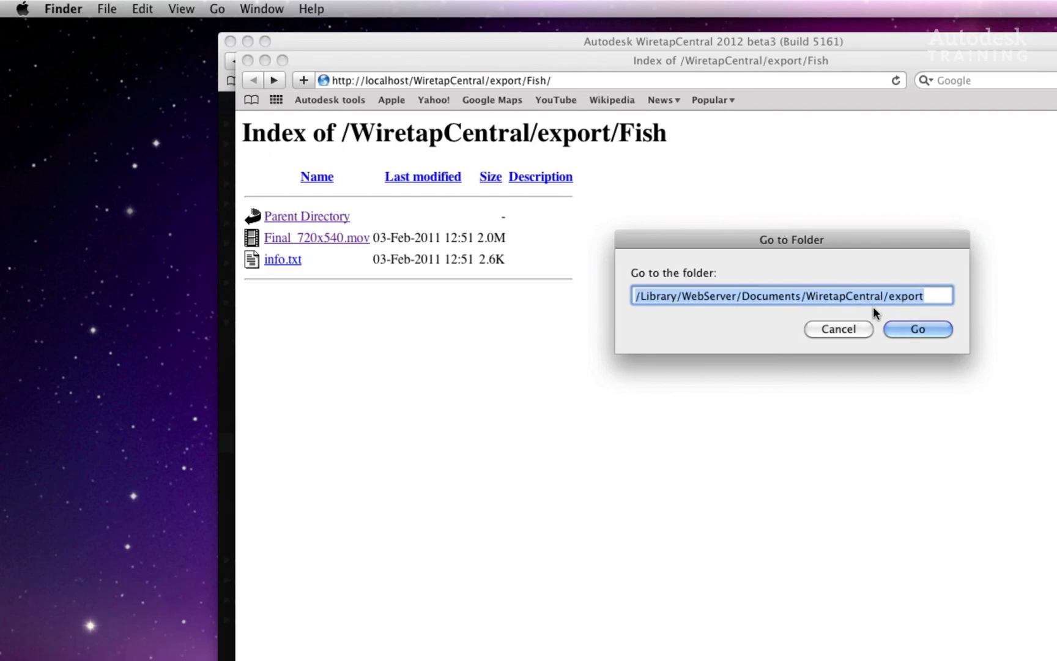
pyautogui.moveTo(851, 430)
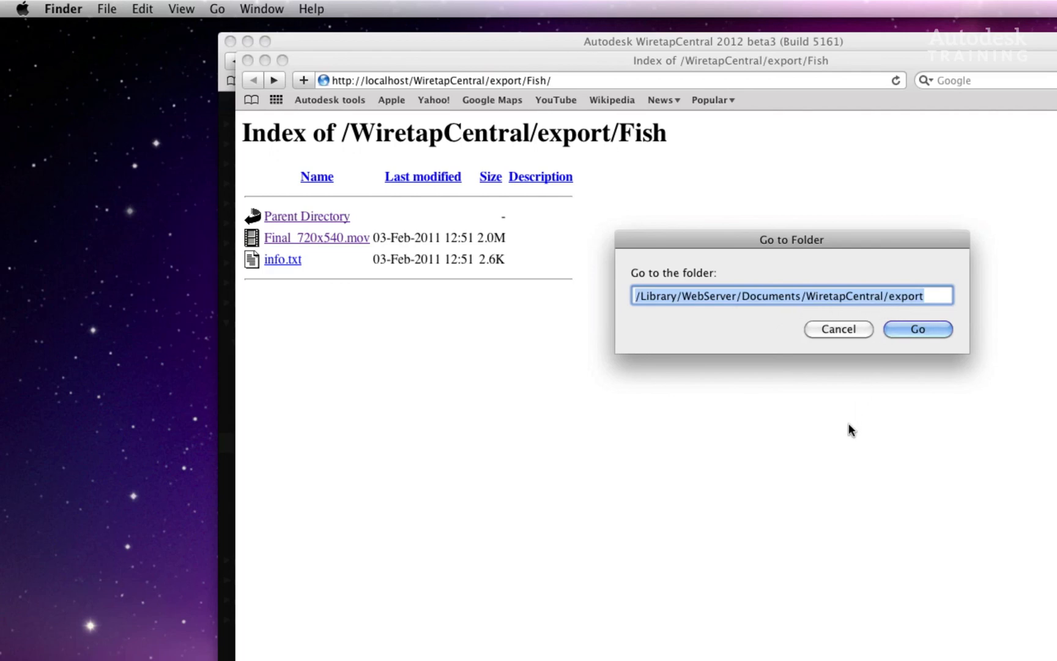
pyautogui.click(920, 329)
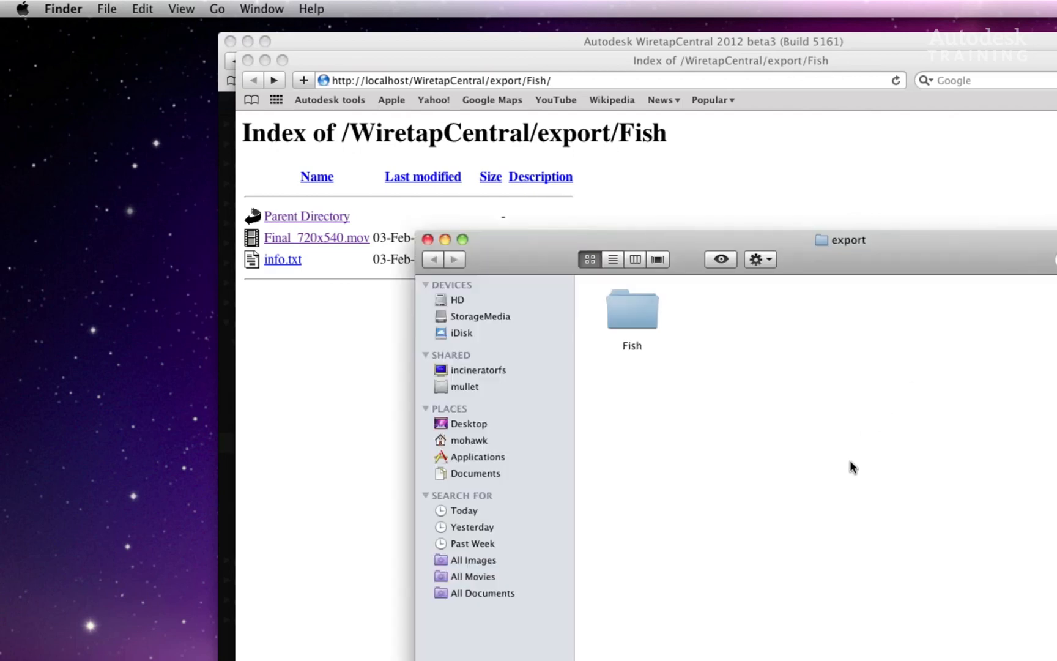
pyautogui.moveTo(645, 350)
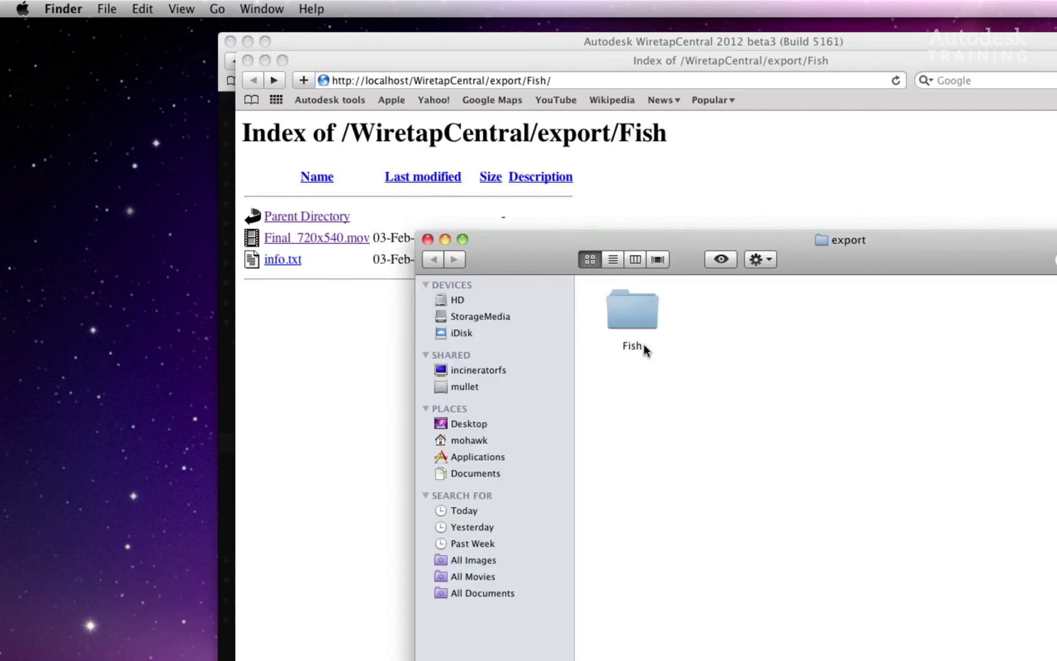
pyautogui.moveTo(634, 337)
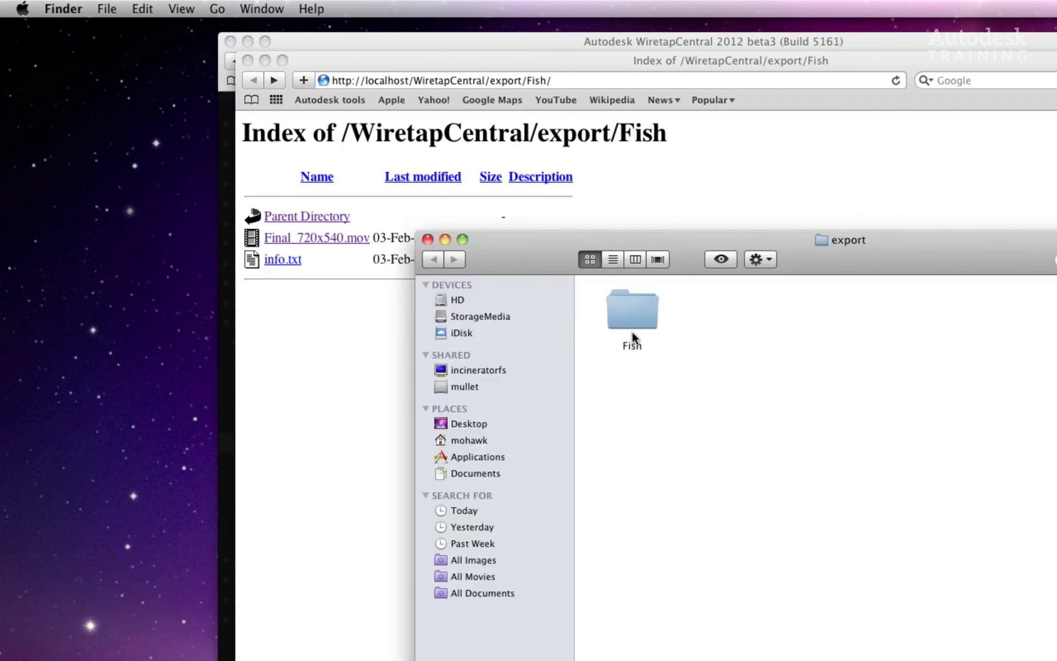
pyautogui.moveTo(647, 341)
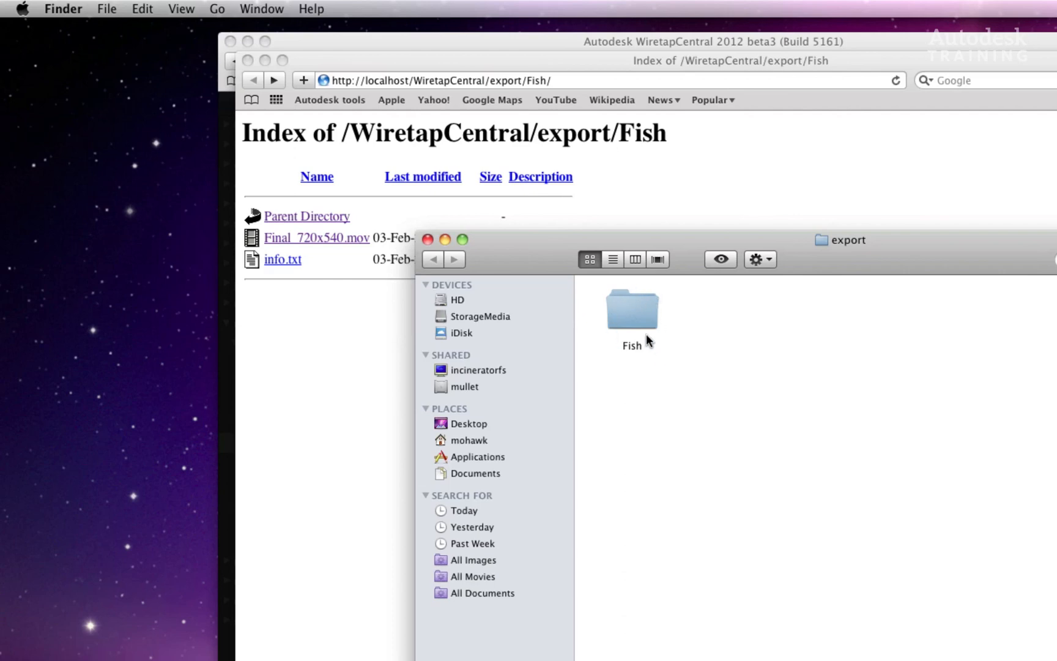
pyautogui.moveTo(639, 319)
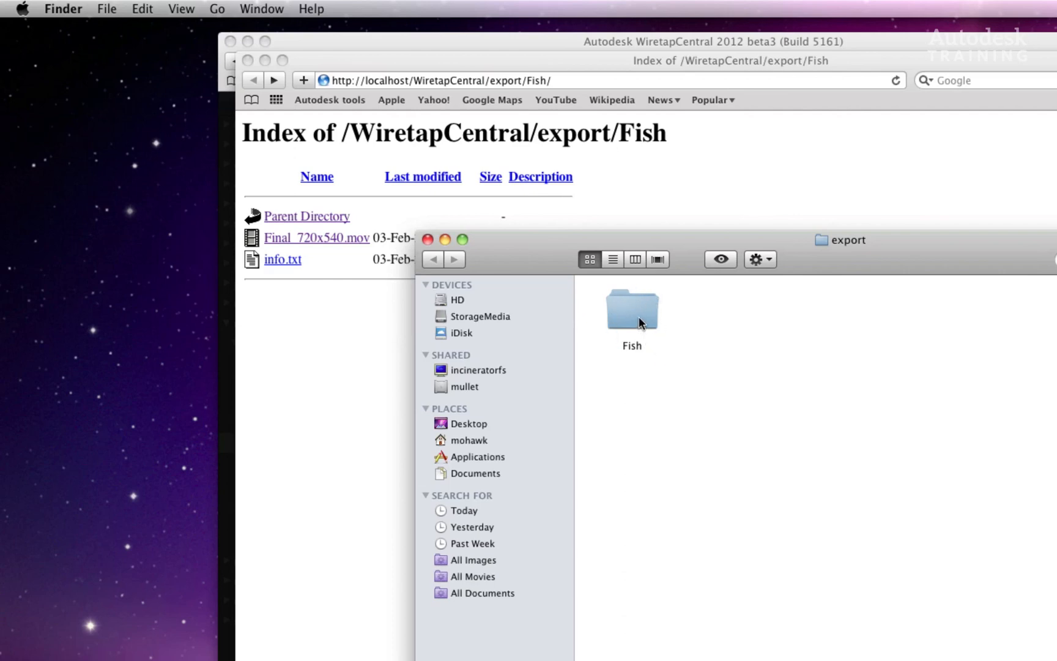
pyautogui.doubleClick(632, 311)
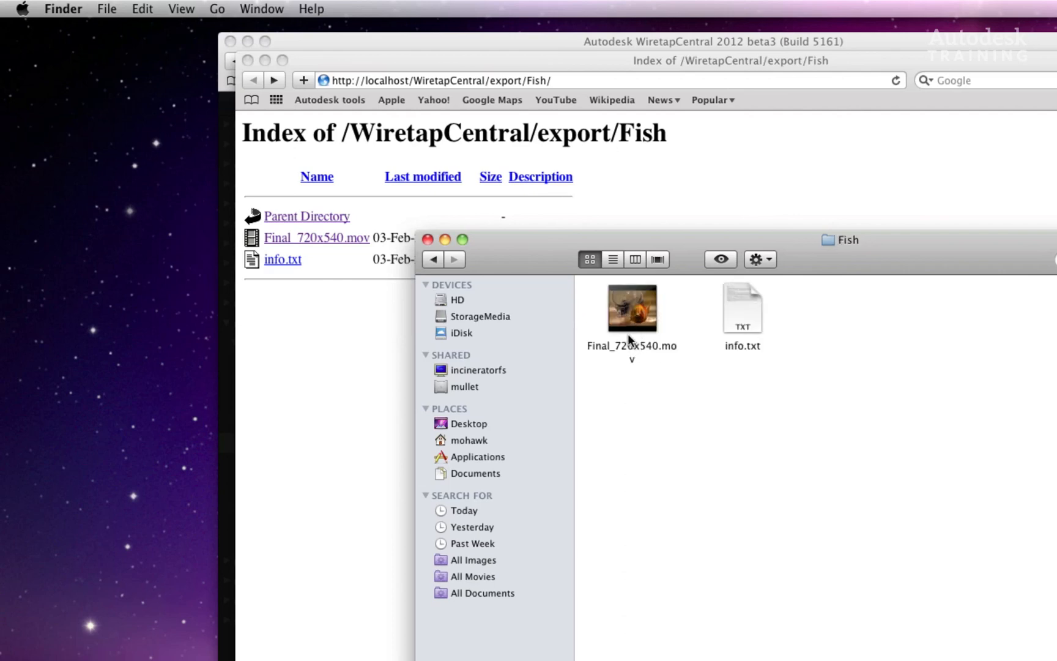
# - Open Final_720x540.mov from Finder in QuickTime Player
pyautogui.doubleClick(632, 307)
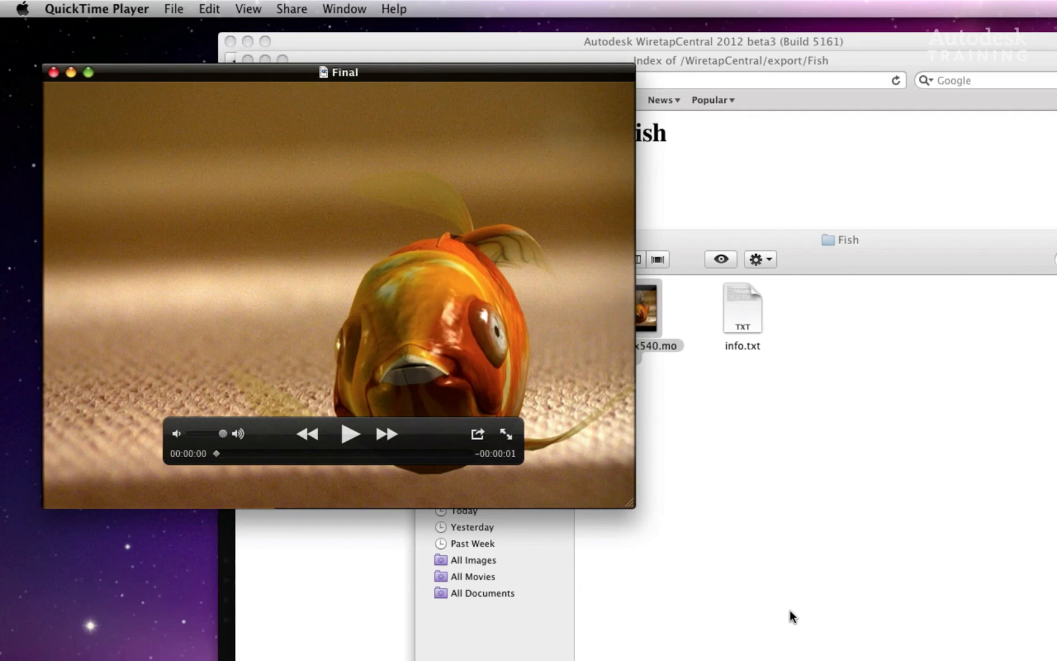
pyautogui.moveTo(445, 331)
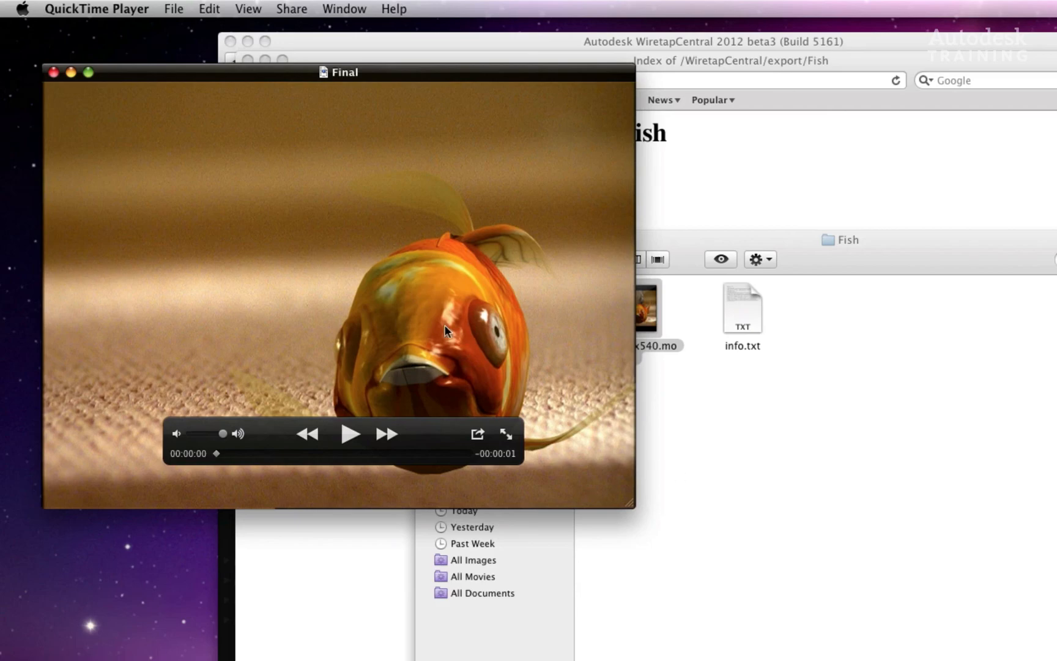